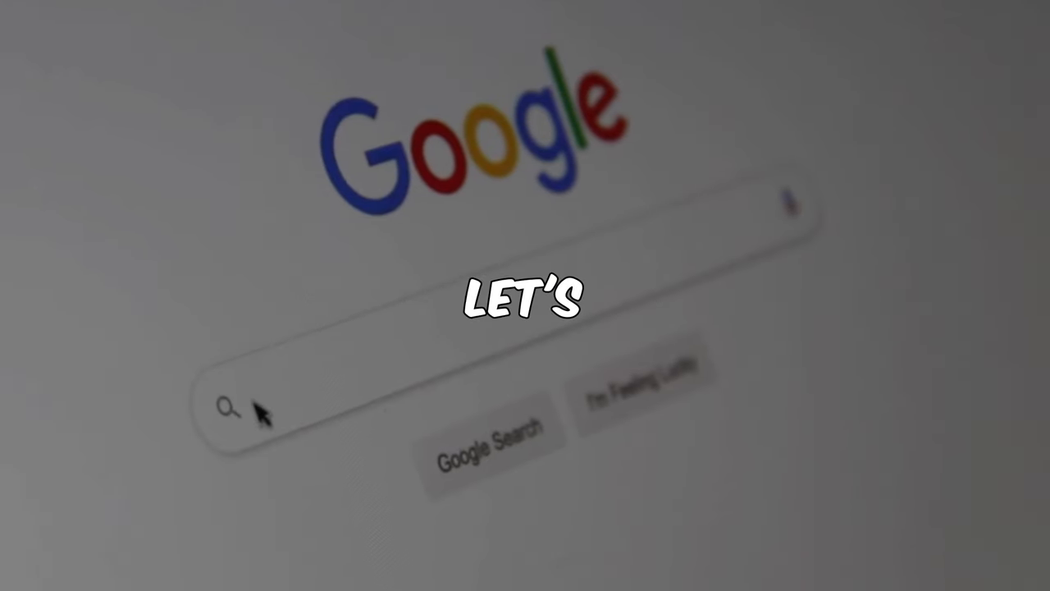
Step: Search Google for 'google news' and look through the results listing the Google News site
{"action": "type", "text": "goog"}
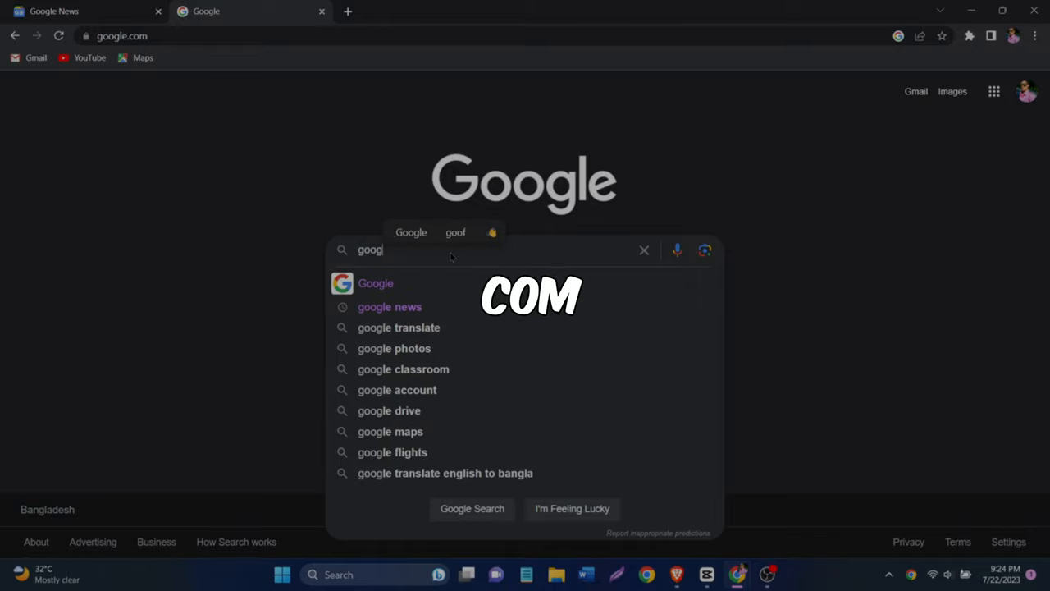
{"action": "left_click", "coordinate": [389, 307]}
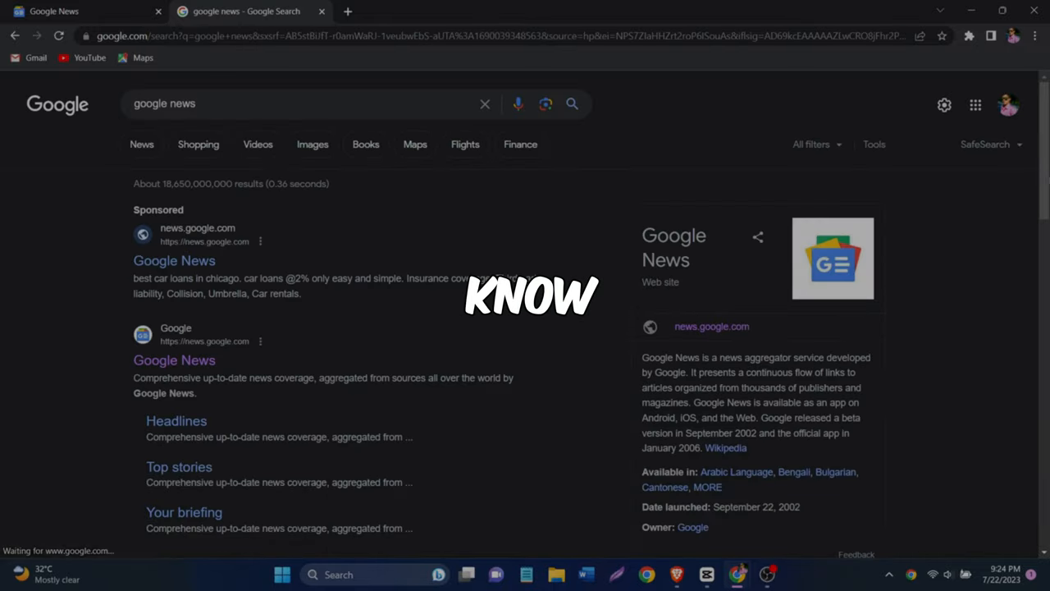
{"action": "scroll", "scroll_direction": "down", "scroll_amount": 3}
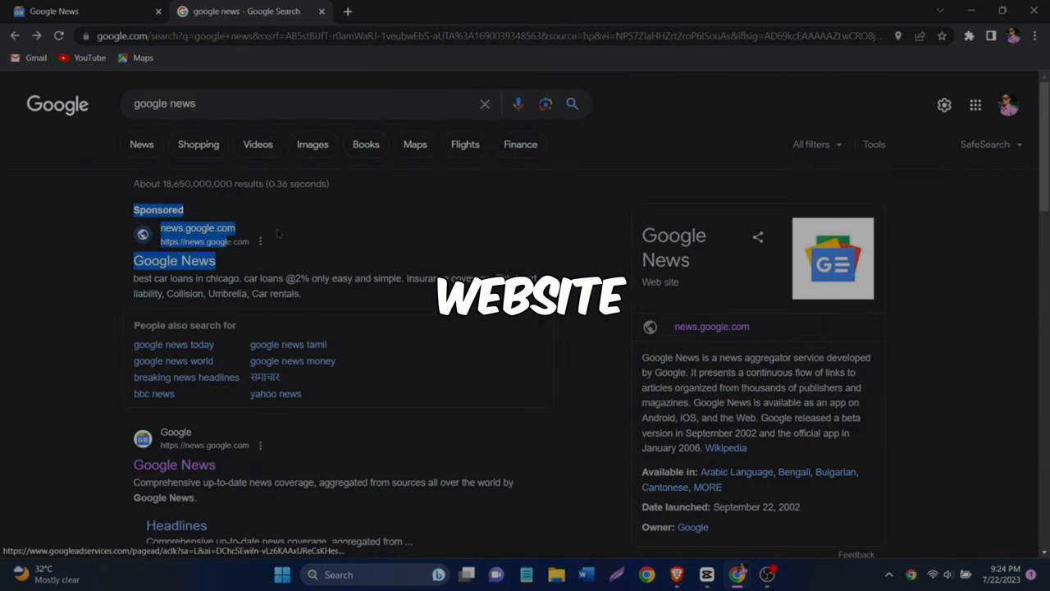
{"action": "scroll", "scroll_direction": "down", "scroll_amount": 3}
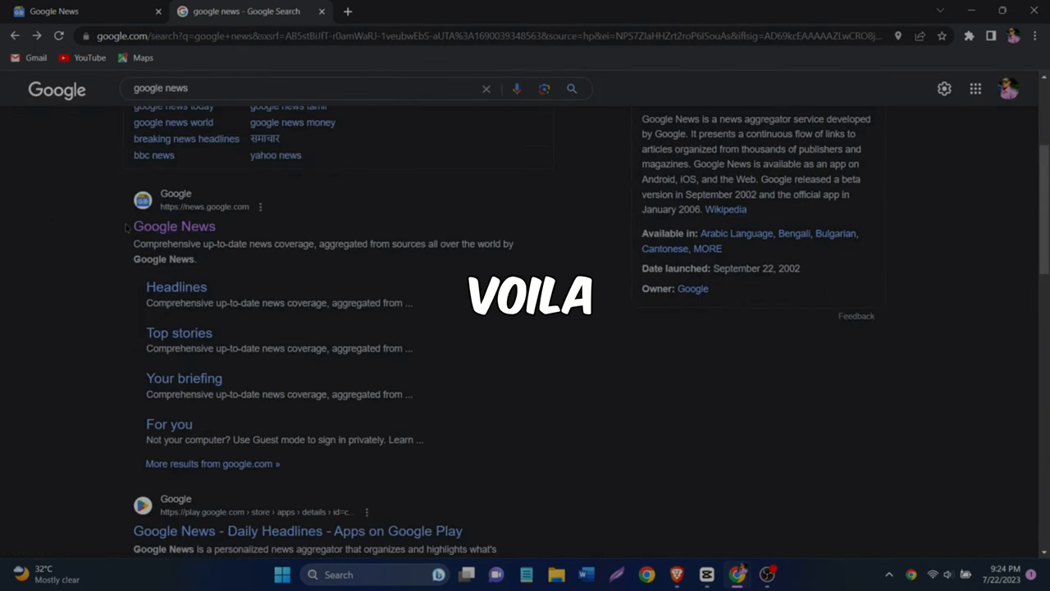
Step: Go to news.google.com from the results and browse the briefing's top stories
{"action": "left_click", "coordinate": [174, 226]}
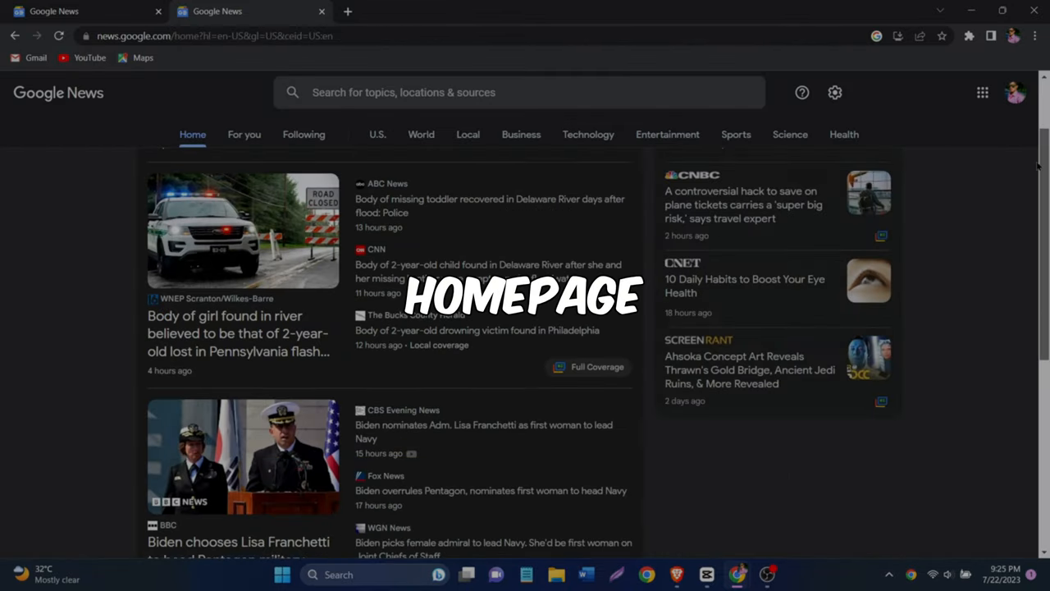
{"action": "scroll", "scroll_direction": "down", "scroll_amount": 3}
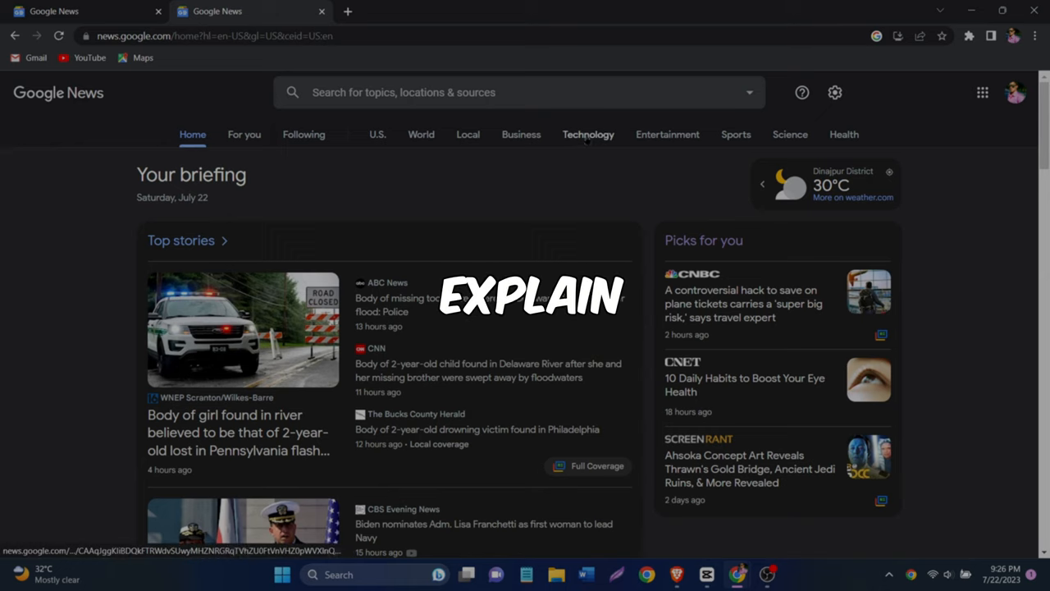
Step: Browse the Technology section, then the Health section's latest stories
{"action": "left_click", "coordinate": [588, 135]}
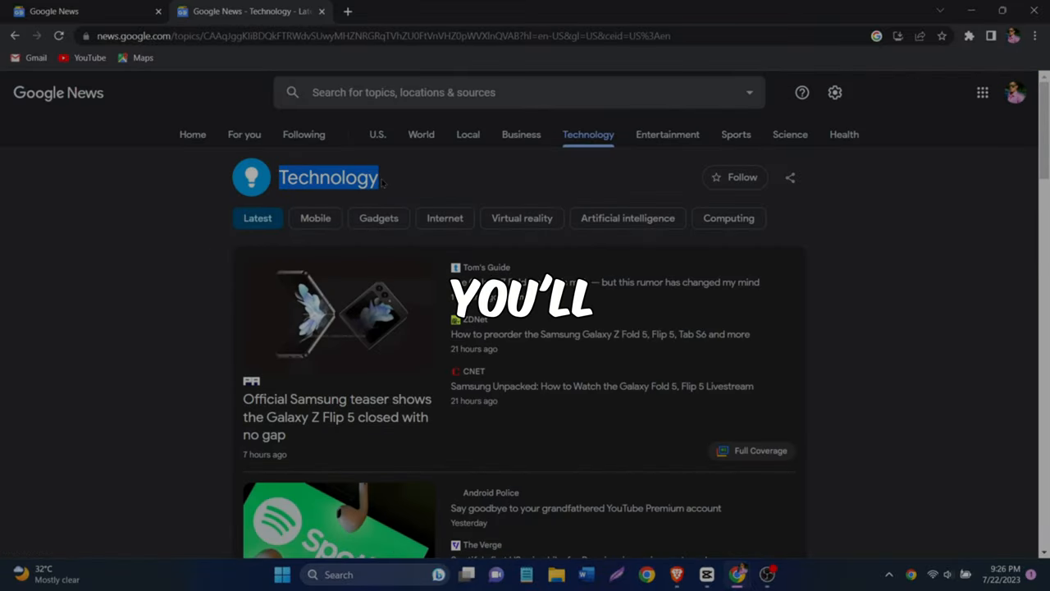
{"action": "scroll", "scroll_direction": "down", "scroll_amount": 3}
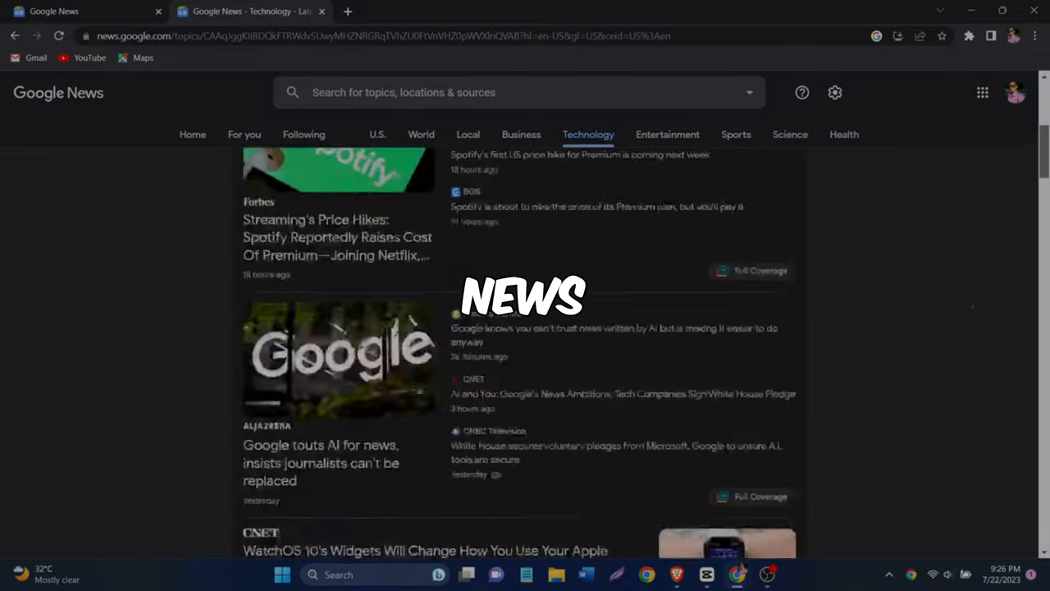
{"action": "left_click", "coordinate": [843, 134]}
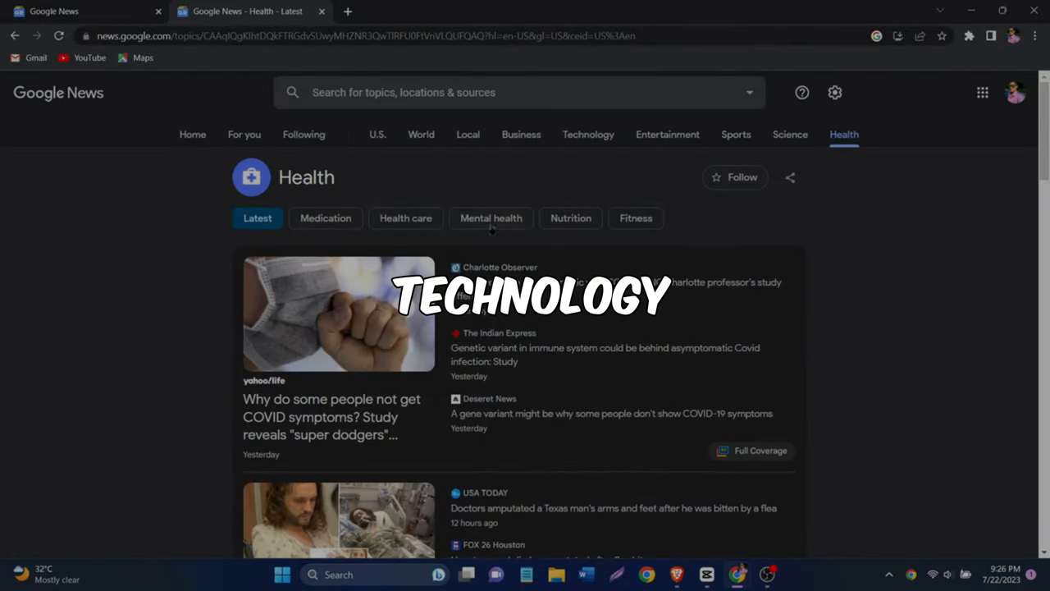
{"action": "scroll", "scroll_direction": "down", "scroll_amount": 3}
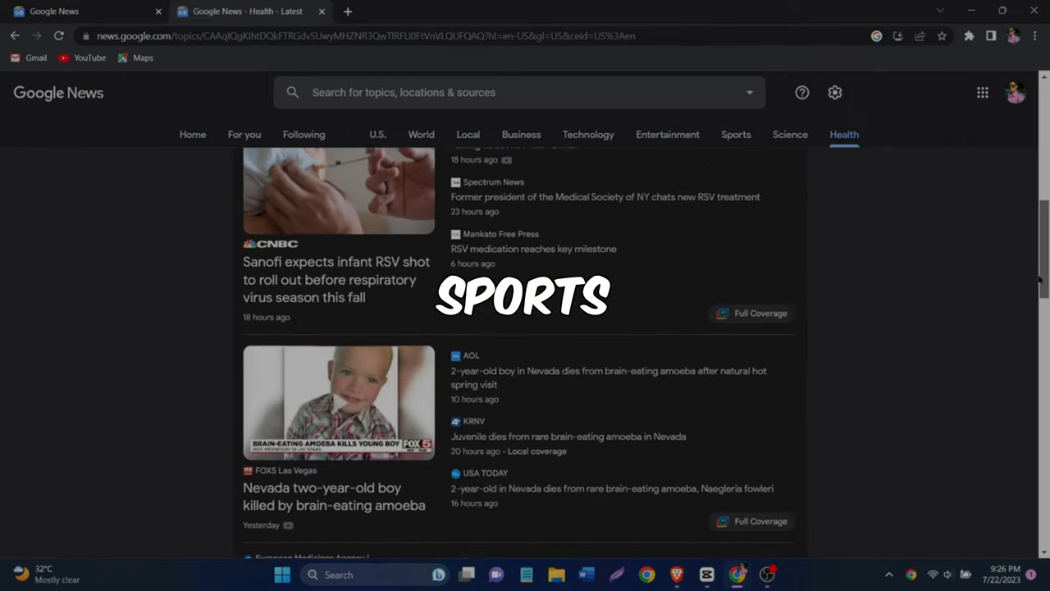
{"action": "scroll", "scroll_direction": "down", "scroll_amount": 3}
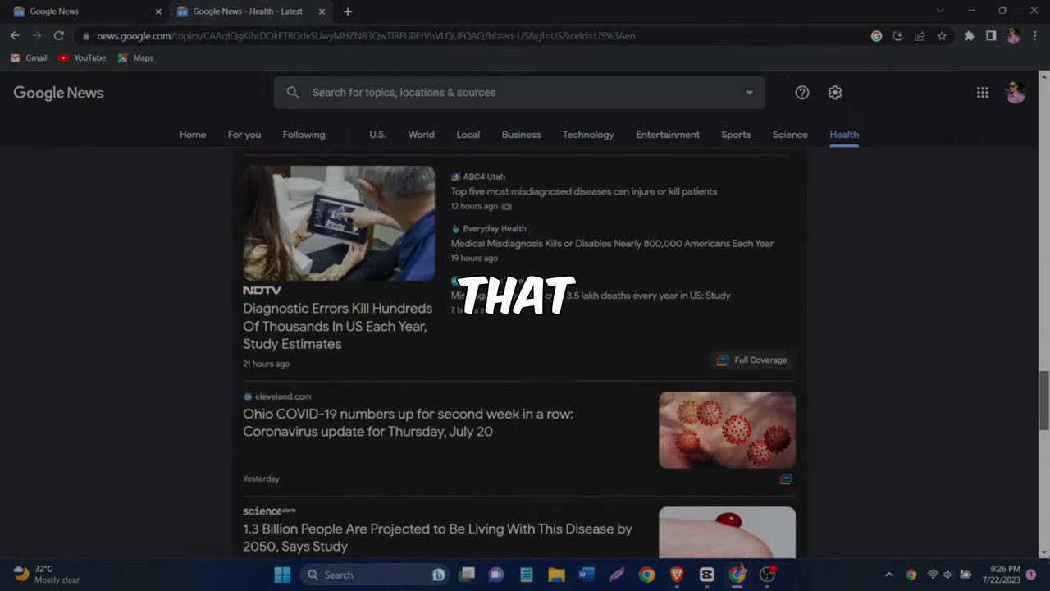
{"action": "scroll", "scroll_direction": "down", "scroll_amount": 3}
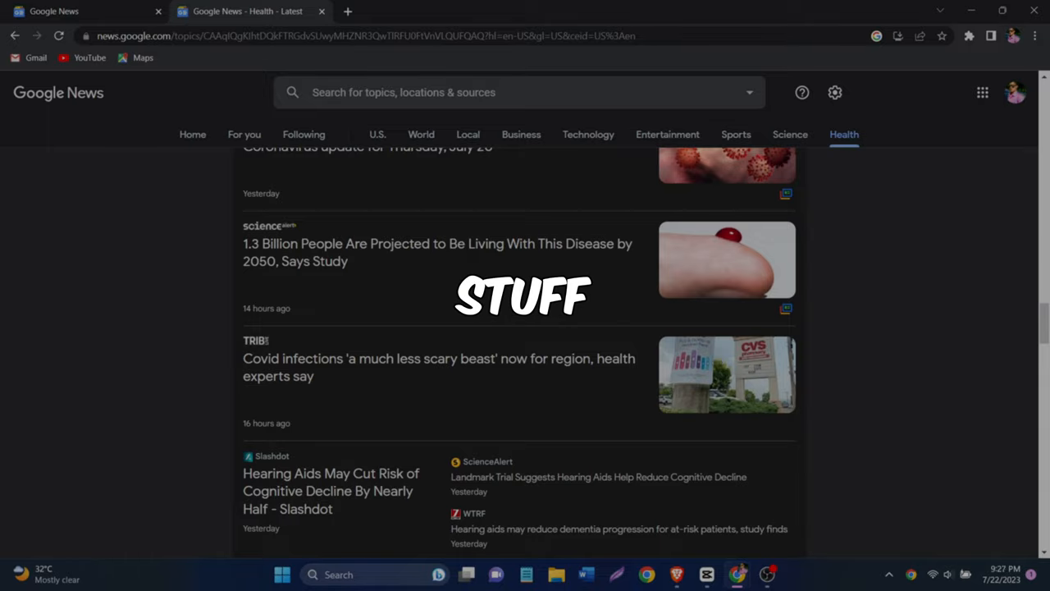
{"action": "scroll", "scroll_direction": "down", "scroll_amount": 3}
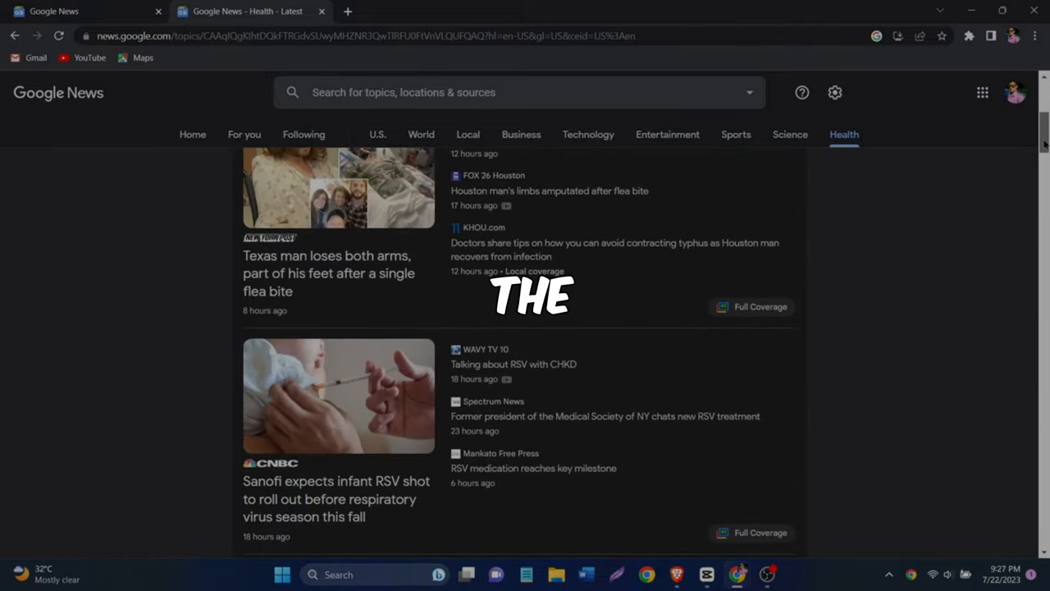
Step: Return briefly to Technology news, then settle back on the Health section listings
{"action": "left_click", "coordinate": [587, 135]}
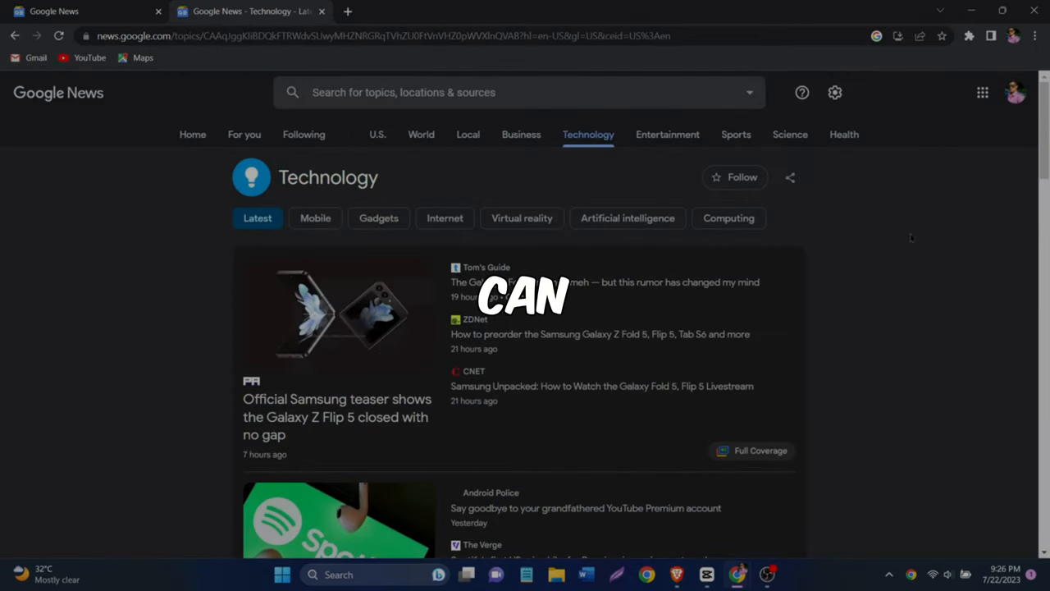
{"action": "scroll", "scroll_direction": "down", "scroll_amount": 3}
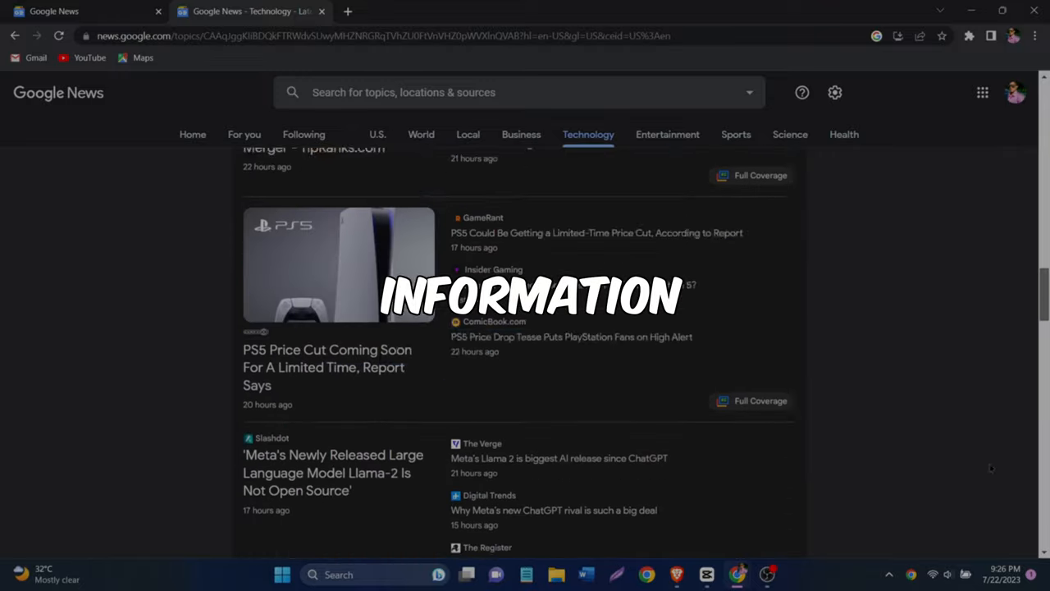
{"action": "left_click", "coordinate": [587, 134]}
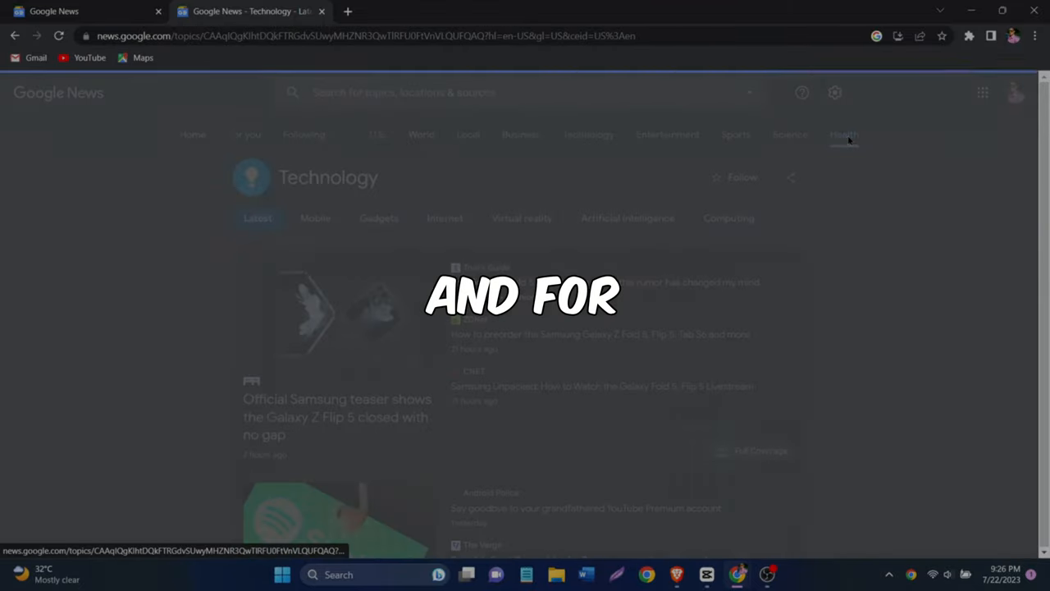
{"action": "left_click", "coordinate": [844, 135]}
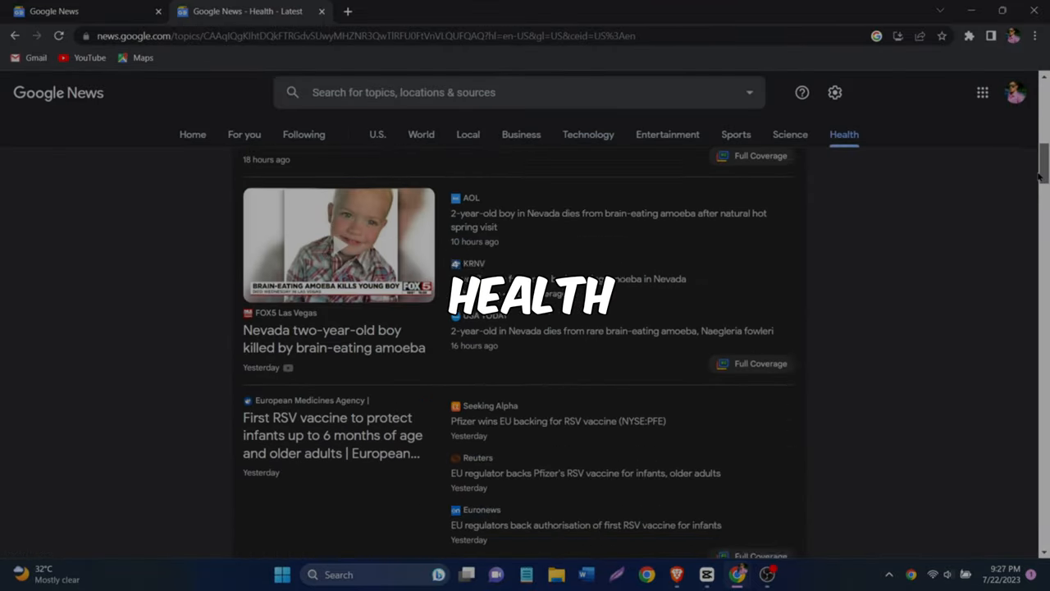
{"action": "scroll", "scroll_direction": "down", "scroll_amount": 3}
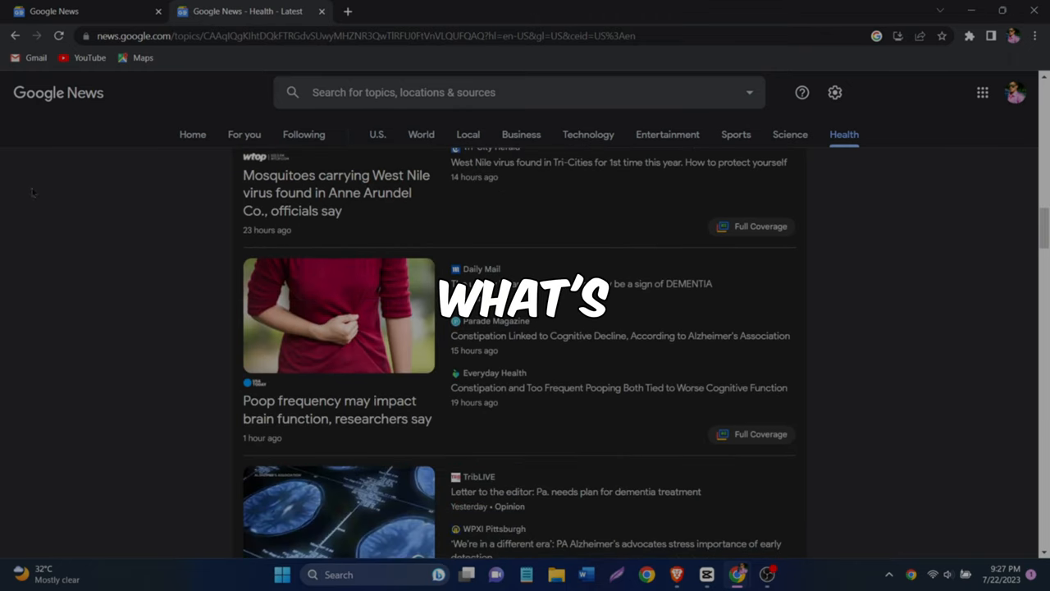
Step: Read the USA Today article on poop frequency and cognition and copy its text
{"action": "left_click", "coordinate": [328, 410]}
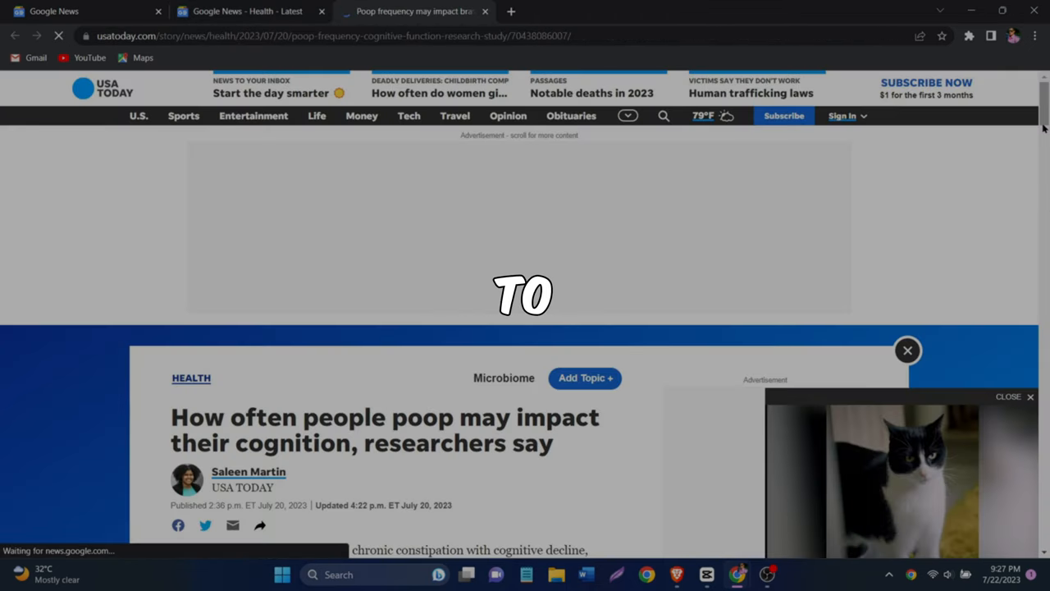
{"action": "scroll", "scroll_direction": "down", "scroll_amount": 3}
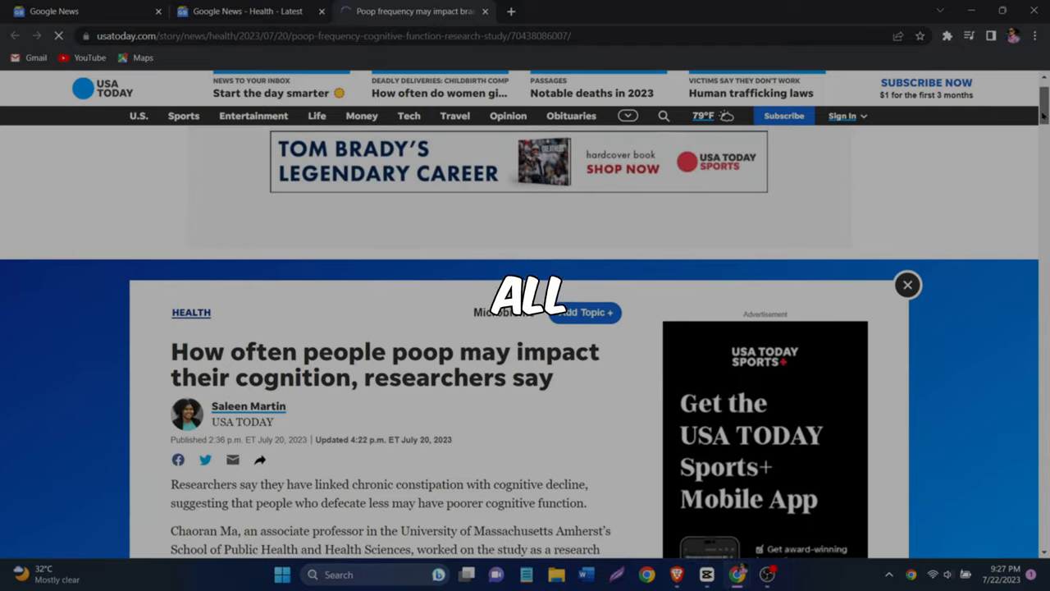
{"action": "scroll", "scroll_direction": "down", "scroll_amount": 3}
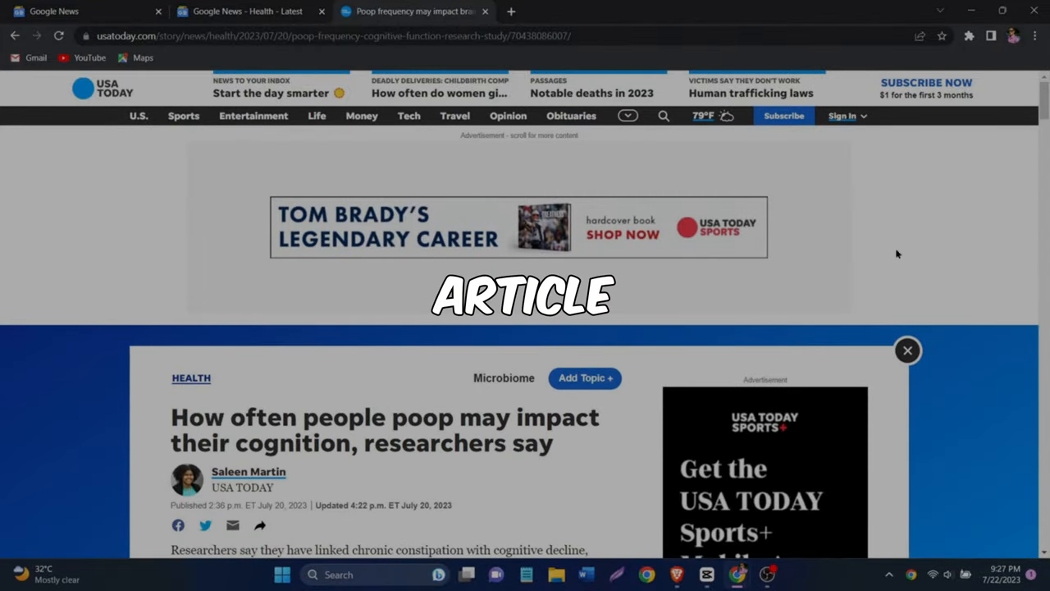
{"action": "scroll", "scroll_direction": "down", "scroll_amount": 3}
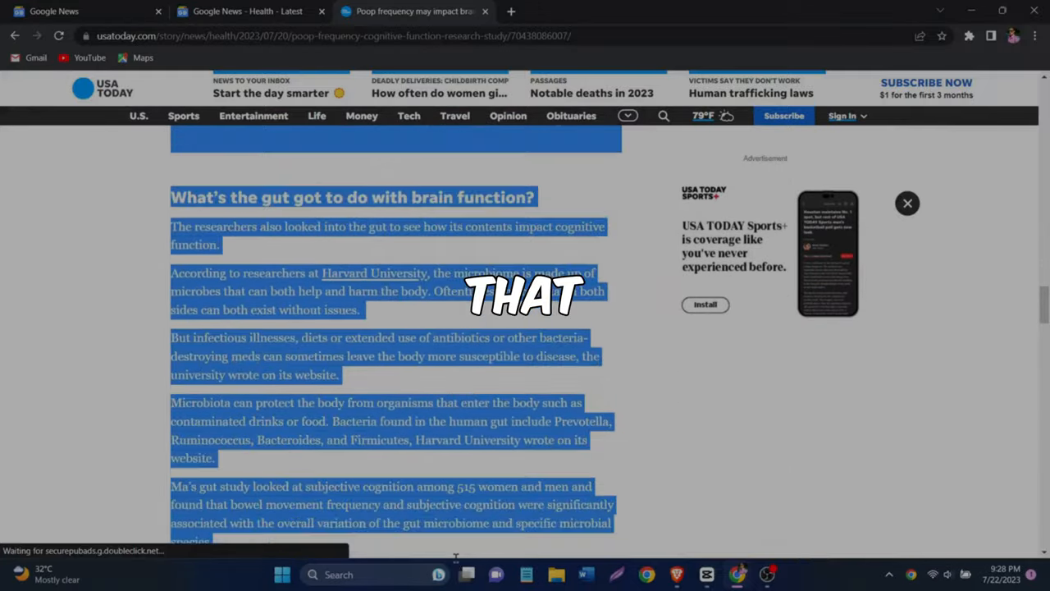
{"action": "scroll", "scroll_direction": "down", "scroll_amount": 3}
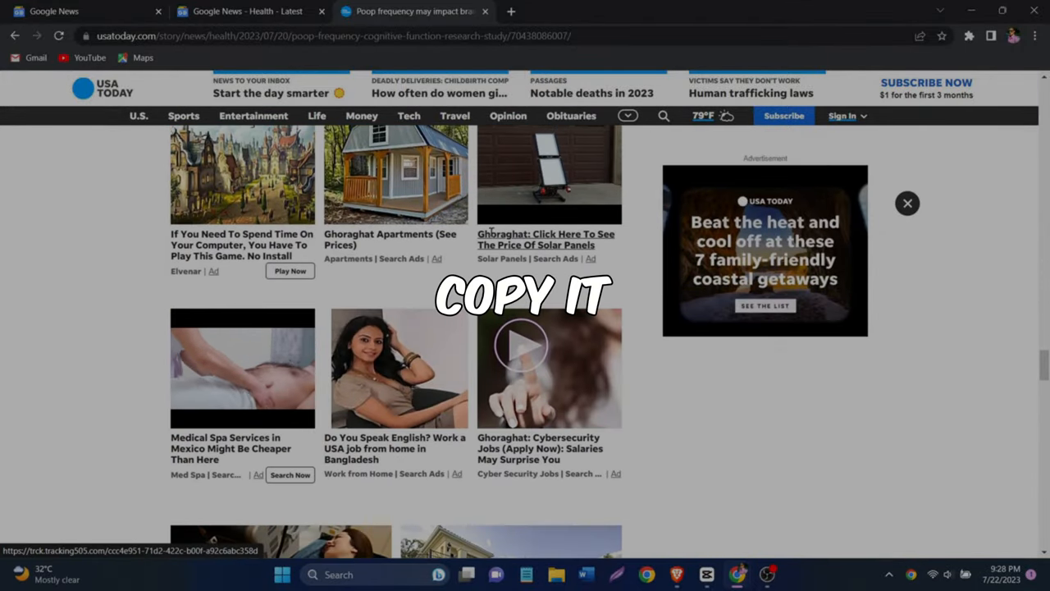
{"action": "scroll", "scroll_direction": "down", "scroll_amount": 3}
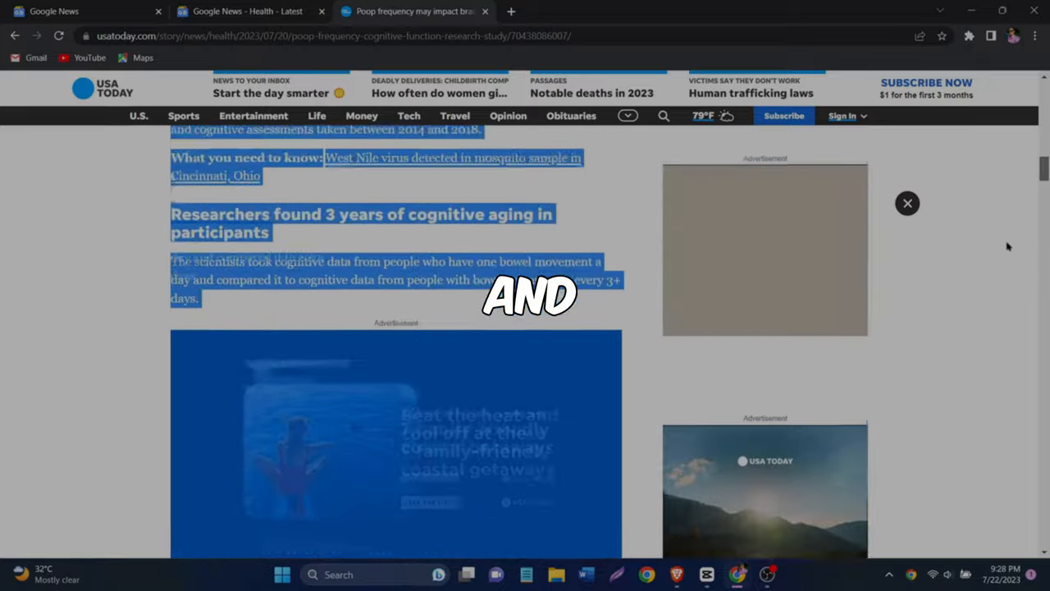
{"action": "right_click", "coordinate": [312, 320]}
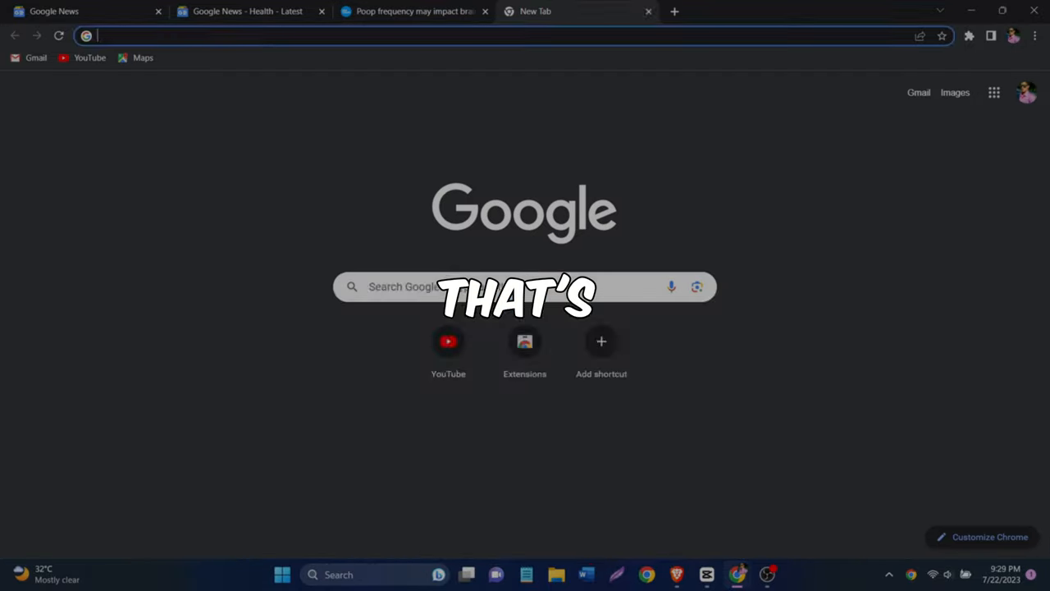
Step: Go to spinbot.com's Text Spinner and use Paste Text to bring in the copied article
{"action": "type", "text": "spinbot.com"}
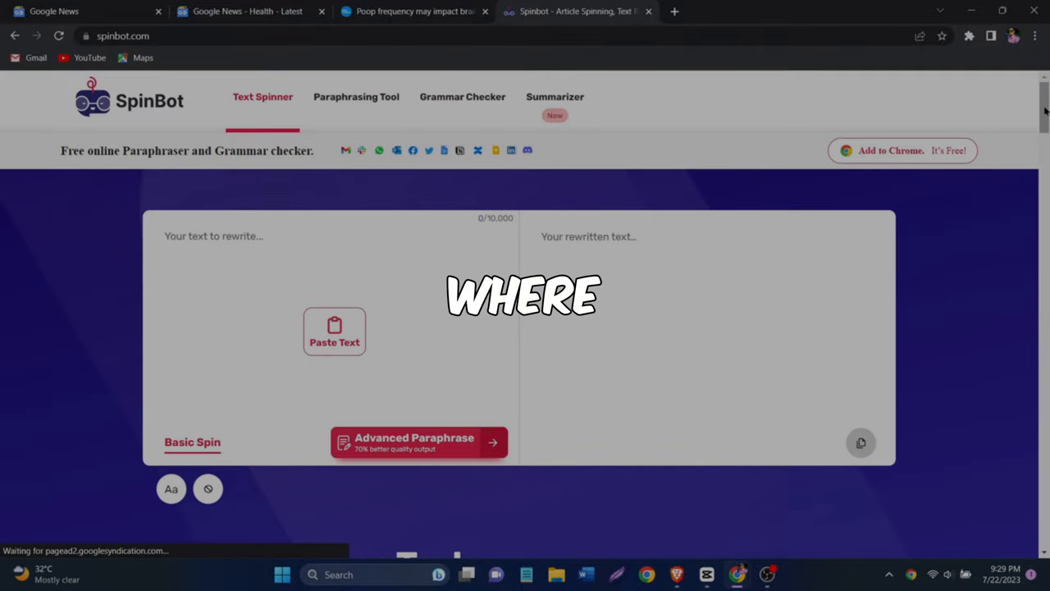
{"action": "scroll", "scroll_direction": "down", "scroll_amount": 3}
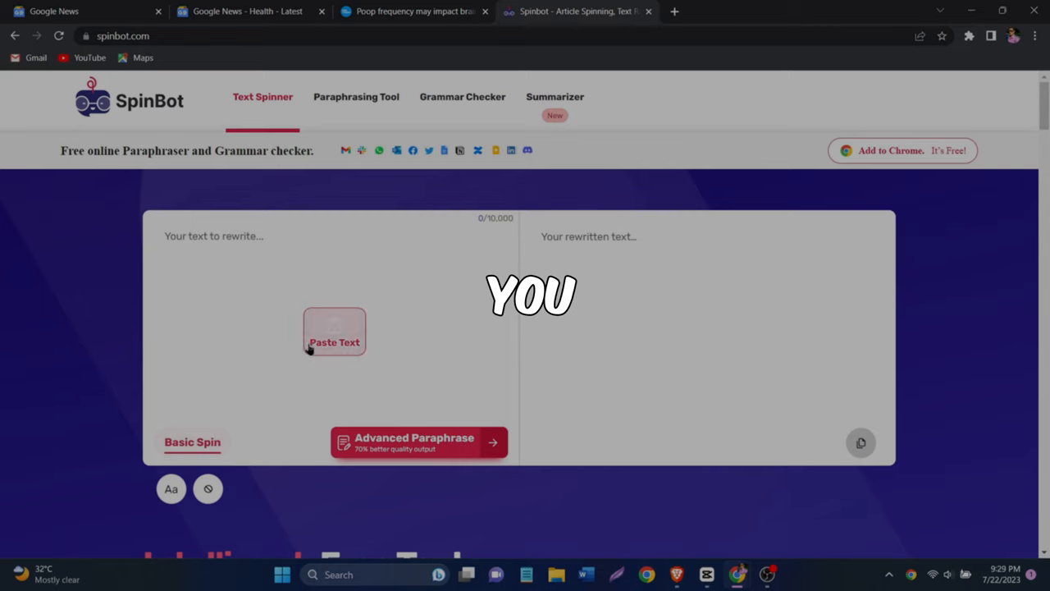
{"action": "left_click", "coordinate": [249, 236]}
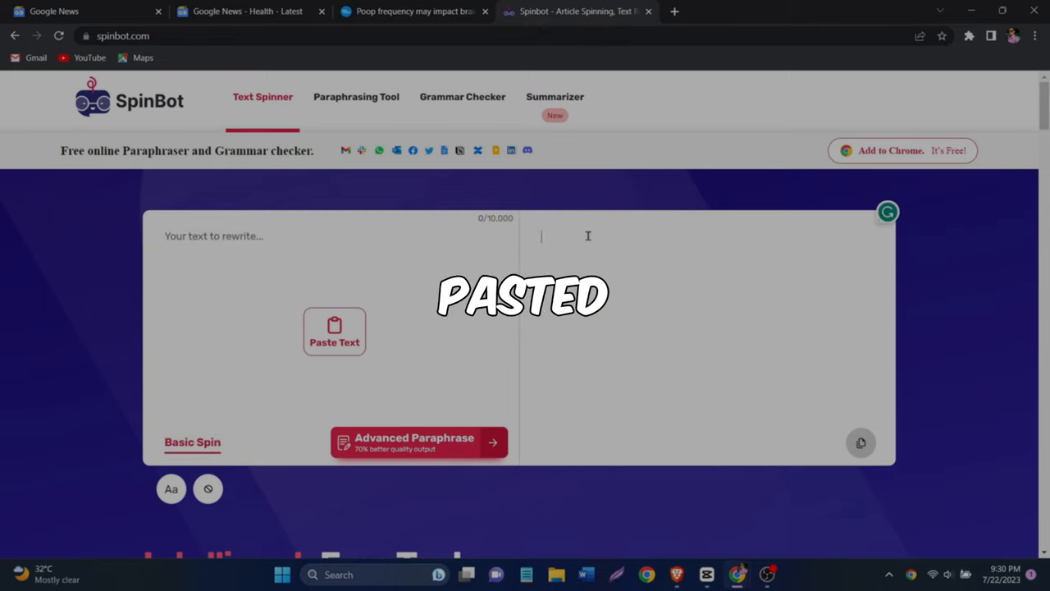
{"action": "scroll", "scroll_direction": "down", "scroll_amount": 3}
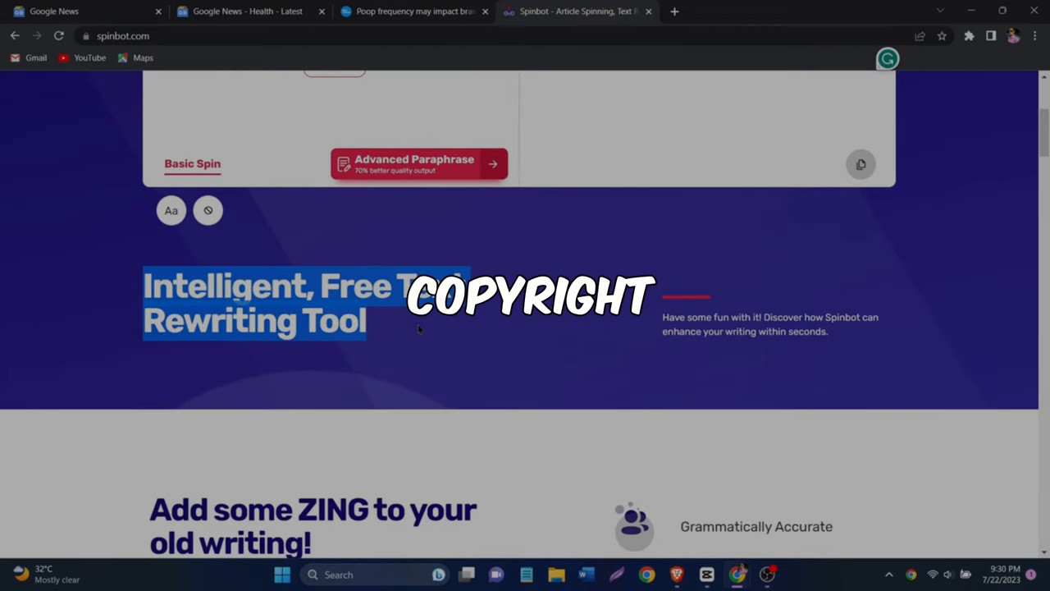
{"action": "scroll", "scroll_direction": "up", "scroll_amount": 3}
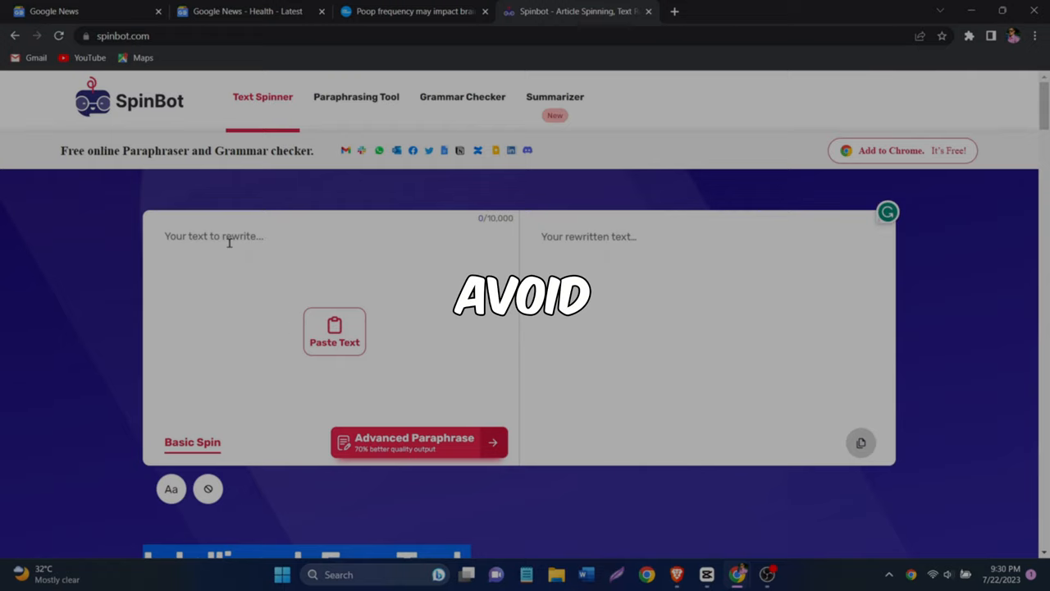
Step: Run Basic Spin on the 5200-character article and review the 5681-character rewritten version
{"action": "left_click", "coordinate": [334, 332]}
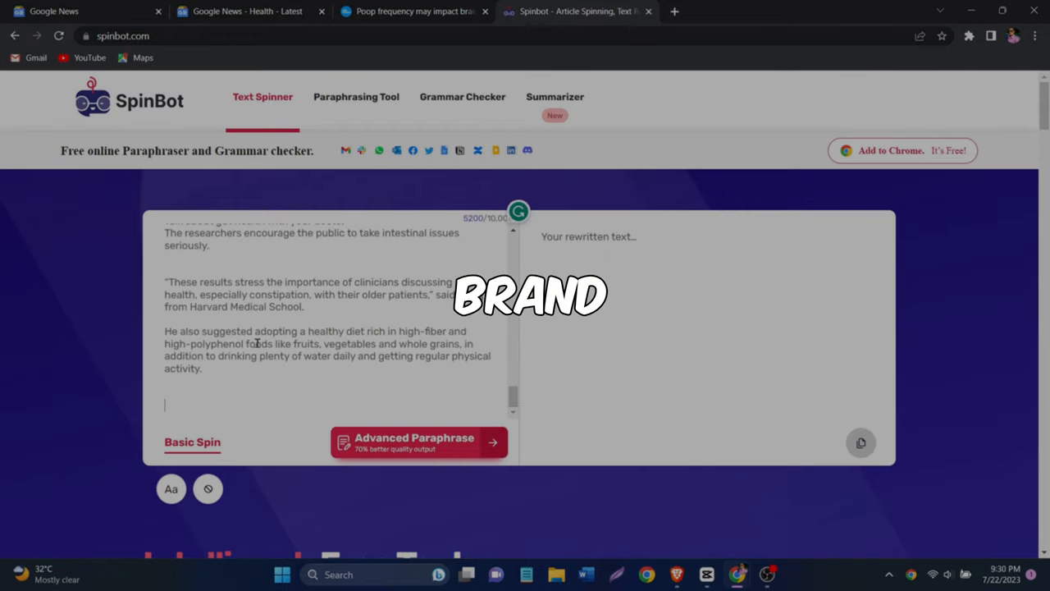
{"action": "left_click", "coordinate": [192, 442]}
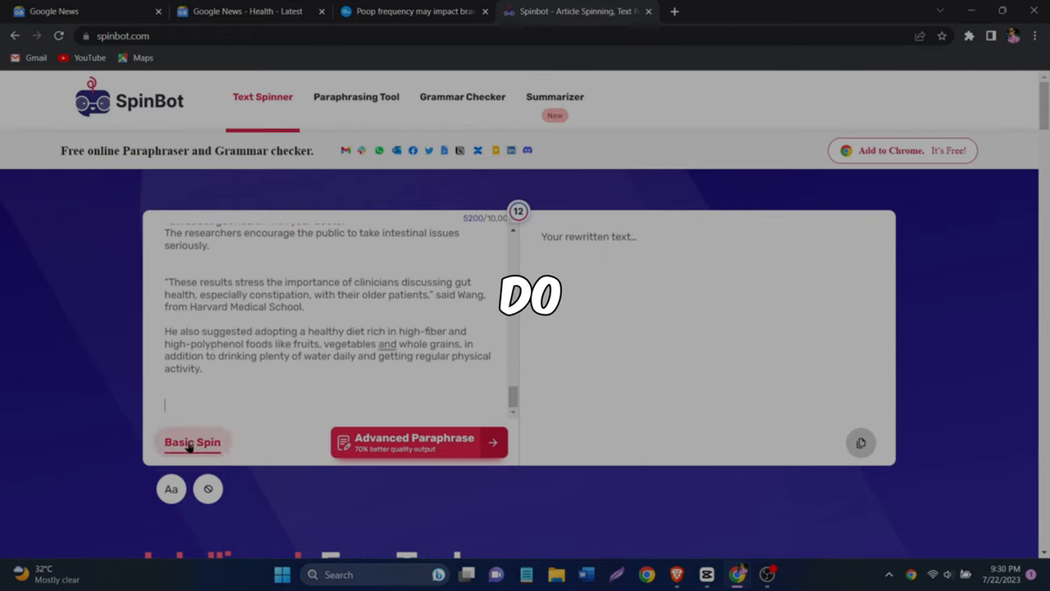
{"action": "left_click", "coordinate": [192, 442]}
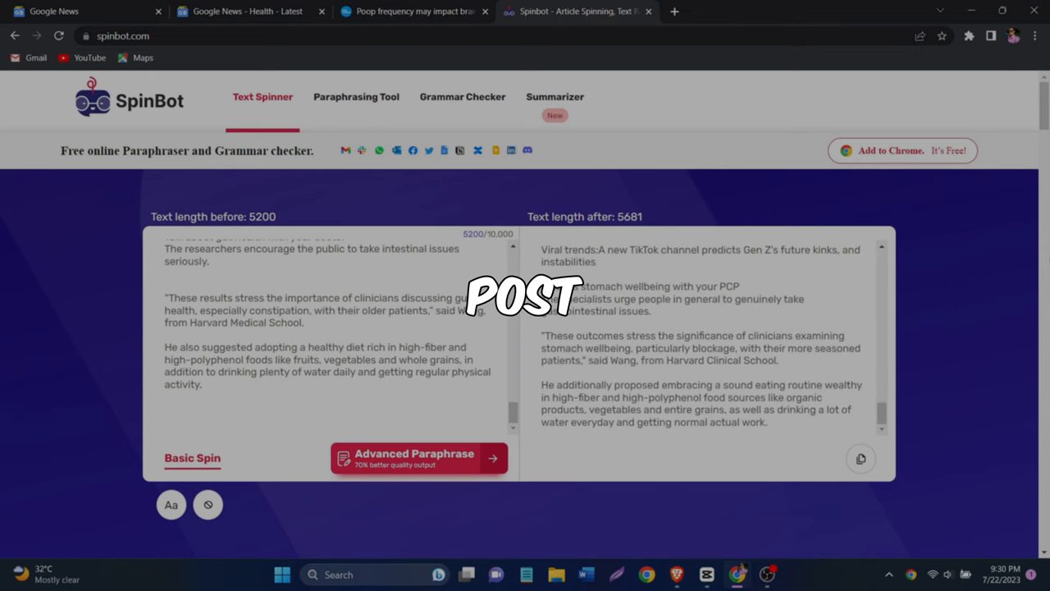
{"action": "scroll", "scroll_direction": "down", "scroll_amount": 3}
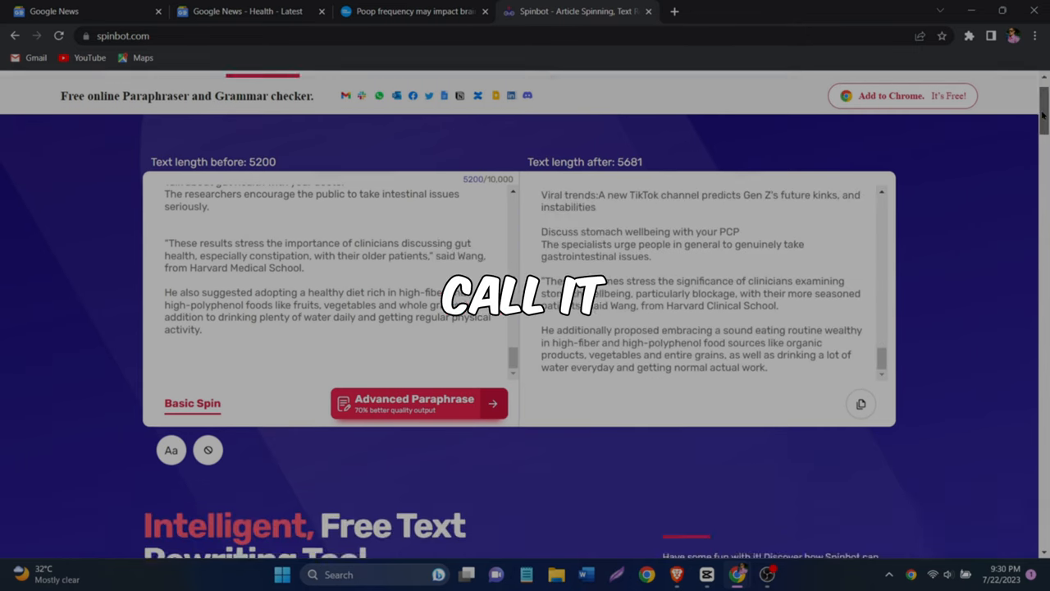
{"action": "scroll", "scroll_direction": "down", "scroll_amount": 3}
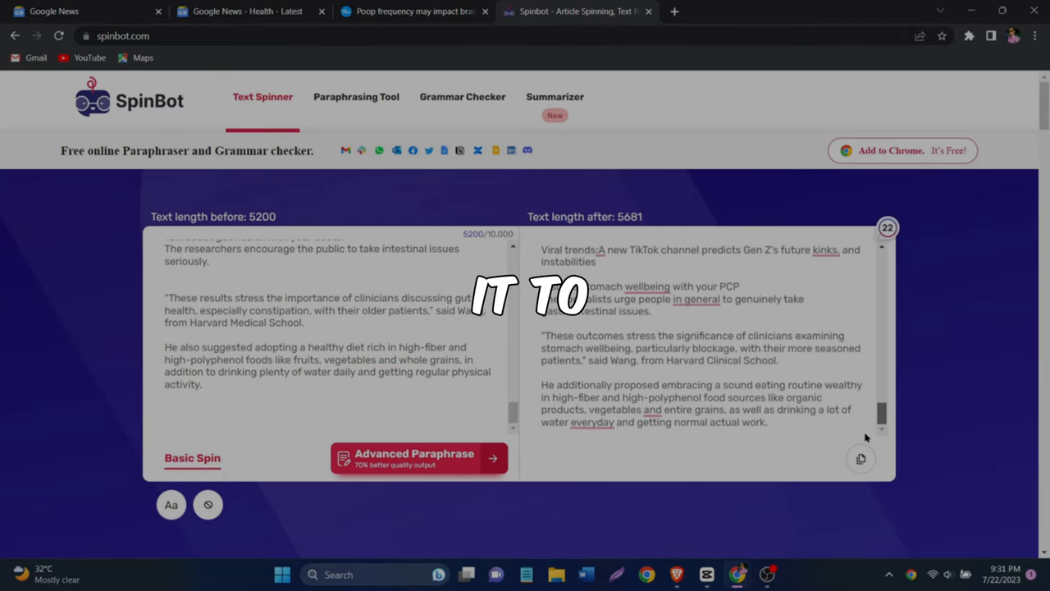
{"action": "mouse_move", "coordinate": [207, 506]}
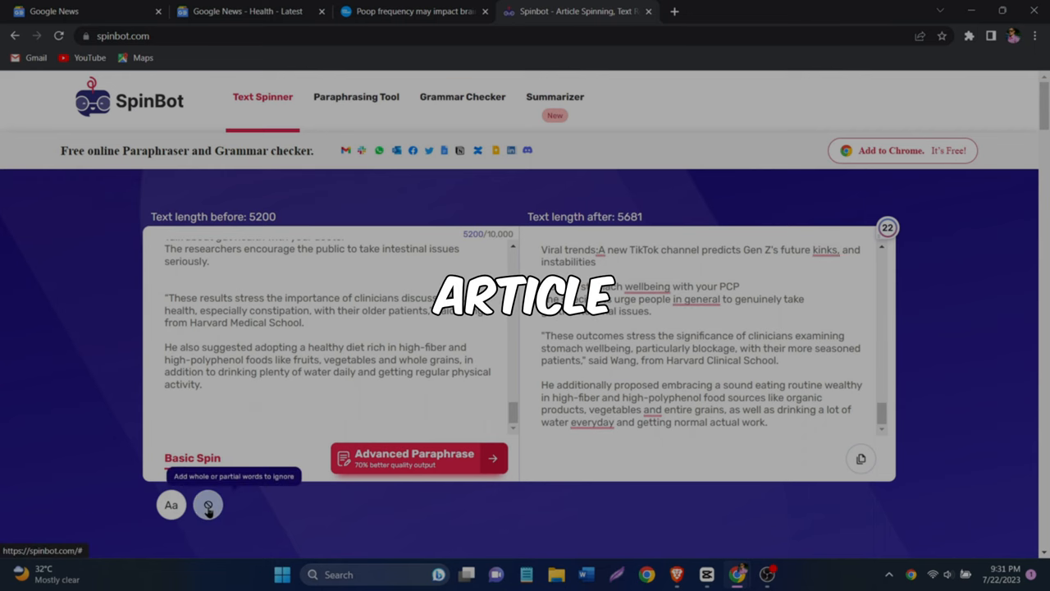
{"action": "scroll", "scroll_direction": "down", "scroll_amount": 3}
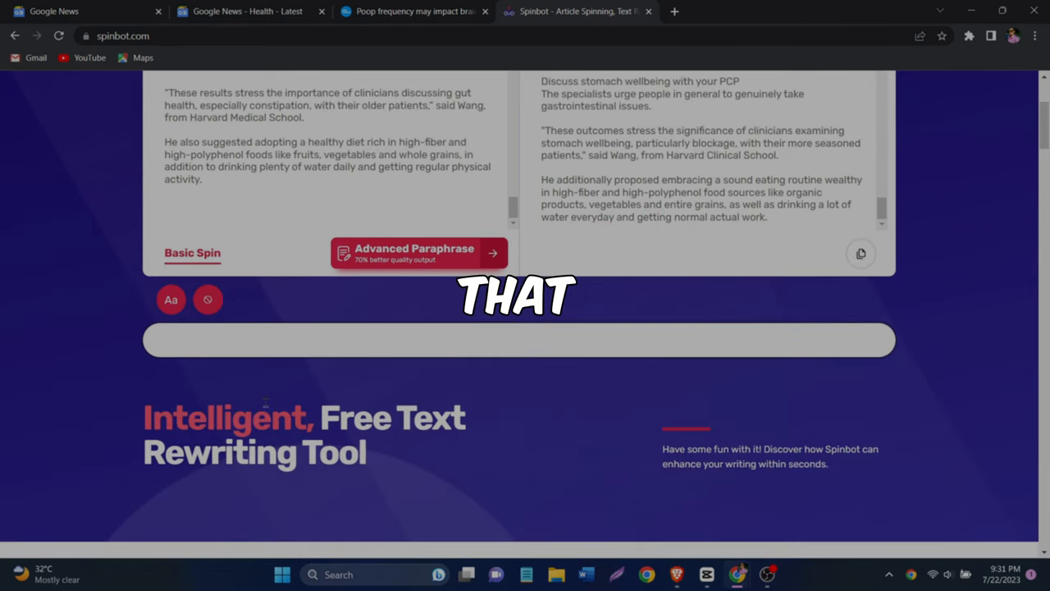
{"action": "type", "text": "hd"}
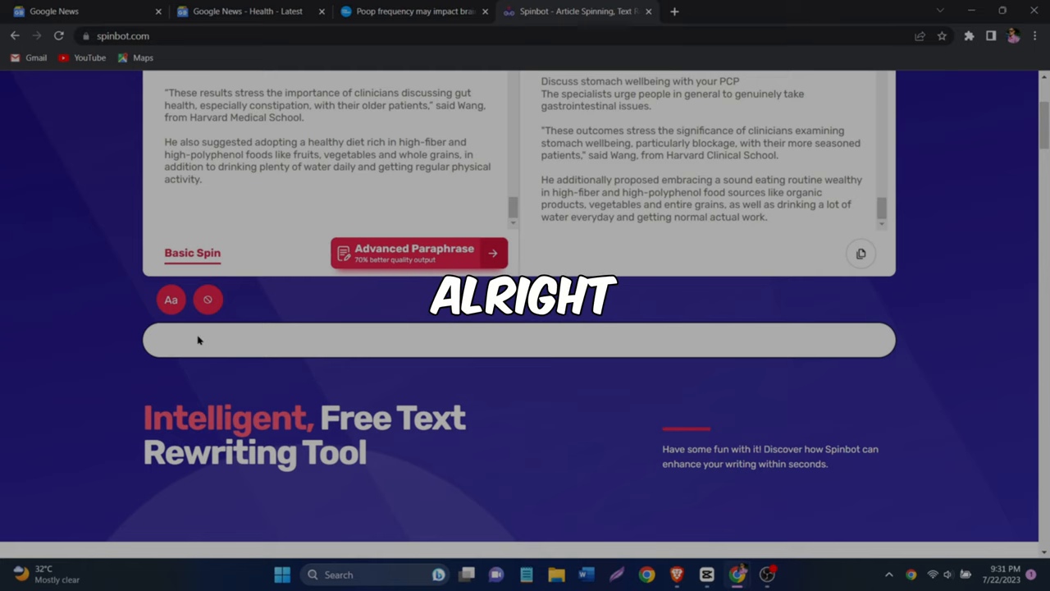
Step: Keep the spun article on ongoing blockage and mental deterioration in Notepad and read through it
{"action": "type", "text": "Earn w"}
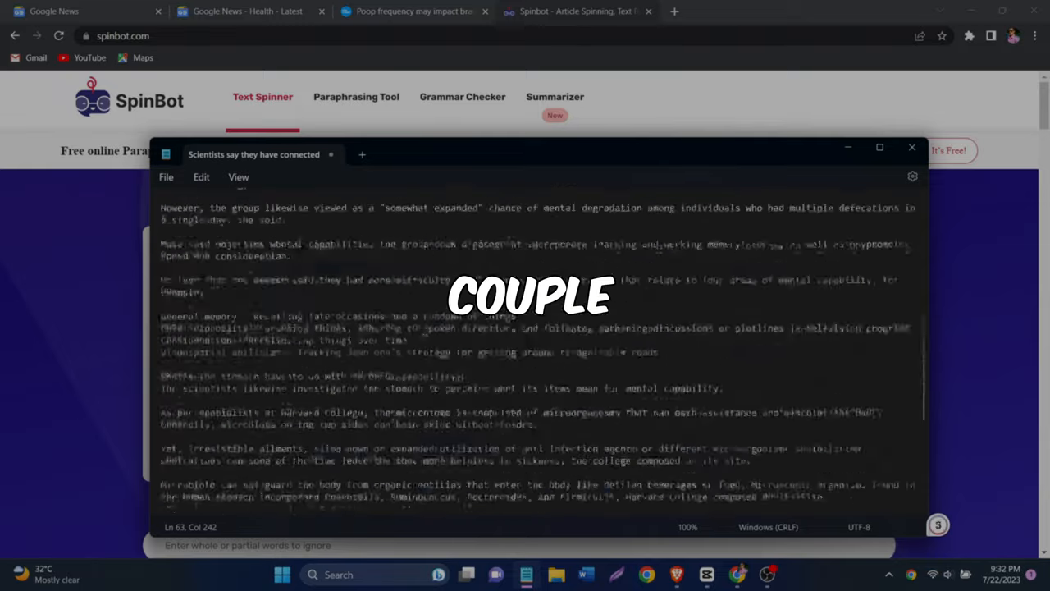
{"action": "scroll", "scroll_direction": "down", "scroll_amount": 3}
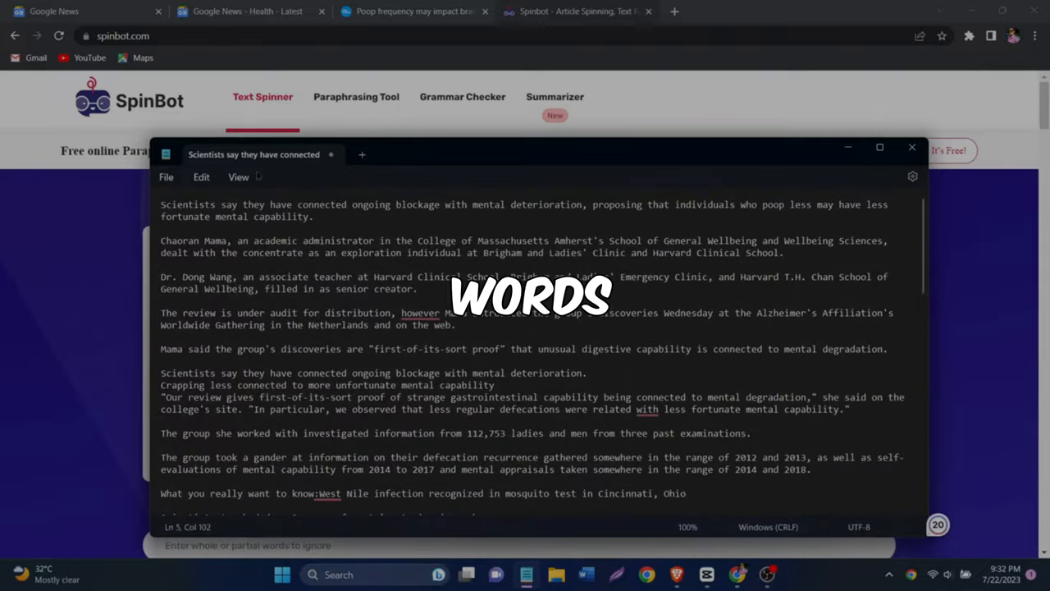
Step: Search 'eating' in a new tab and land on the EatingWell homepage
{"action": "left_click", "coordinate": [675, 10]}
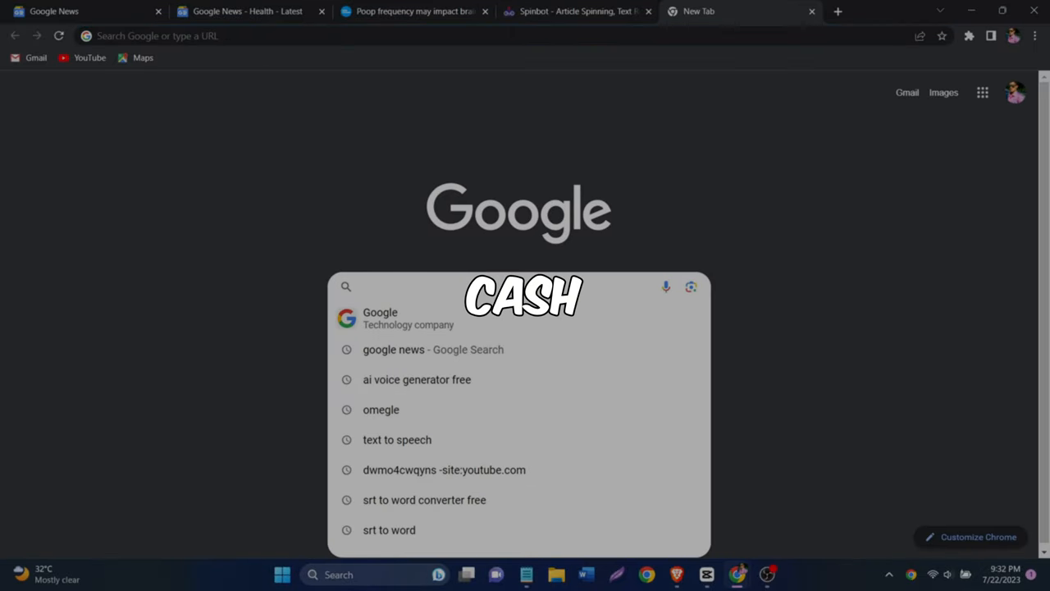
{"action": "type", "text": "eating"}
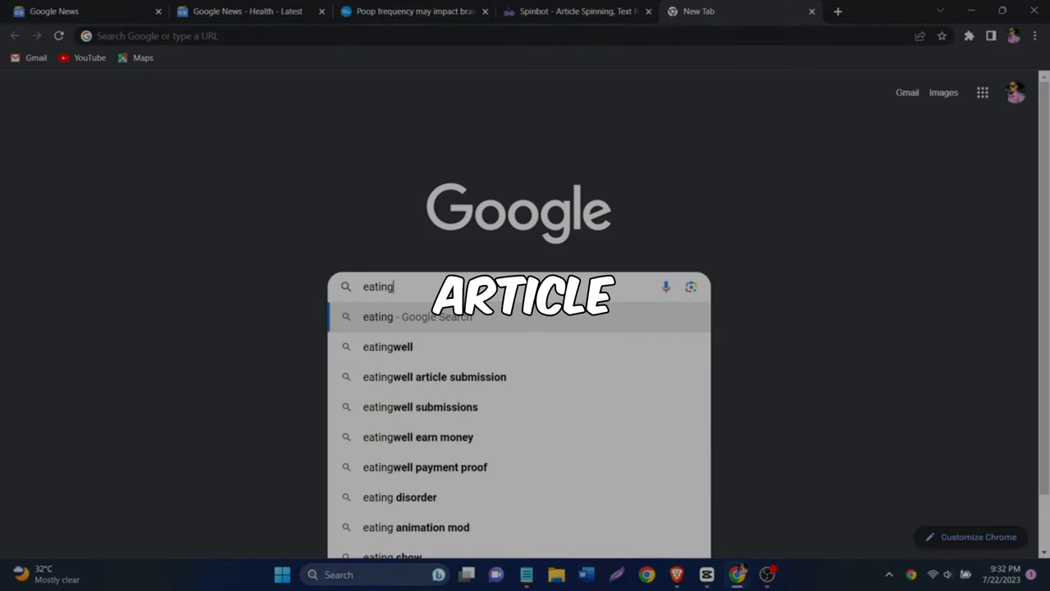
{"action": "key", "text": "ctrl+a"}
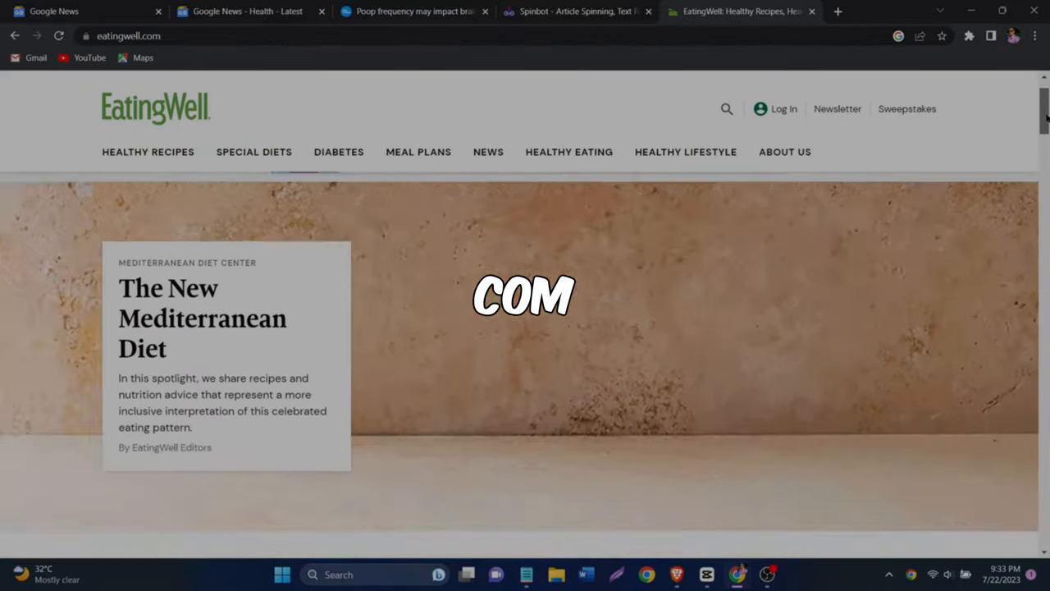
{"action": "scroll", "scroll_direction": "down", "scroll_amount": 3}
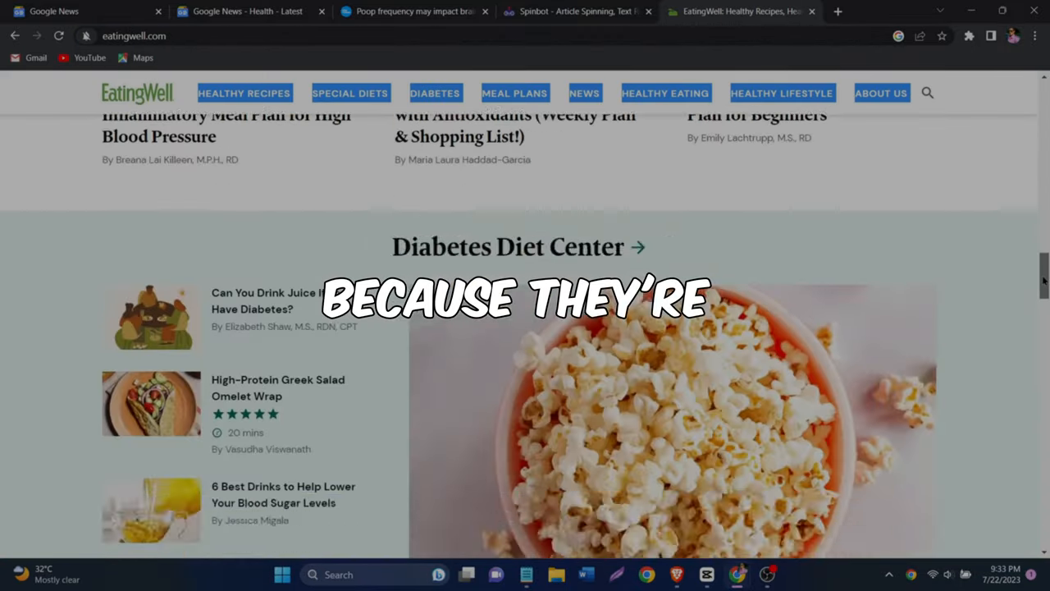
{"action": "scroll", "scroll_direction": "down", "scroll_amount": 3}
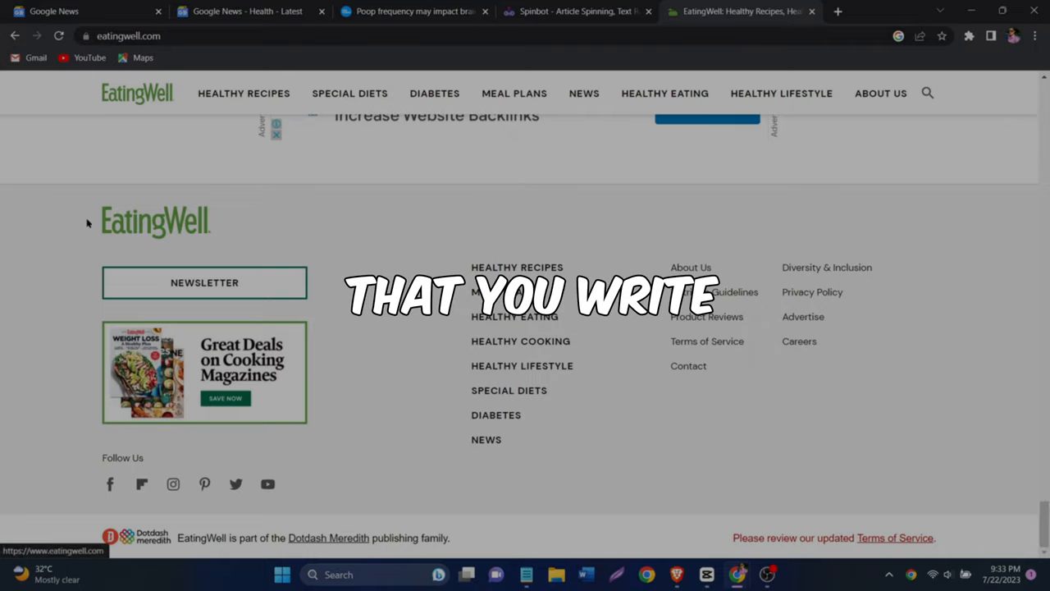
{"action": "scroll", "scroll_direction": "up", "scroll_amount": 3}
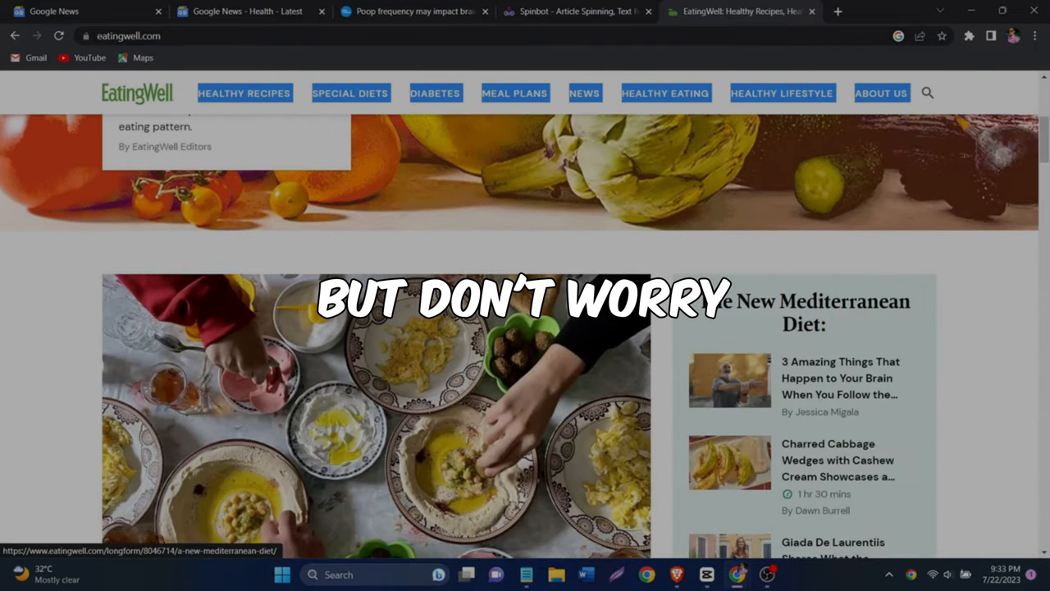
Step: Browse down the EatingWell homepage and follow the Careers link in the footer
{"action": "scroll", "scroll_direction": "down", "scroll_amount": 3}
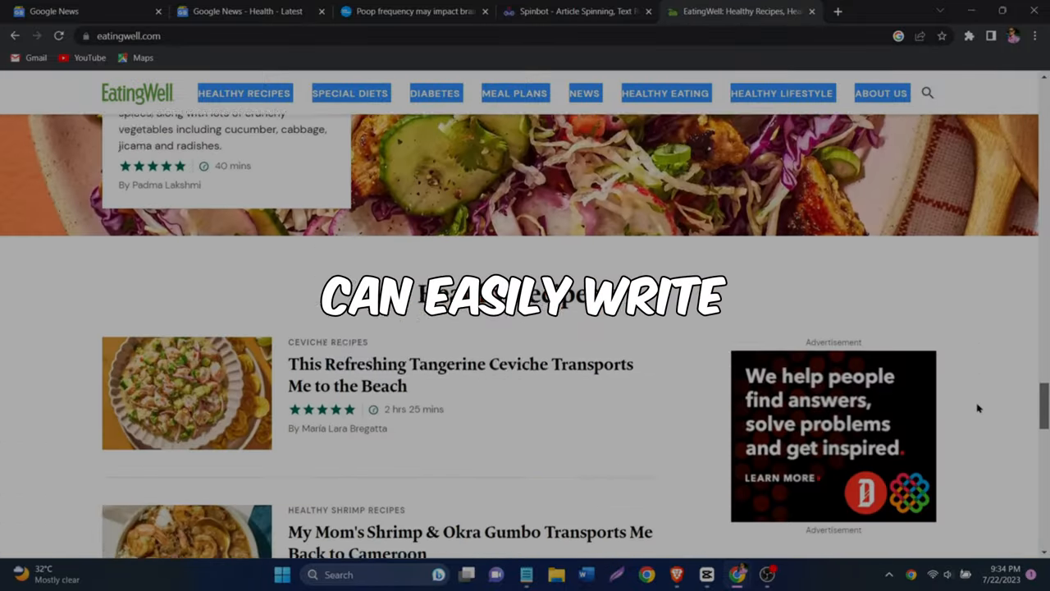
{"action": "scroll", "scroll_direction": "down", "scroll_amount": 3}
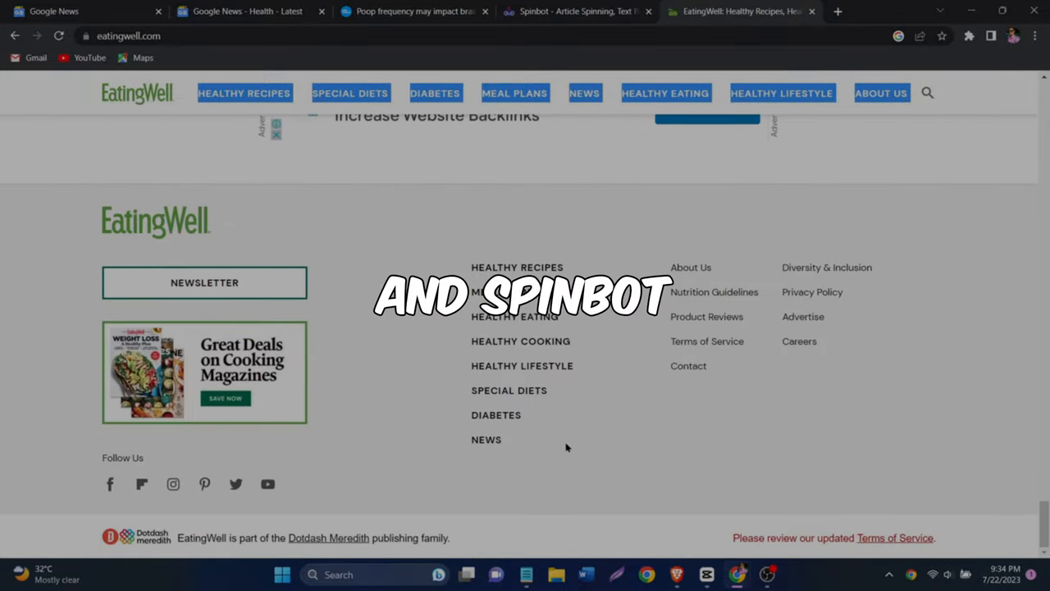
{"action": "scroll", "scroll_direction": "up", "scroll_amount": 3}
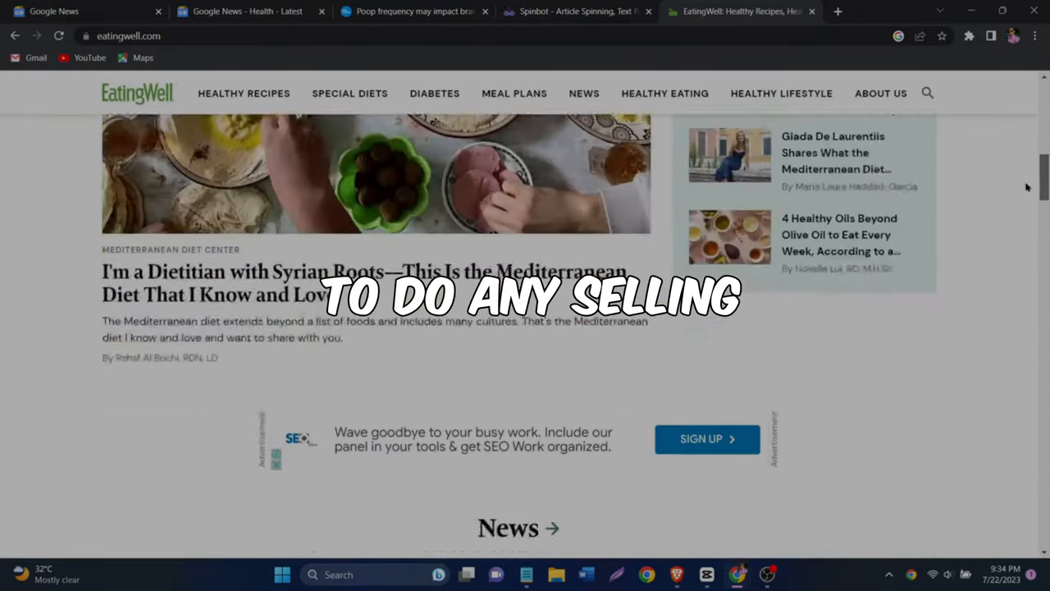
{"action": "scroll", "scroll_direction": "down", "scroll_amount": 3}
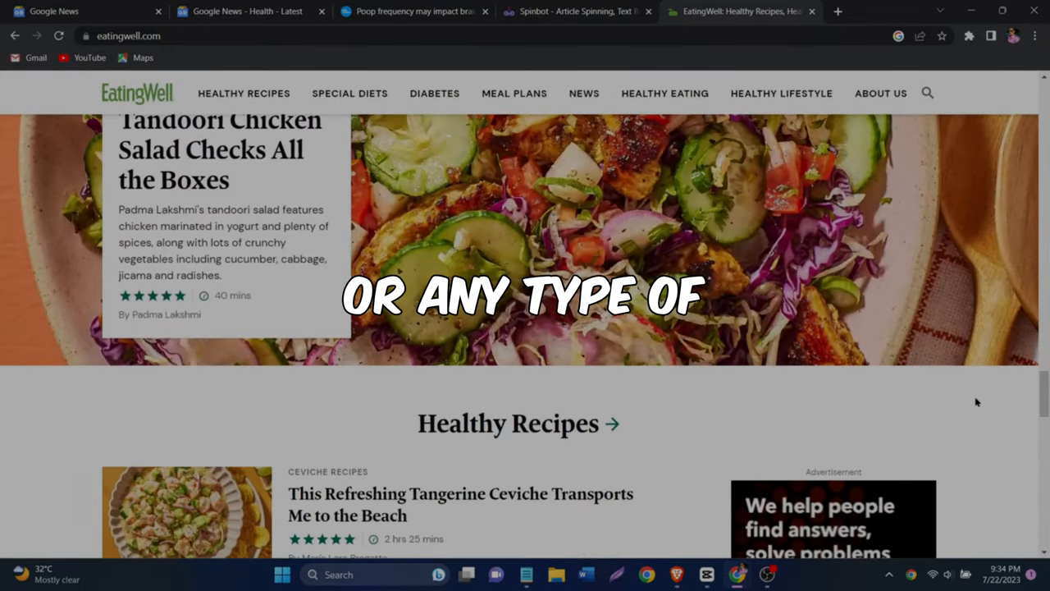
{"action": "left_click", "coordinate": [471, 575]}
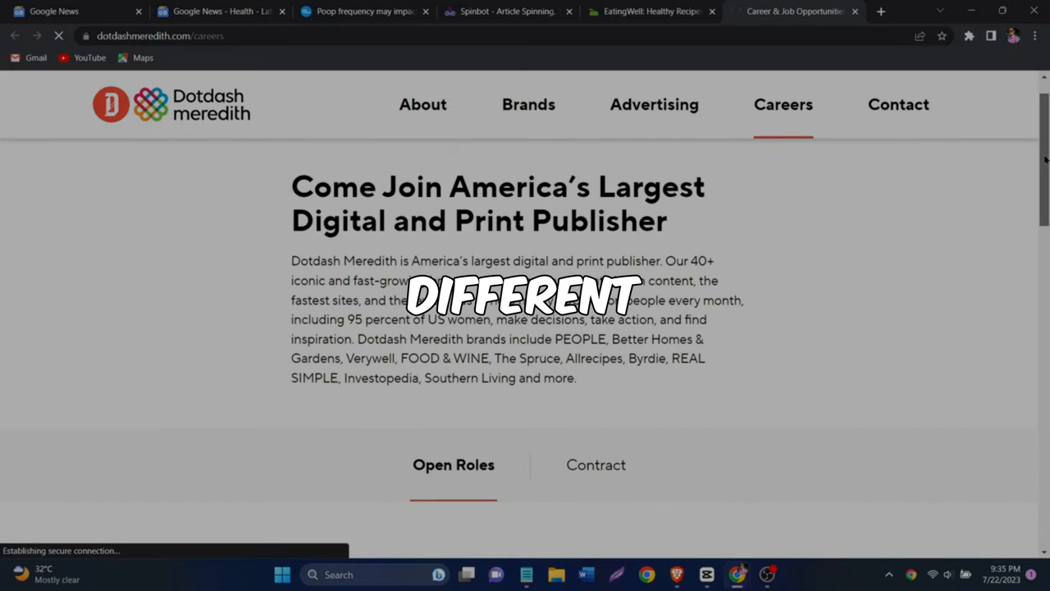
Step: Look over Dotdash Meredith's Careers and Advertising pages, then close that tab to return to EatingWell
{"action": "scroll", "scroll_direction": "down", "scroll_amount": 3}
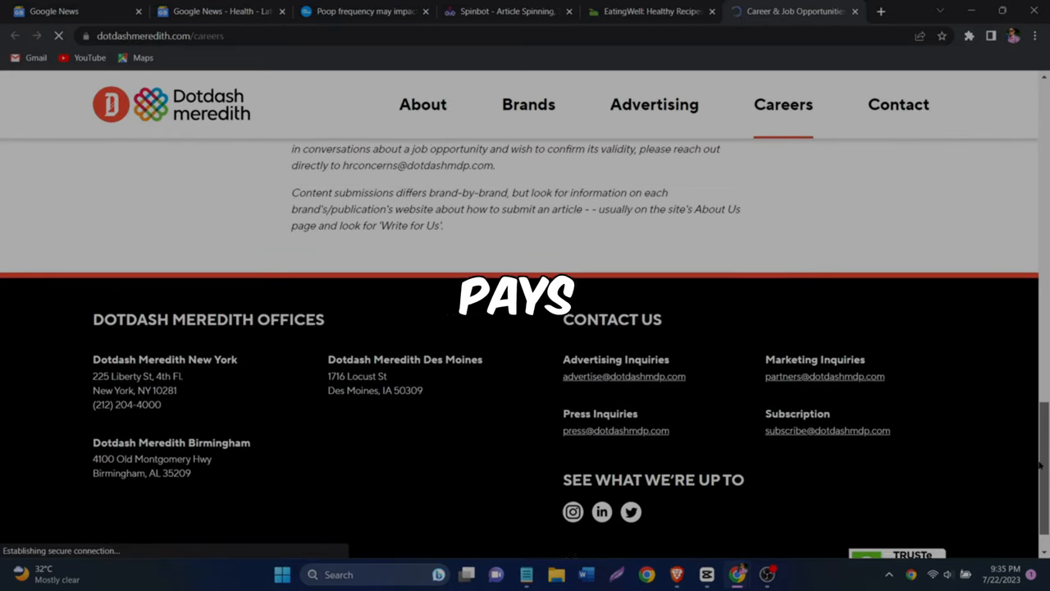
{"action": "scroll", "scroll_direction": "up", "scroll_amount": 3}
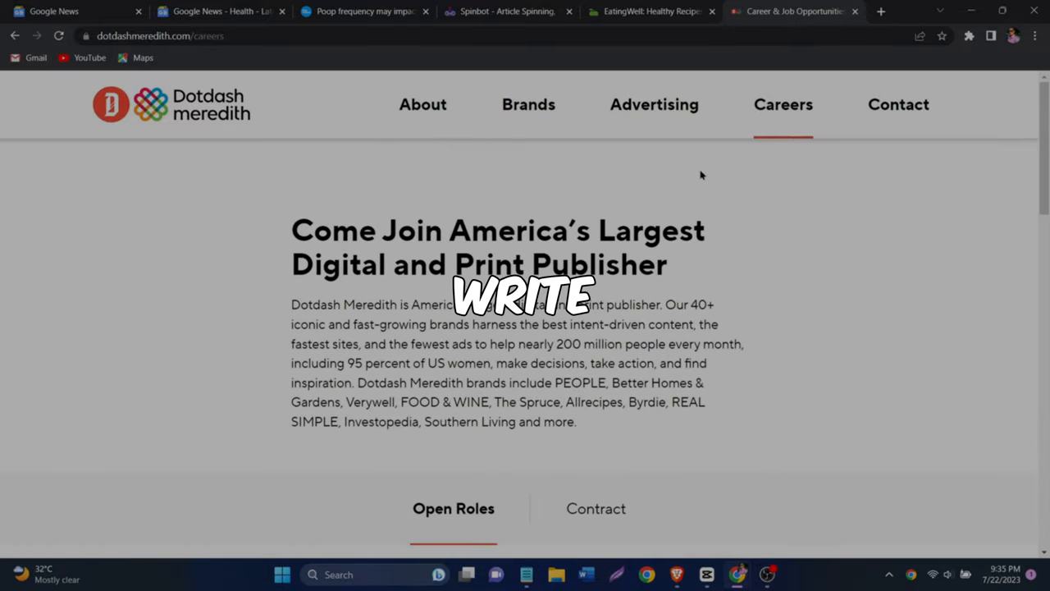
{"action": "scroll", "scroll_direction": "down", "scroll_amount": 3}
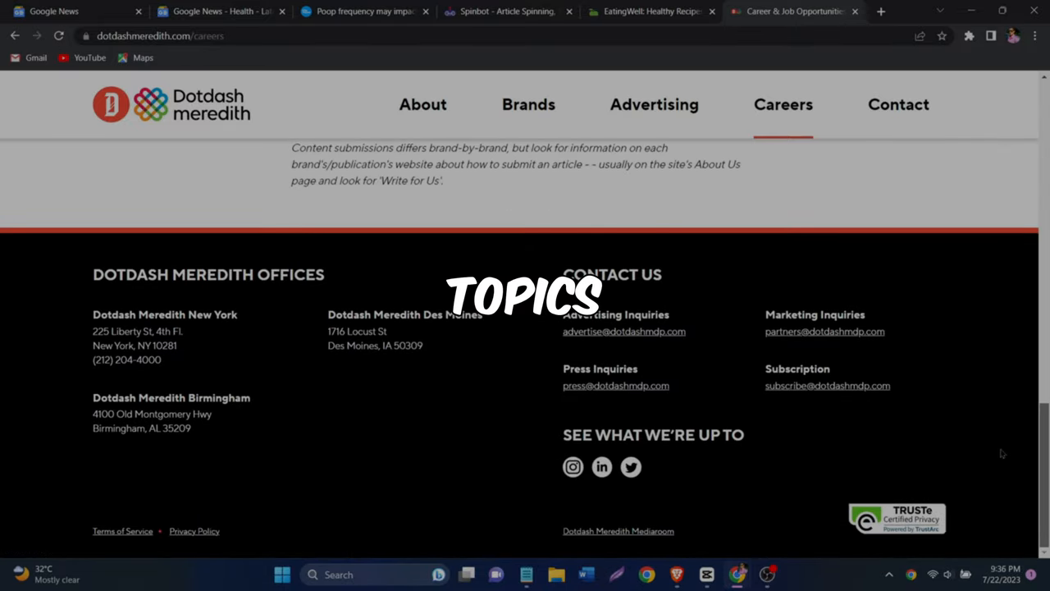
{"action": "left_click", "coordinate": [654, 105]}
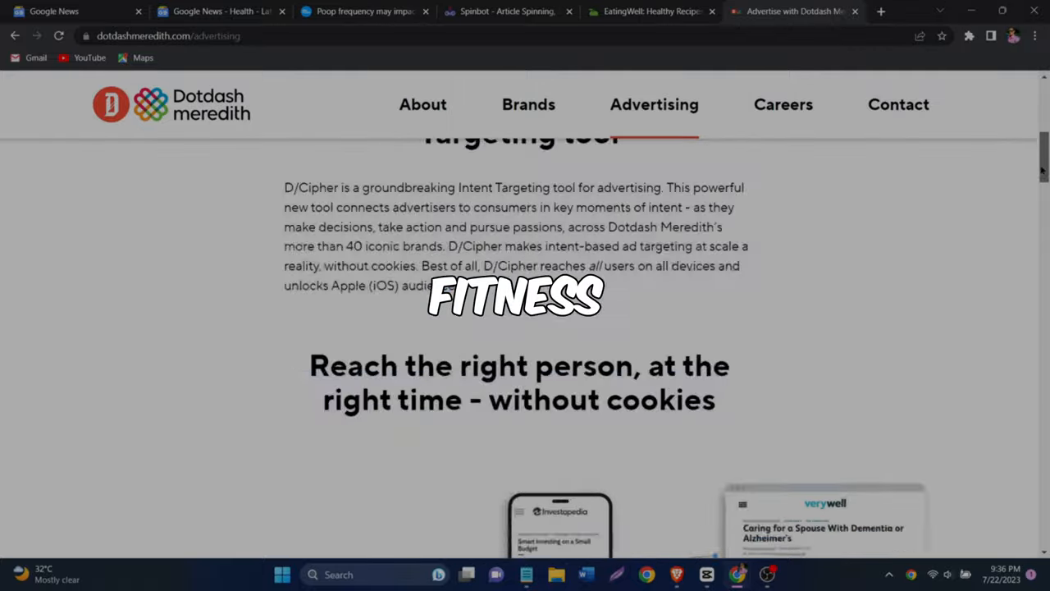
{"action": "left_click", "coordinate": [783, 106]}
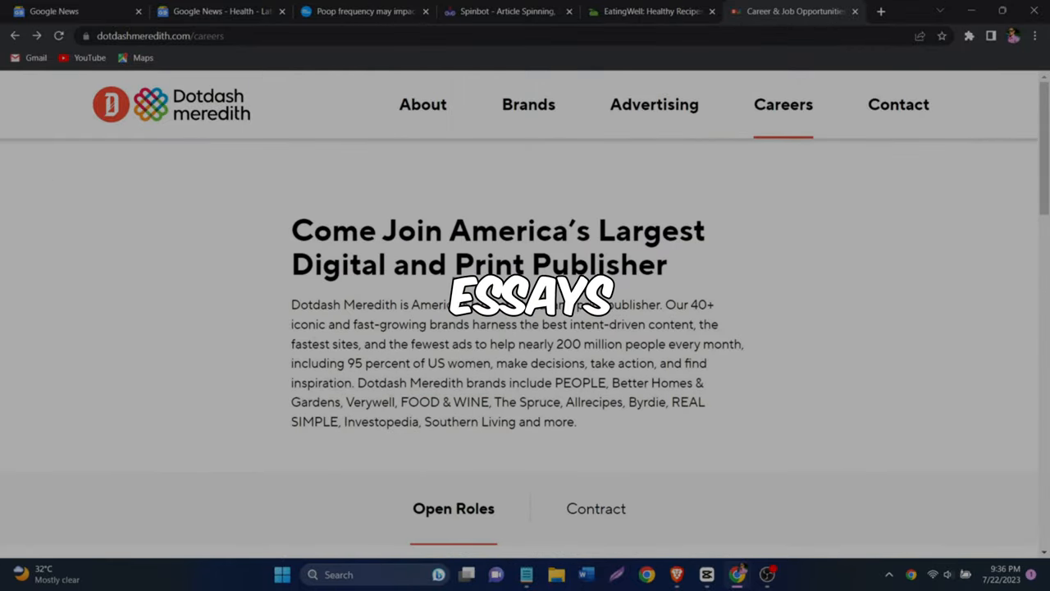
{"action": "left_click", "coordinate": [653, 10]}
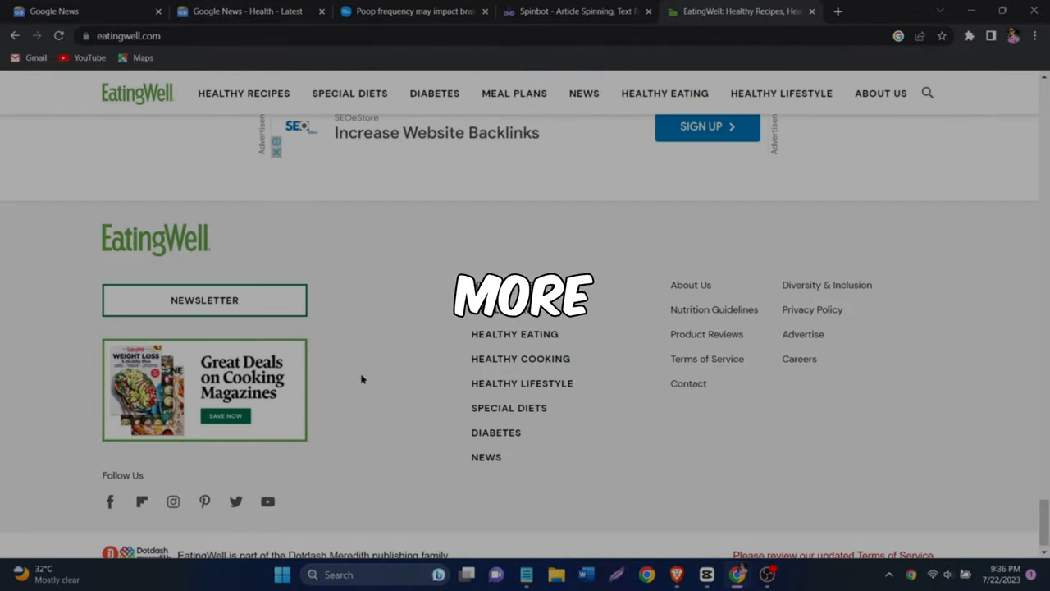
{"action": "scroll", "scroll_direction": "up", "scroll_amount": 3}
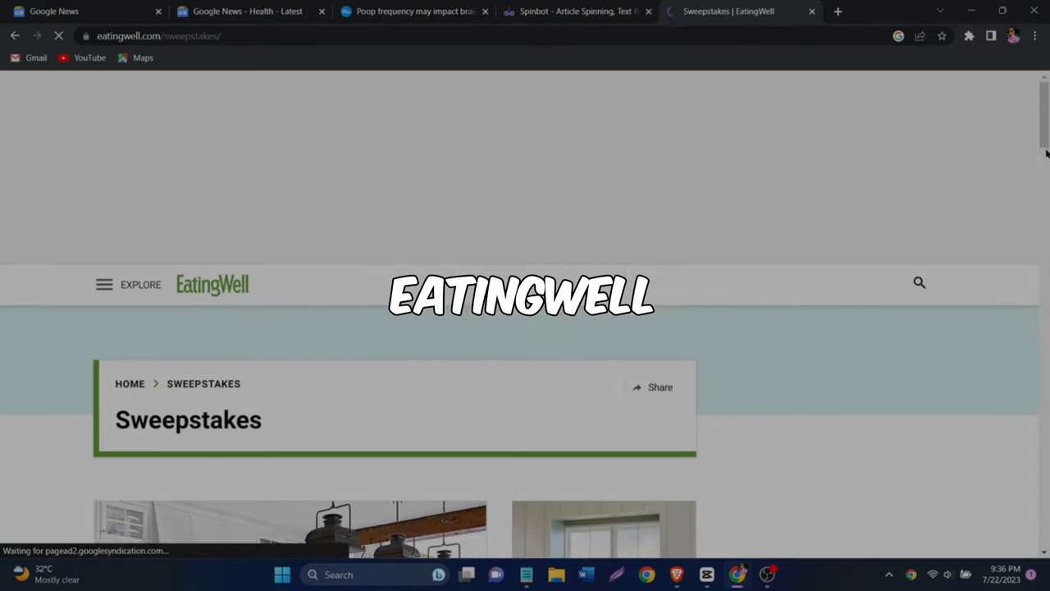
Step: Scroll through EatingWell's Sweepstakes listings on the way to its News section
{"action": "scroll", "scroll_direction": "down", "scroll_amount": 3}
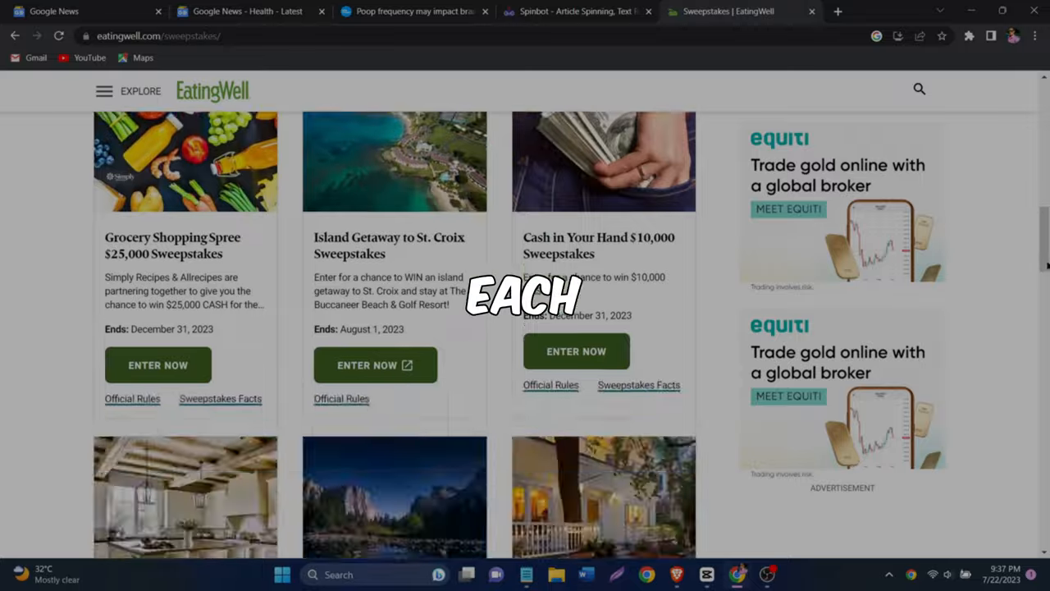
{"action": "scroll", "scroll_direction": "down", "scroll_amount": 3}
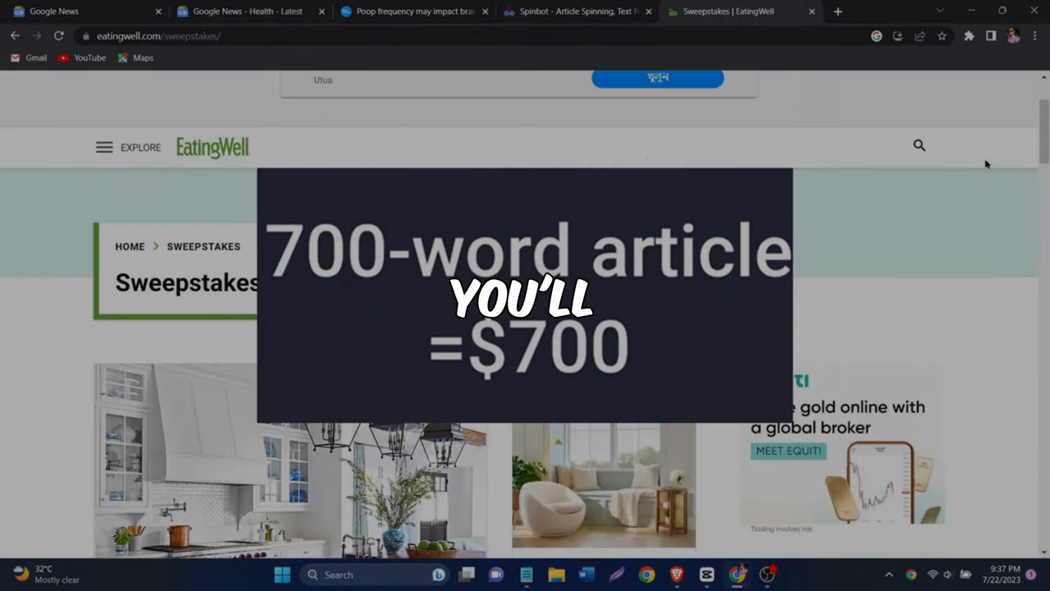
{"action": "scroll", "scroll_direction": "down", "scroll_amount": 3}
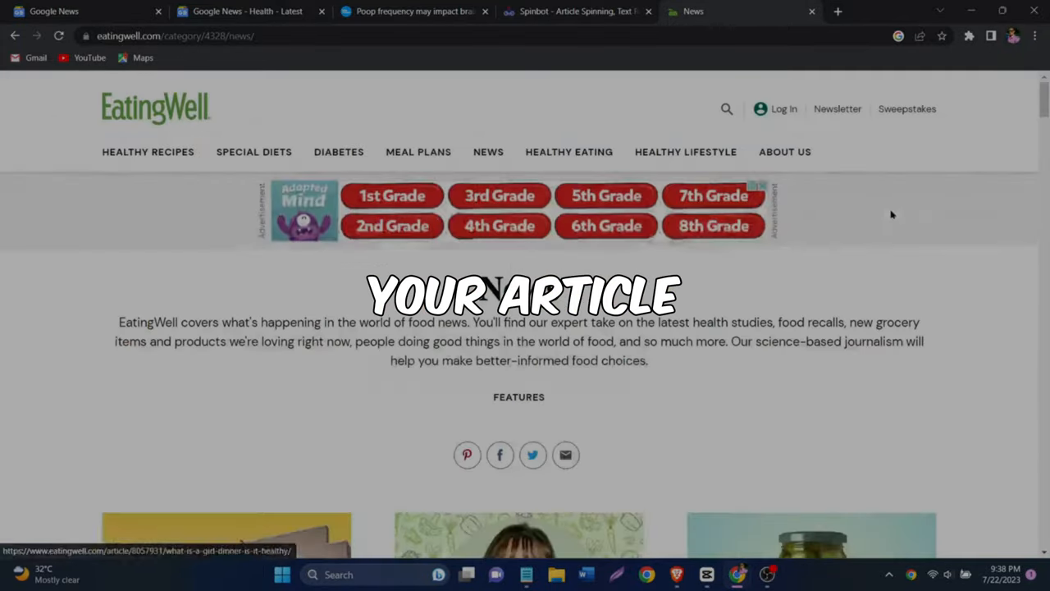
Step: View all EatingWell healthy recipe categories, then reach Dotdash Meredith's careers and advertising pages
{"action": "left_click", "coordinate": [781, 109]}
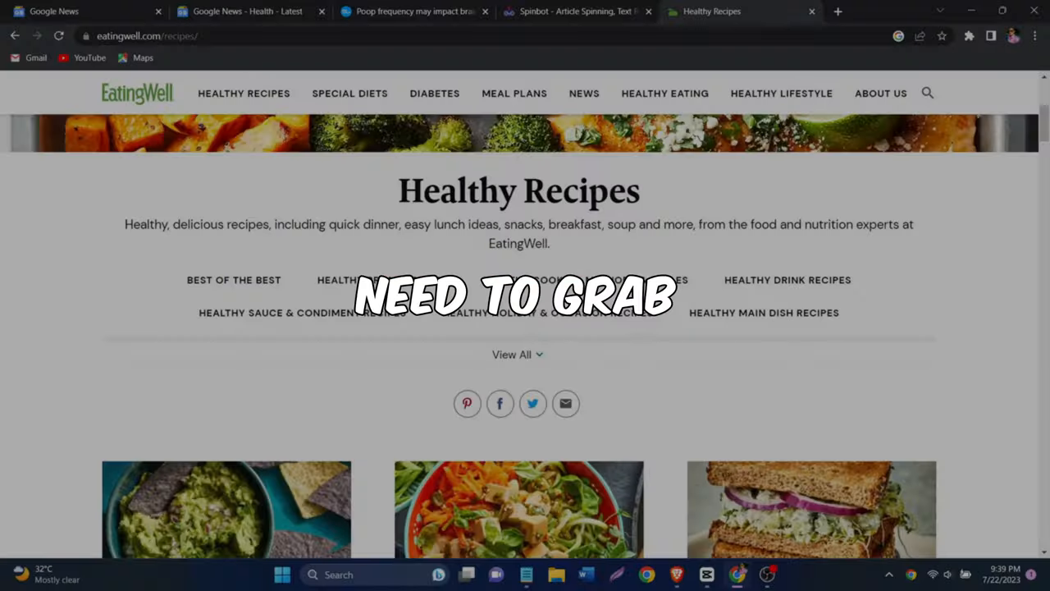
{"action": "left_click", "coordinate": [517, 355]}
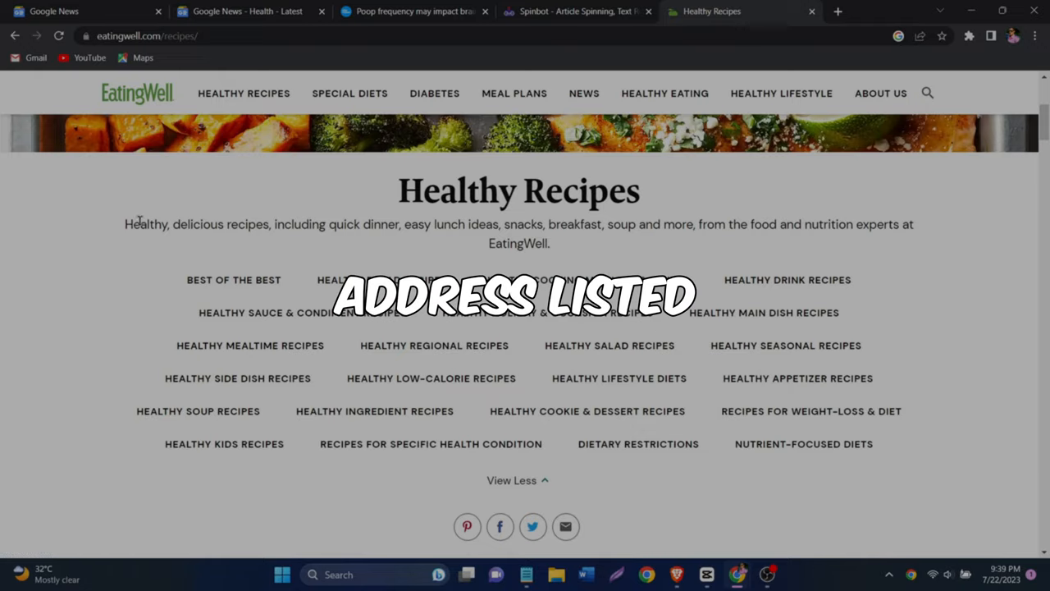
{"action": "scroll", "scroll_direction": "down", "scroll_amount": 3}
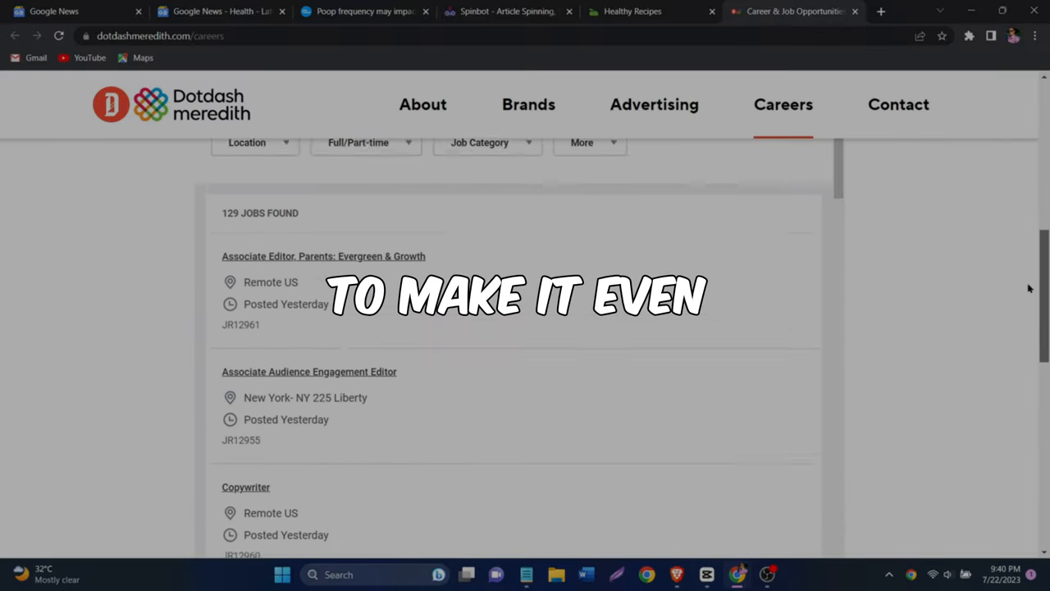
{"action": "scroll", "scroll_direction": "up", "scroll_amount": 3}
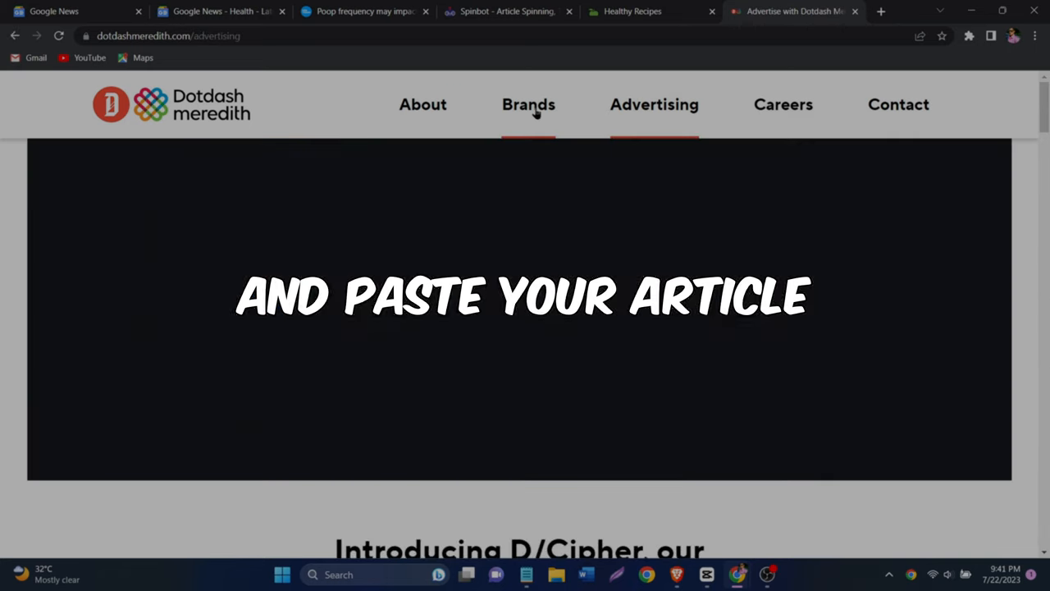
Step: Look through a Dotdash Meredith brand and EatingWell's About Us and Careers pages before starting a Google search
{"action": "left_click", "coordinate": [528, 105]}
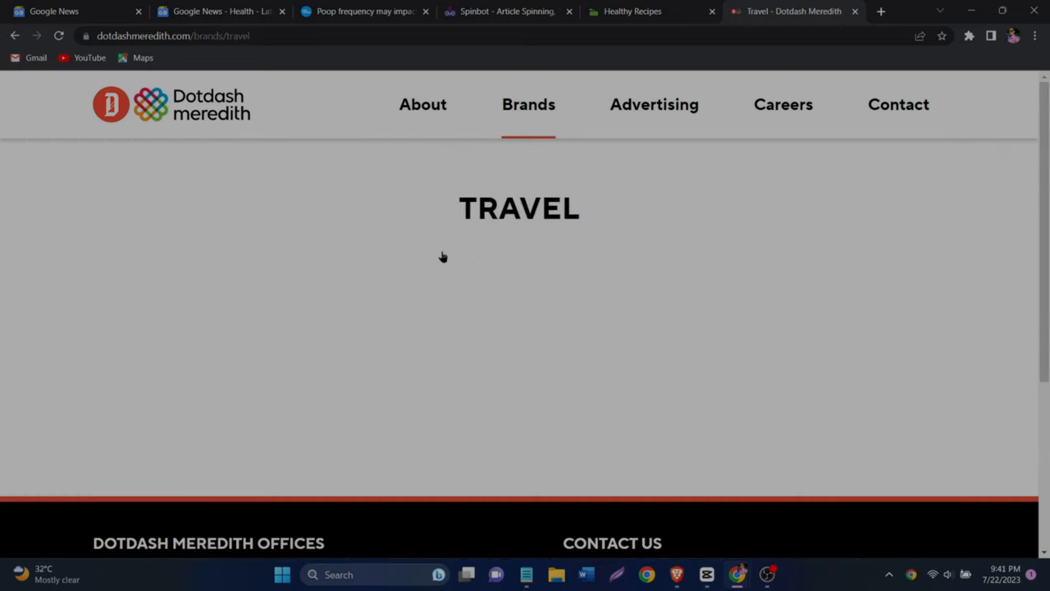
{"action": "scroll", "scroll_direction": "down", "scroll_amount": 3}
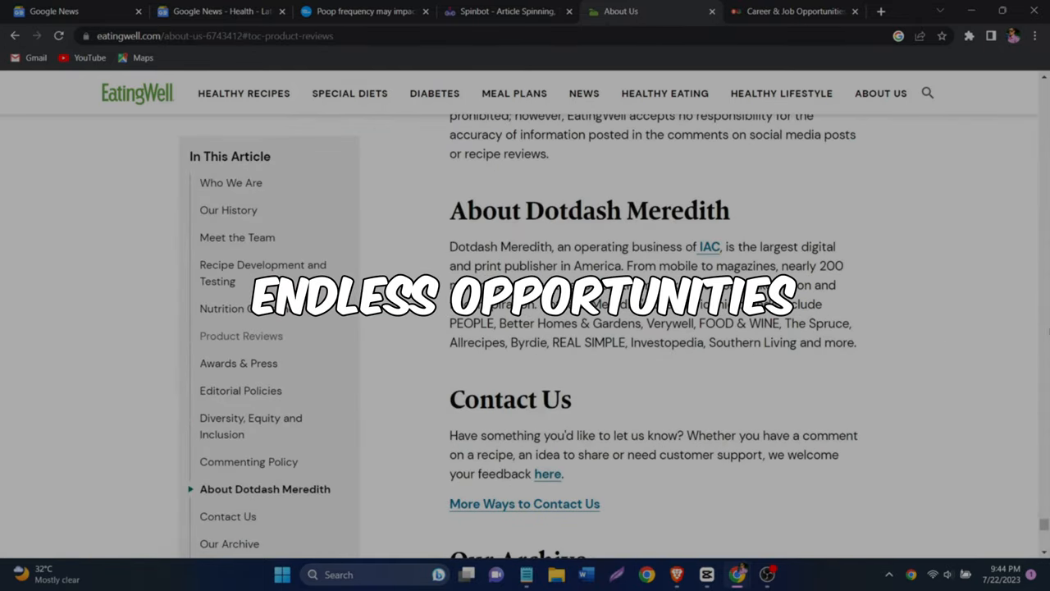
{"action": "scroll", "scroll_direction": "down", "scroll_amount": 3}
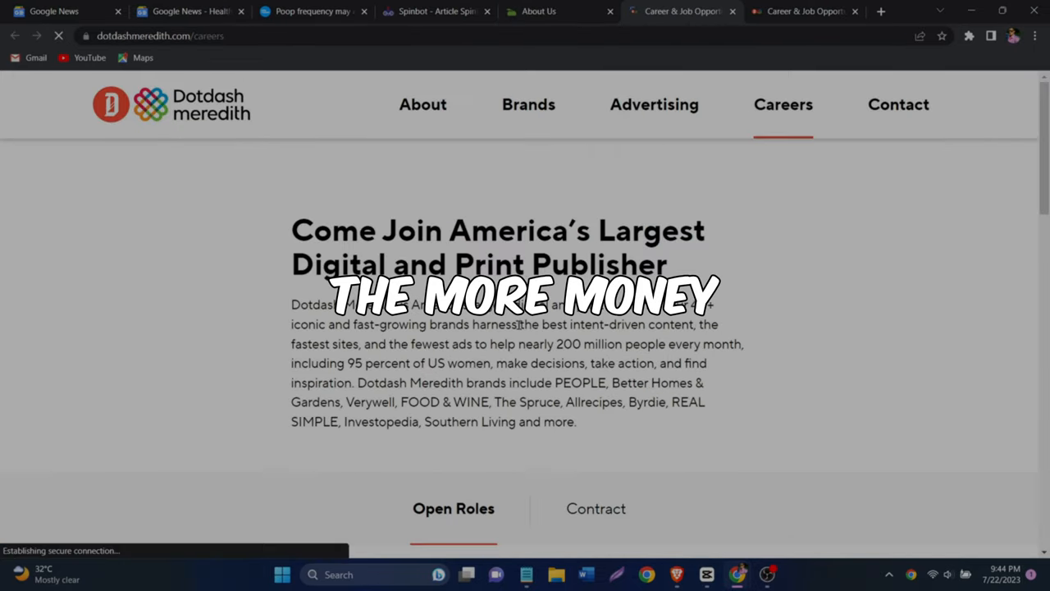
{"action": "scroll", "scroll_direction": "down", "scroll_amount": 3}
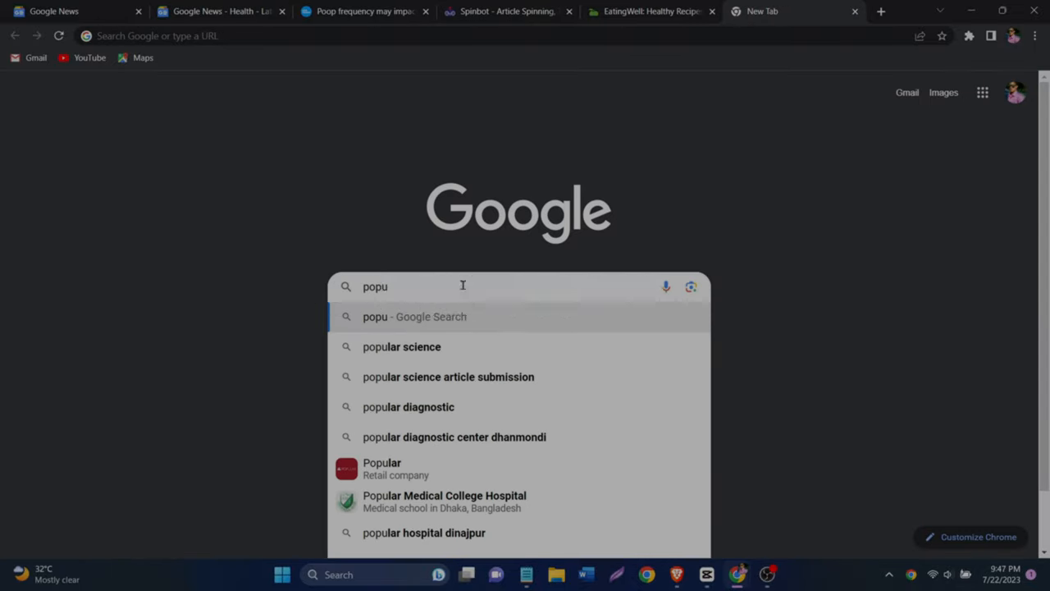
Step: Search Google for 'popular science' and go to the Popular Science homepage
{"action": "left_click", "coordinate": [400, 346]}
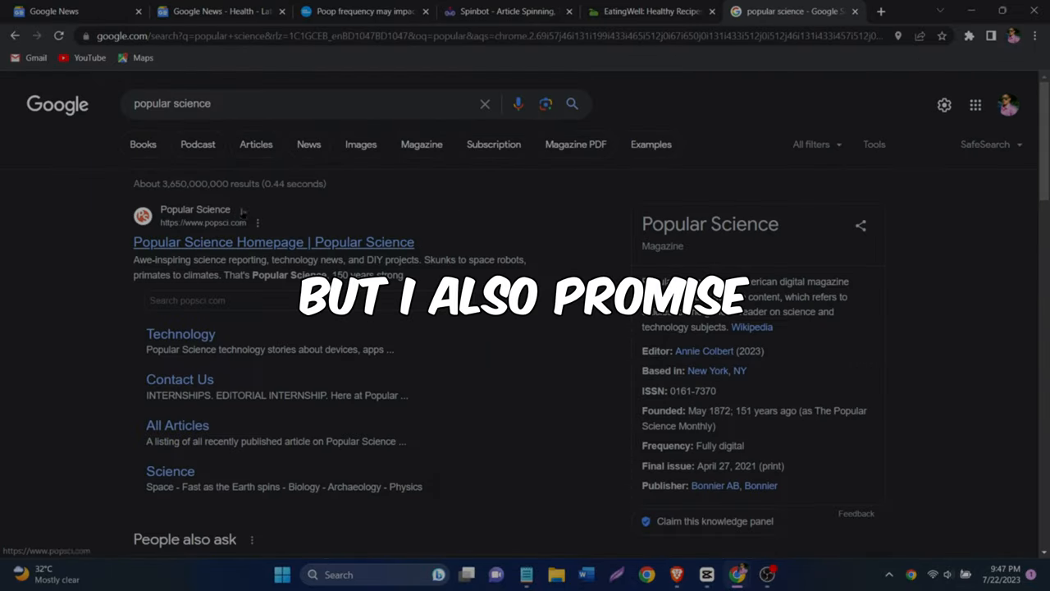
{"action": "scroll", "scroll_direction": "down", "scroll_amount": 3}
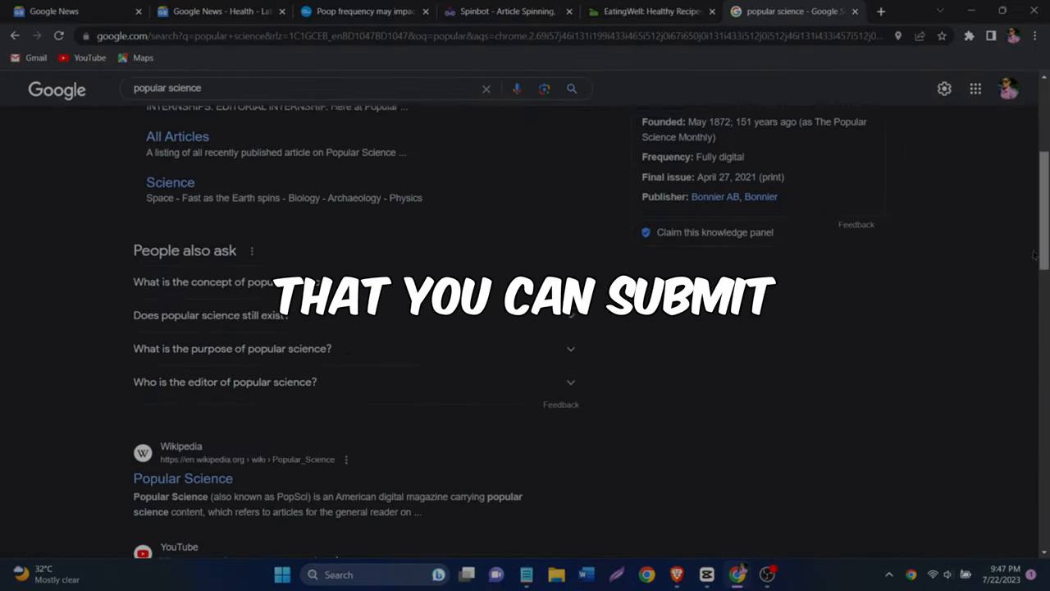
{"action": "left_click", "coordinate": [182, 477]}
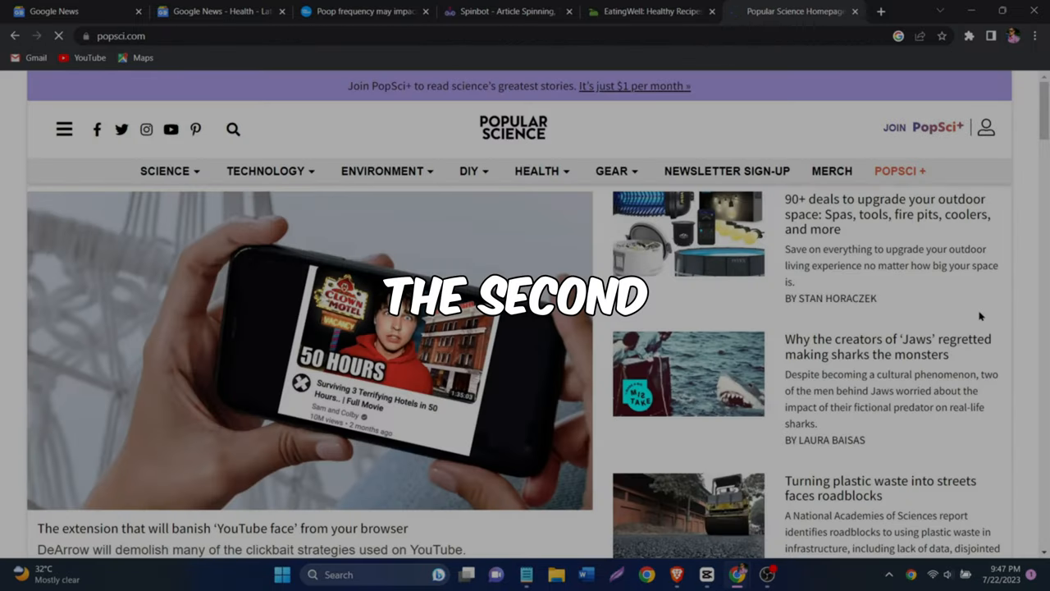
Step: Scroll the Popular Science homepage down to its footer
{"action": "scroll", "scroll_direction": "down", "scroll_amount": 3}
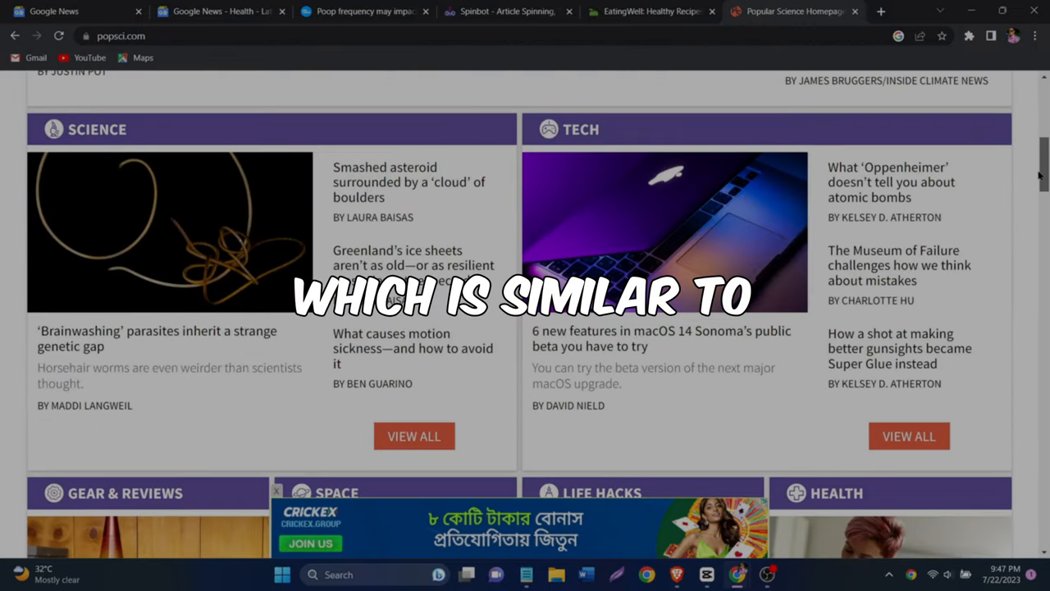
{"action": "scroll", "scroll_direction": "down", "scroll_amount": 3}
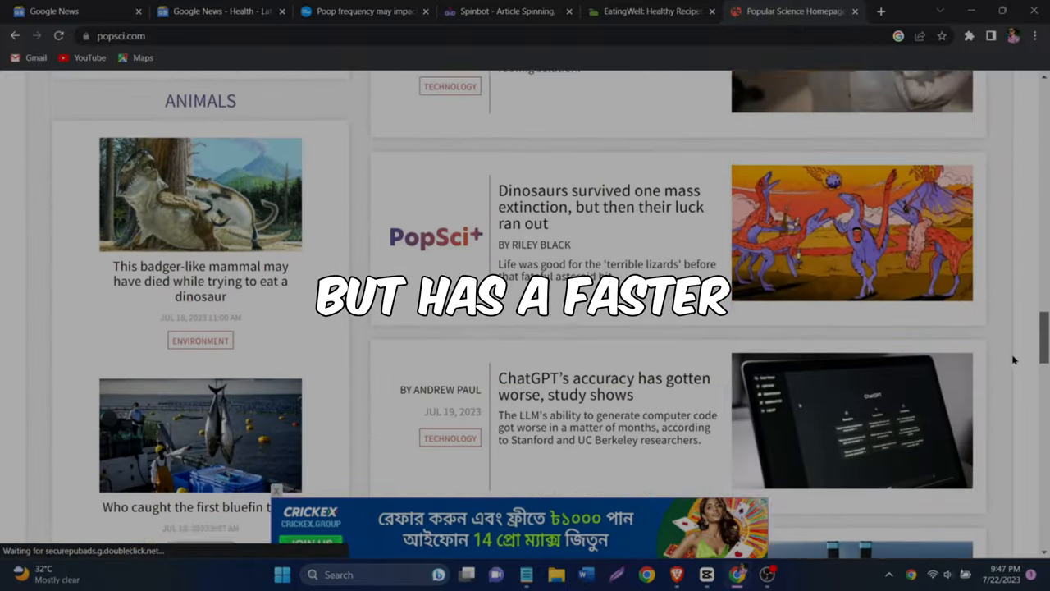
{"action": "scroll", "scroll_direction": "down", "scroll_amount": 3}
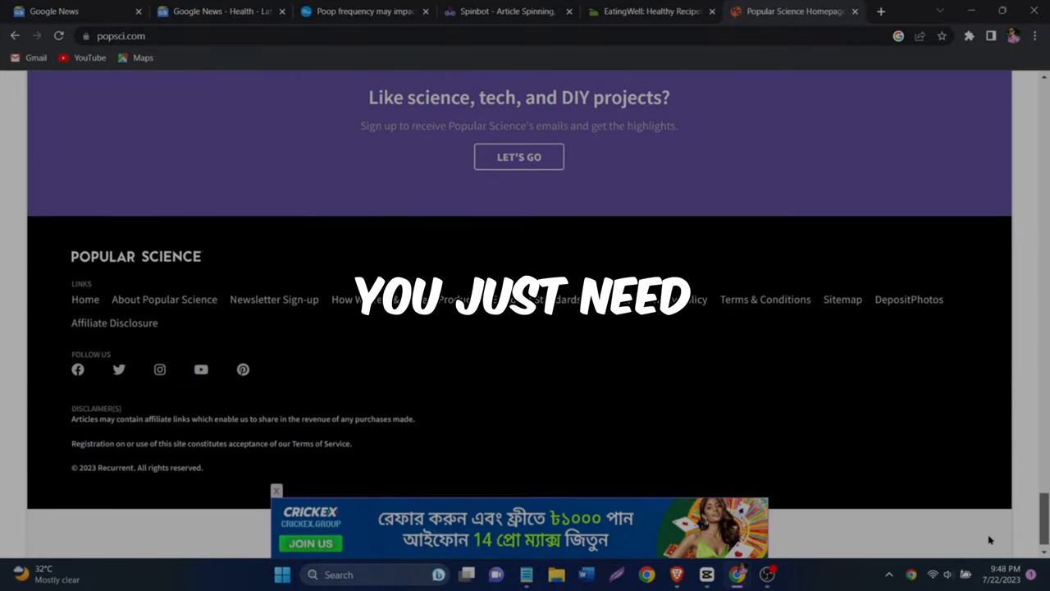
{"action": "scroll", "scroll_direction": "down", "scroll_amount": 3}
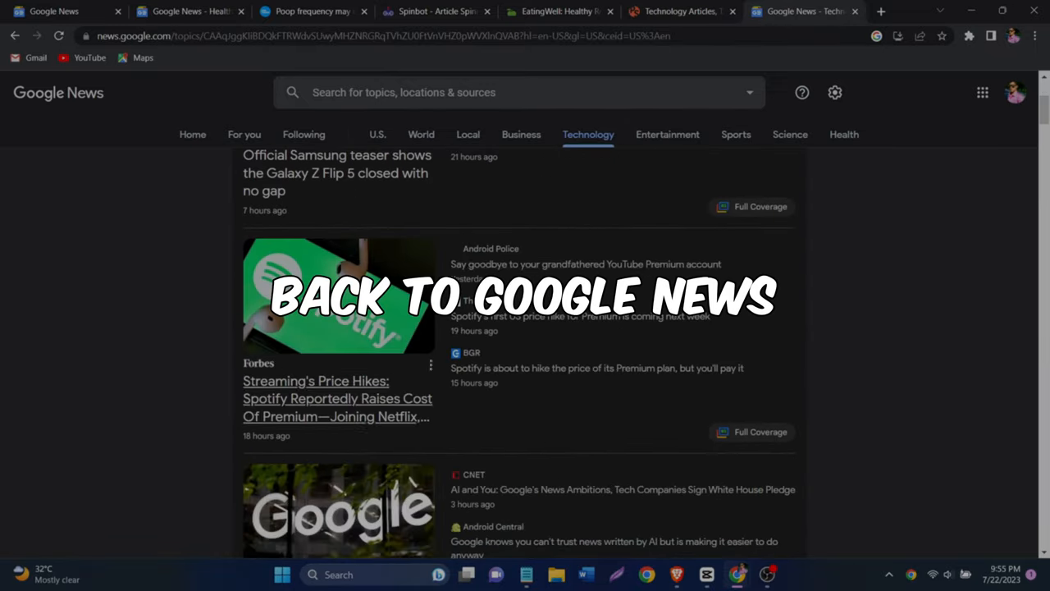
Step: Read the Forbes Spotify price-hike story, revisit Popular Science Technology, then search Google for aarp
{"action": "left_click", "coordinate": [316, 381]}
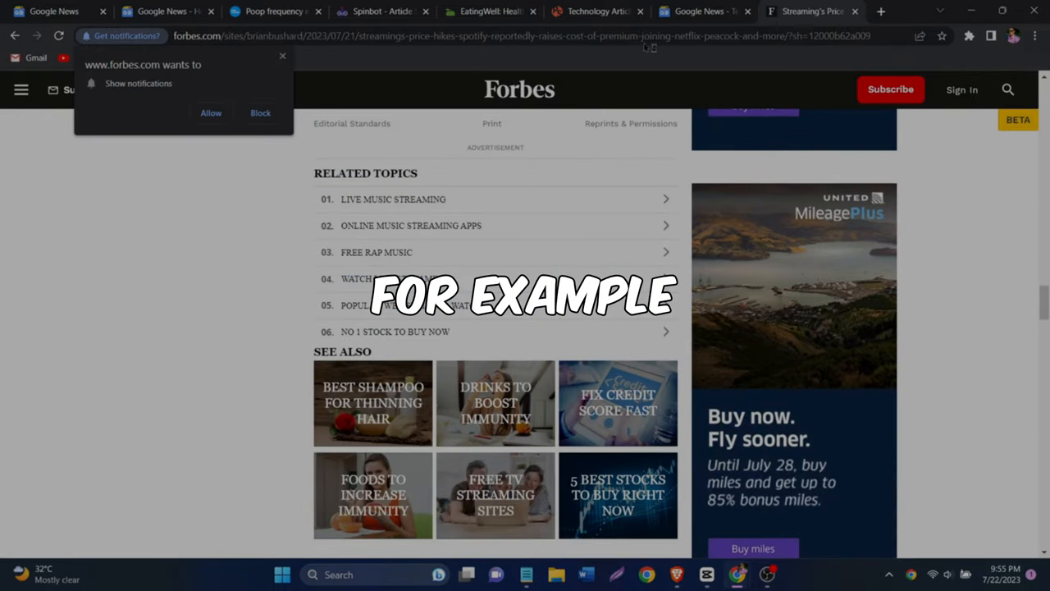
{"action": "left_click", "coordinate": [377, 10]}
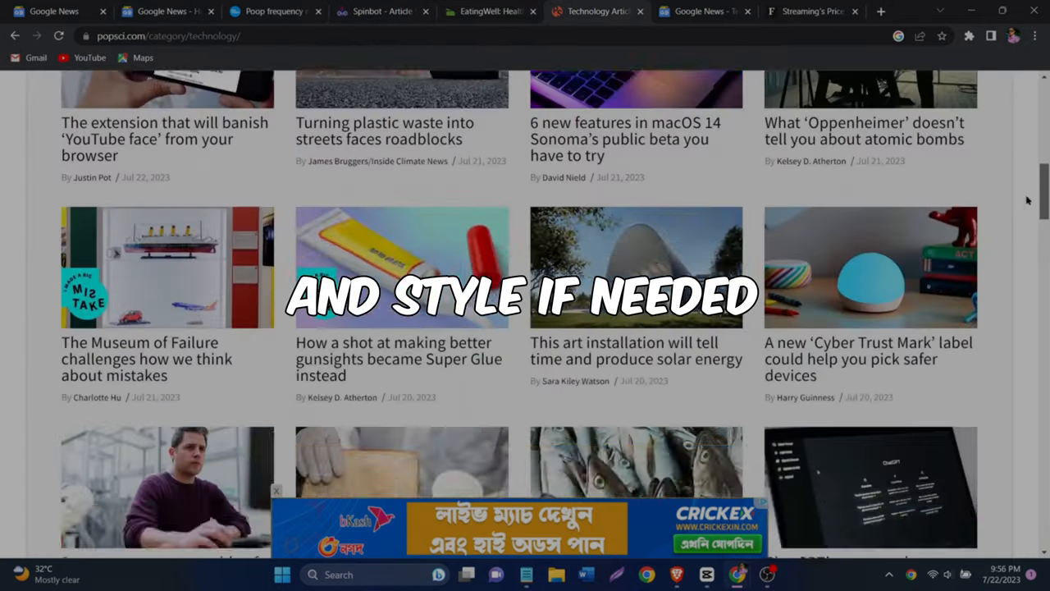
{"action": "scroll", "scroll_direction": "down", "scroll_amount": 3}
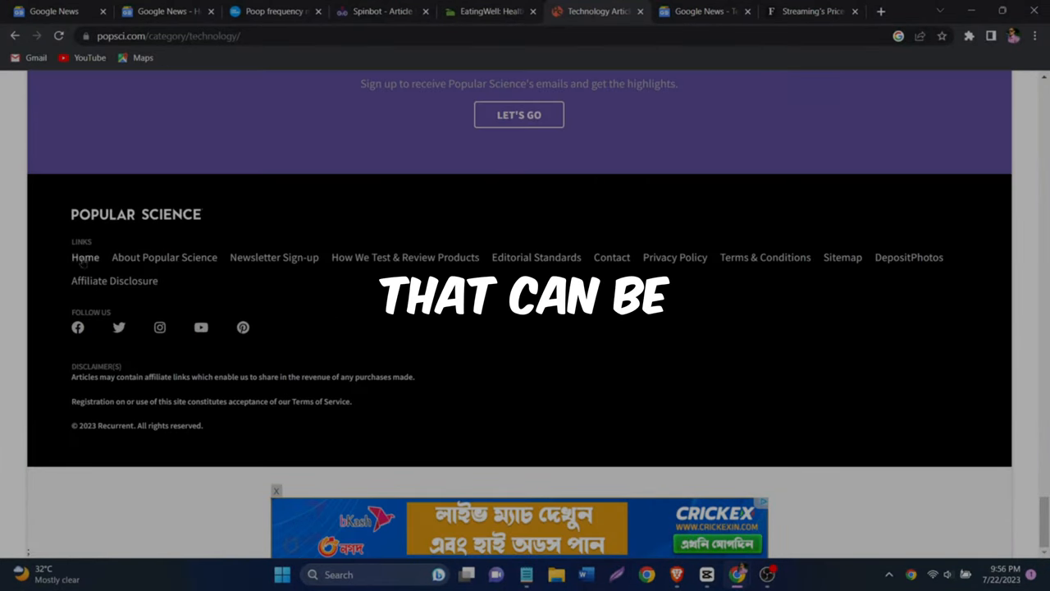
{"action": "left_click", "coordinate": [890, 13]}
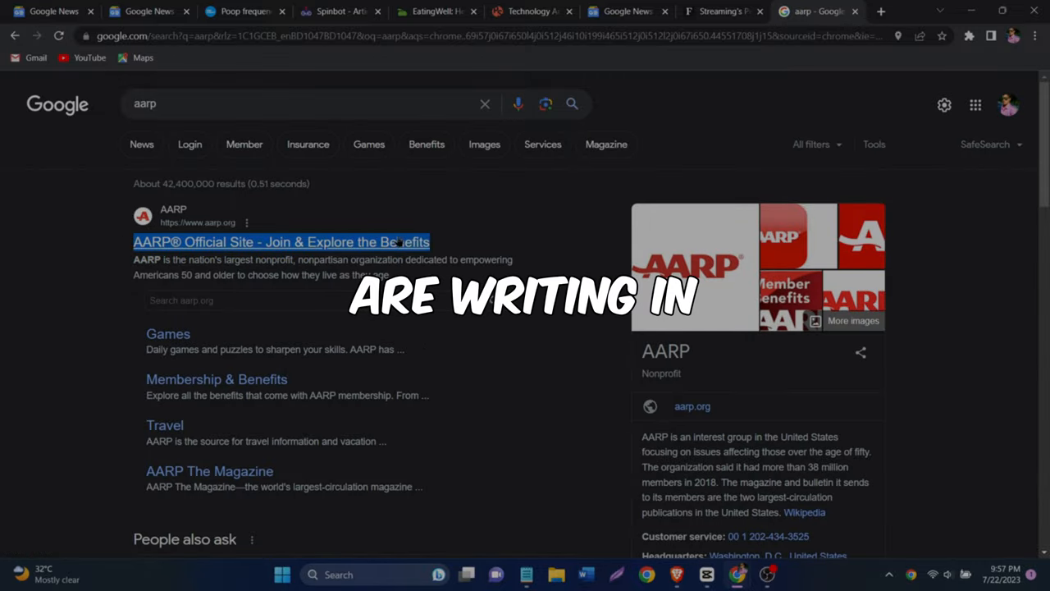
Step: Browse the AARP official site down to its footer and open the Rewards Terms & Conditions
{"action": "left_click", "coordinate": [281, 241]}
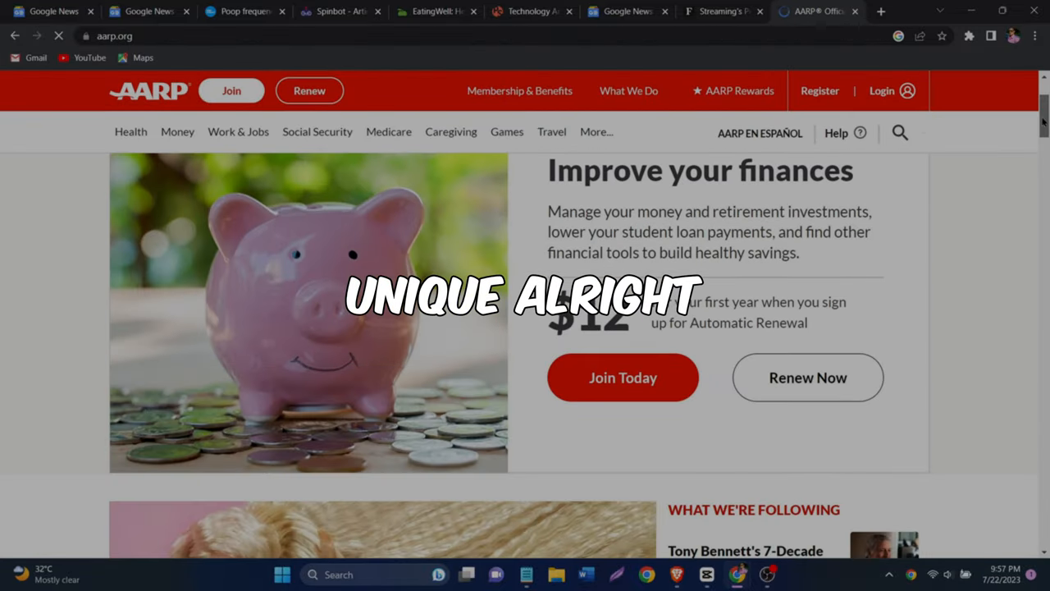
{"action": "scroll", "scroll_direction": "down", "scroll_amount": 3}
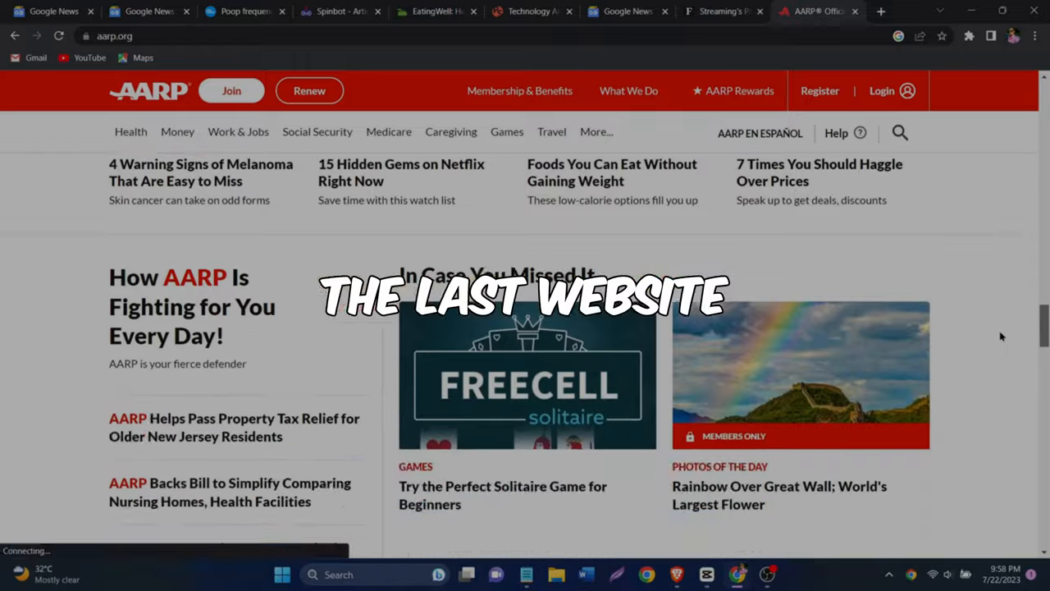
{"action": "scroll", "scroll_direction": "down", "scroll_amount": 3}
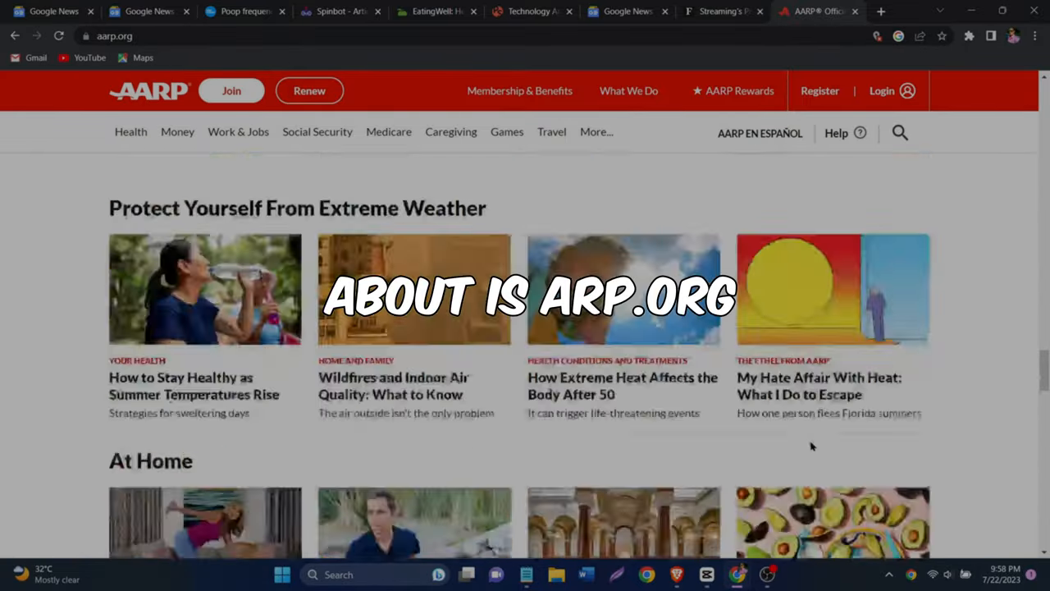
{"action": "scroll", "scroll_direction": "down", "scroll_amount": 3}
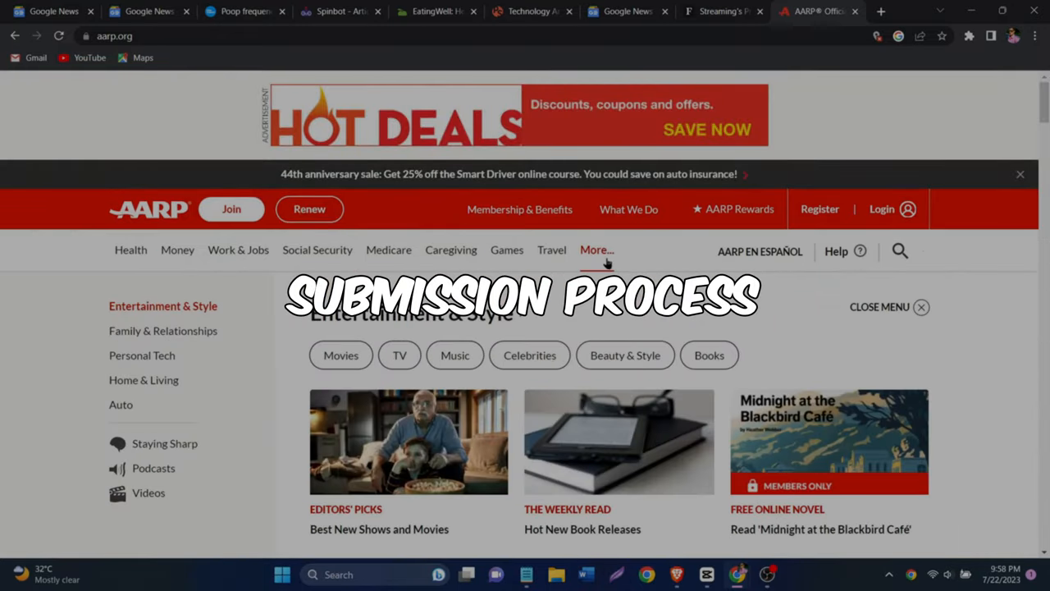
{"action": "scroll", "scroll_direction": "down", "scroll_amount": 3}
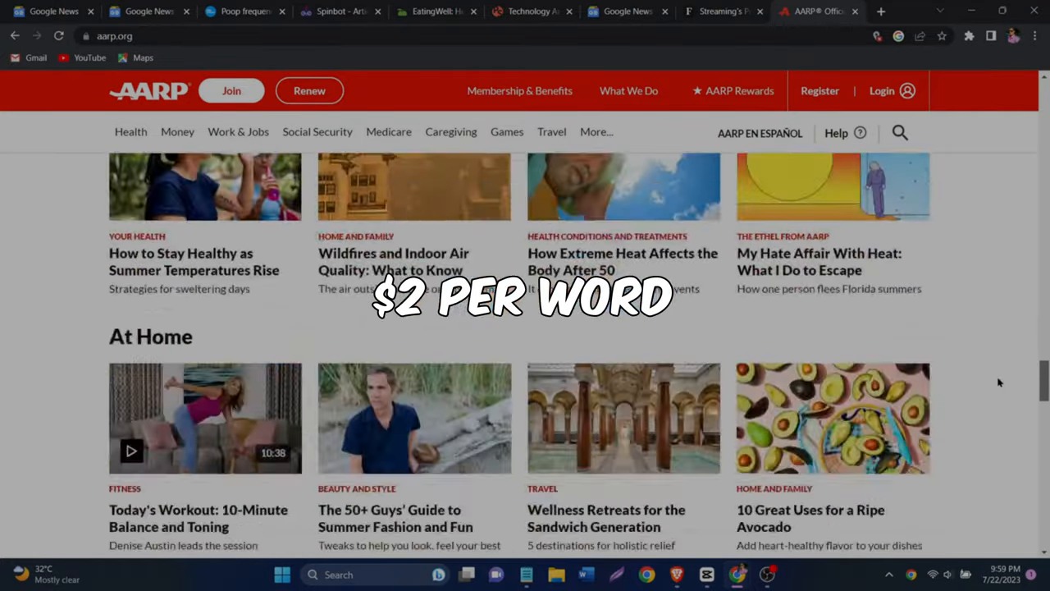
{"action": "scroll", "scroll_direction": "down", "scroll_amount": 3}
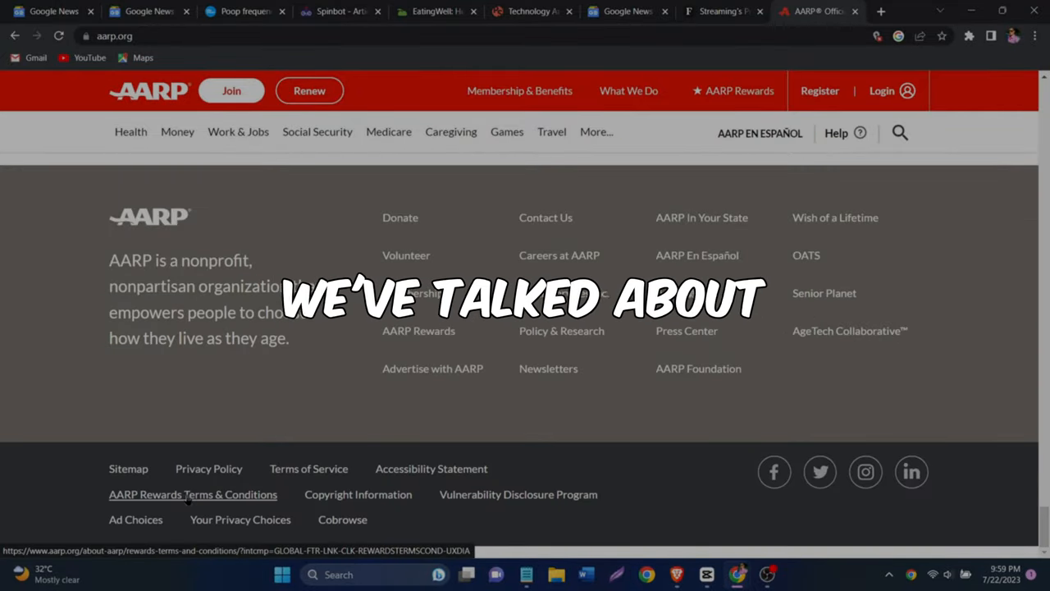
{"action": "left_click", "coordinate": [174, 494]}
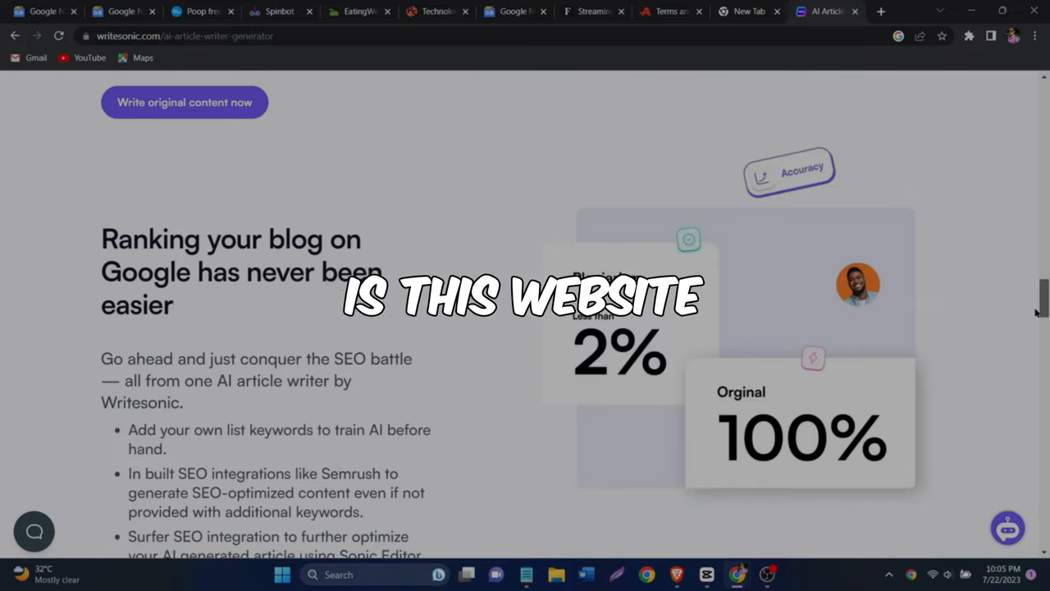
Step: Browse writesonic.com and choose Start Writing For Free
{"action": "scroll", "scroll_direction": "up", "scroll_amount": 3}
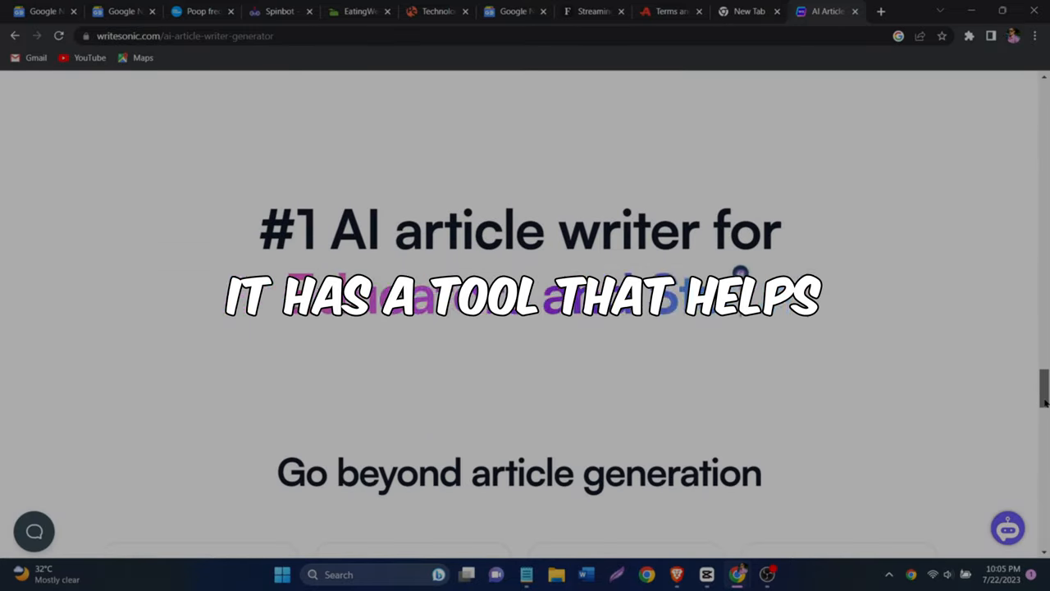
{"action": "scroll", "scroll_direction": "down", "scroll_amount": 3}
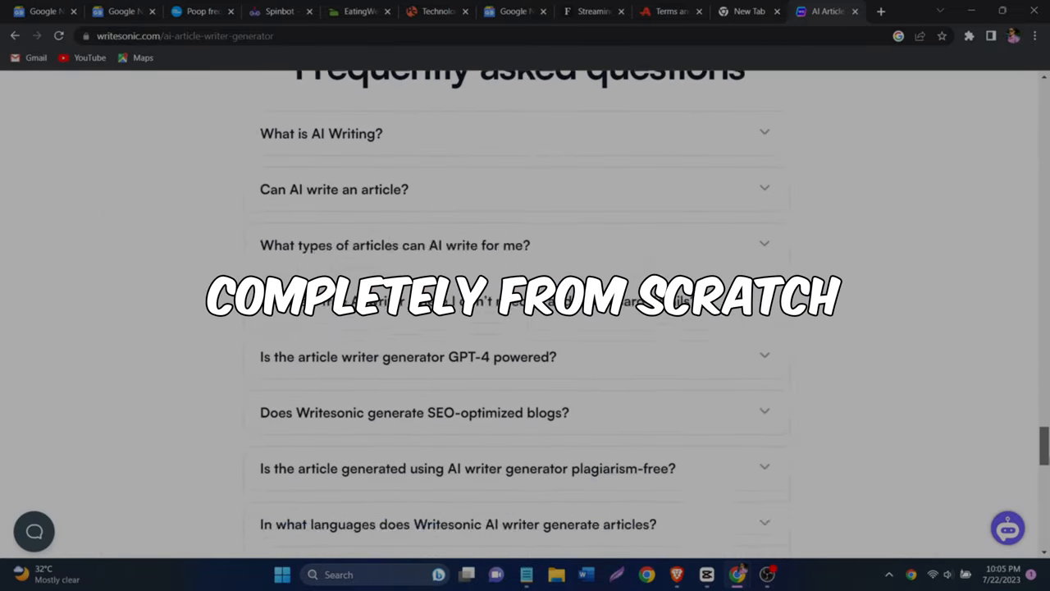
{"action": "scroll", "scroll_direction": "up", "scroll_amount": 3}
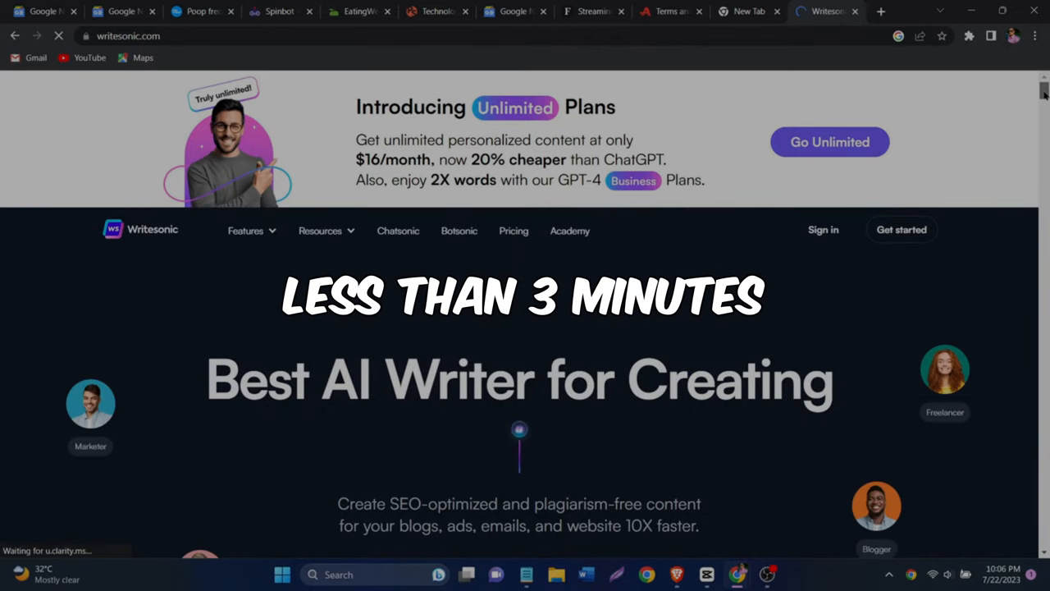
{"action": "scroll", "scroll_direction": "down", "scroll_amount": 3}
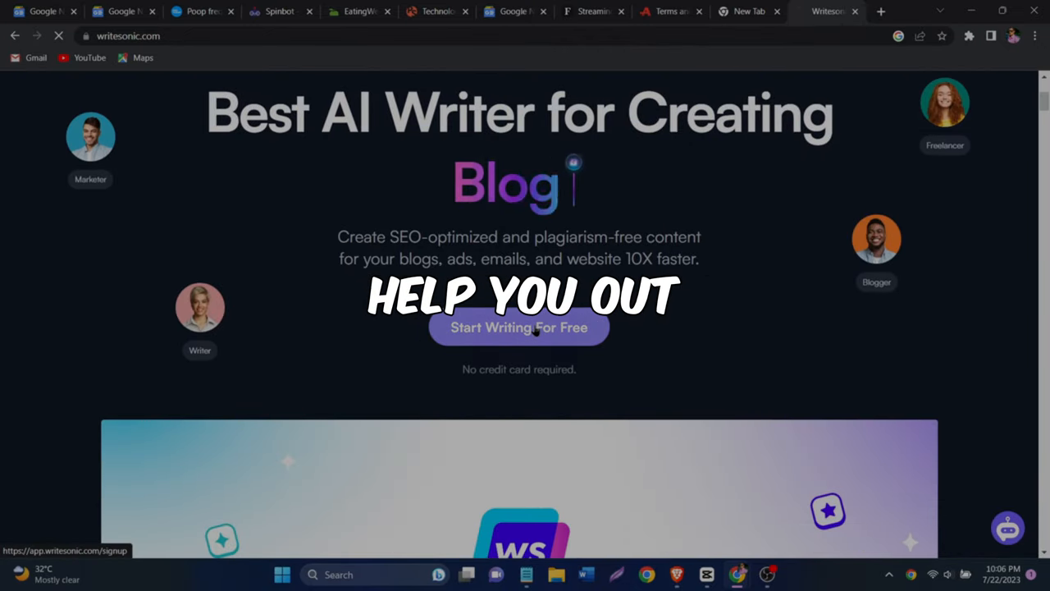
{"action": "left_click", "coordinate": [519, 328]}
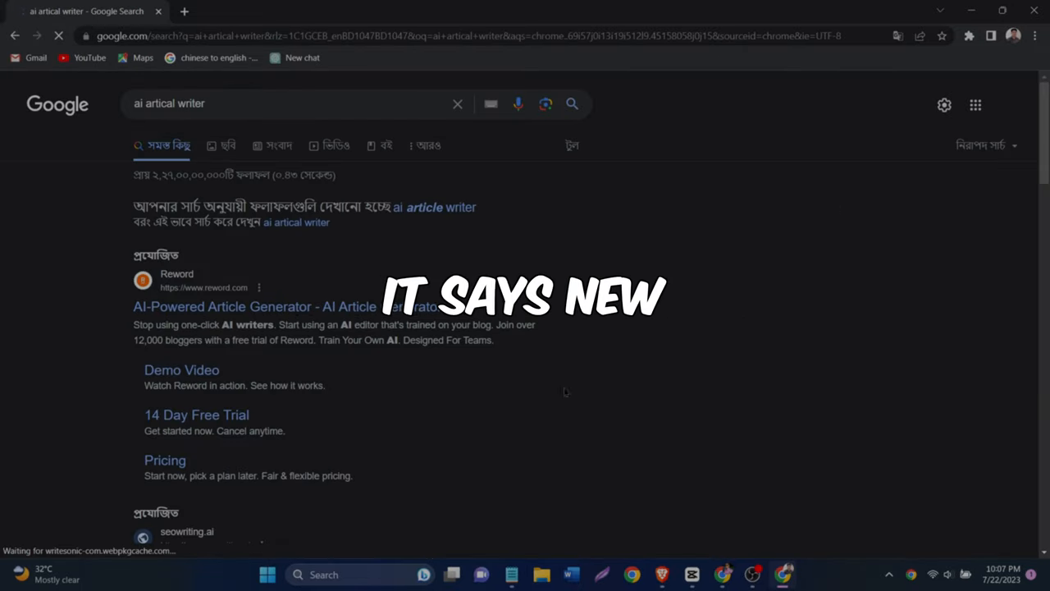
Step: Scroll further down the Writesonic homepage and begin signing up to write for free
{"action": "scroll", "scroll_direction": "down", "scroll_amount": 3}
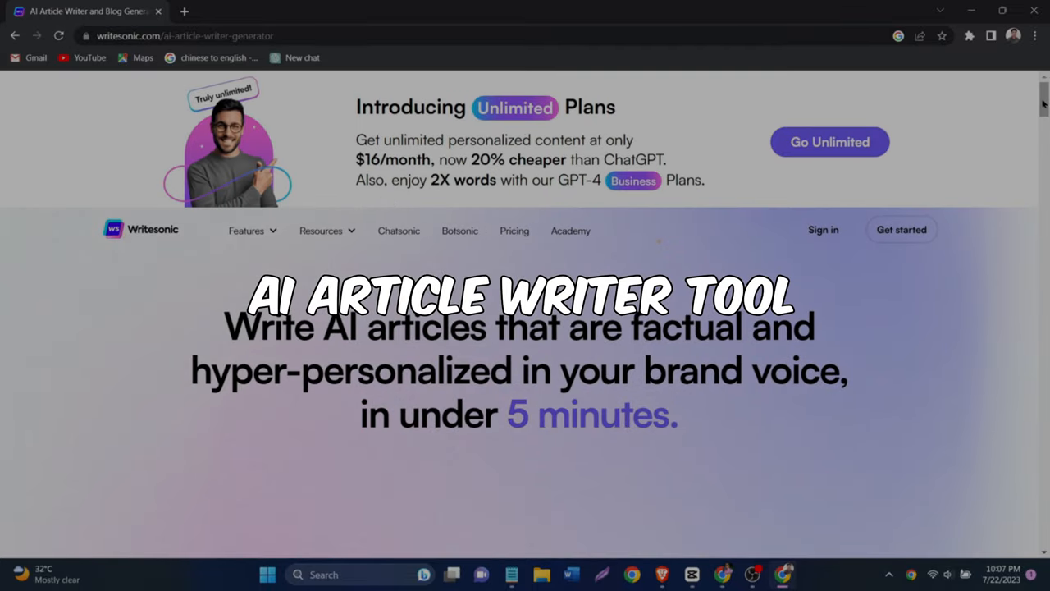
{"action": "scroll", "scroll_direction": "down", "scroll_amount": 3}
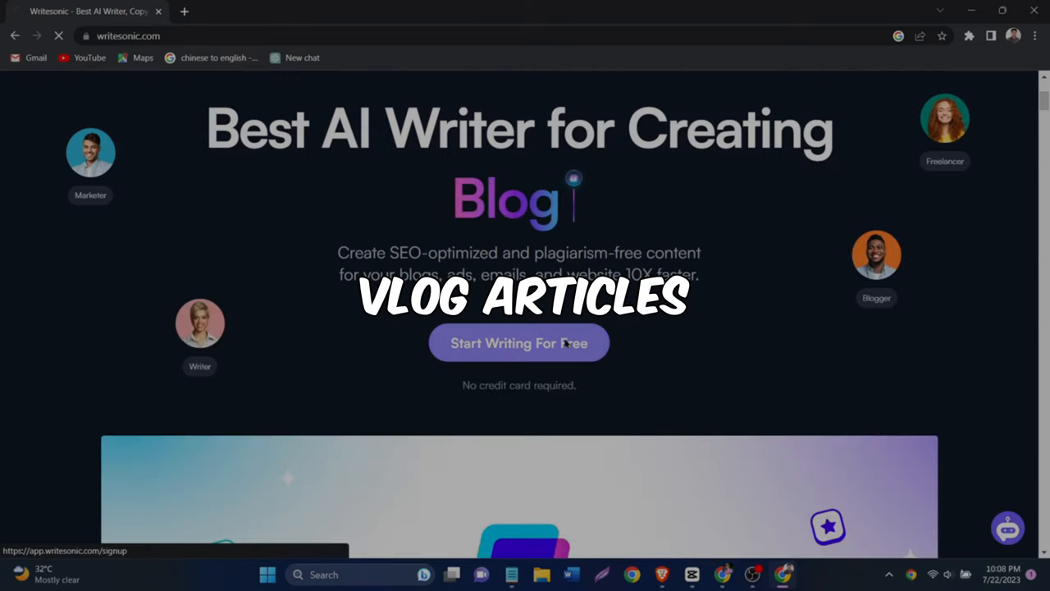
{"action": "left_click", "coordinate": [519, 343]}
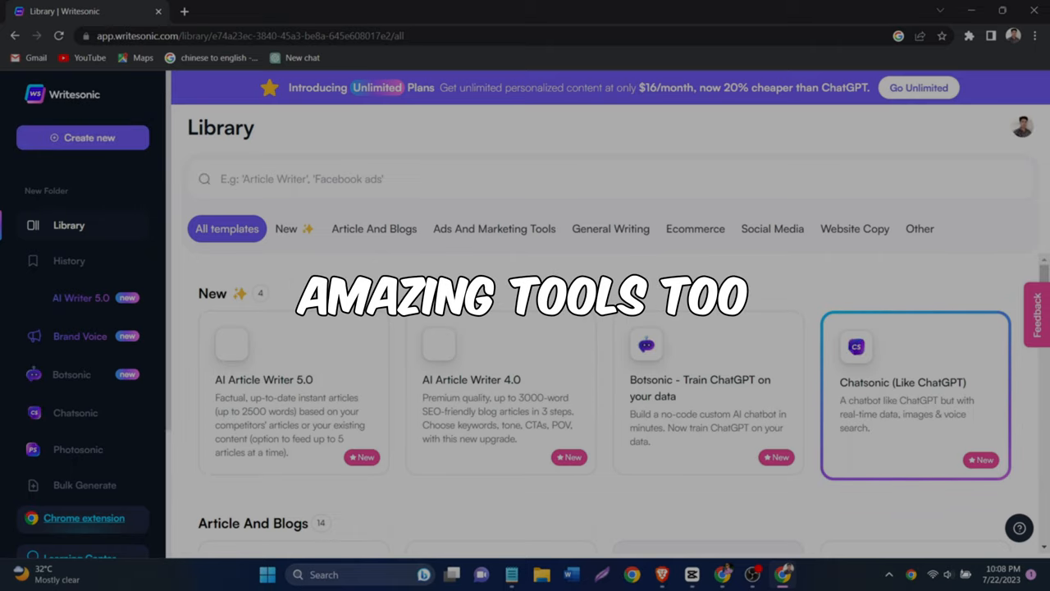
Step: Browse the Library templates, return to the Writesonic homepage and start free sign-up
{"action": "scroll", "scroll_direction": "down", "scroll_amount": 3}
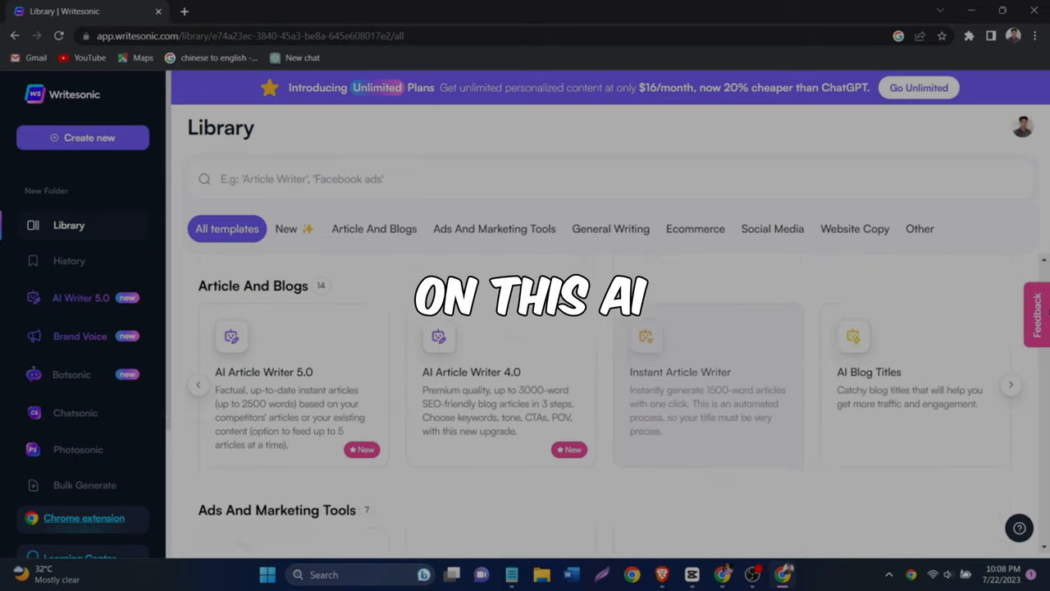
{"action": "scroll", "scroll_direction": "down", "scroll_amount": 3}
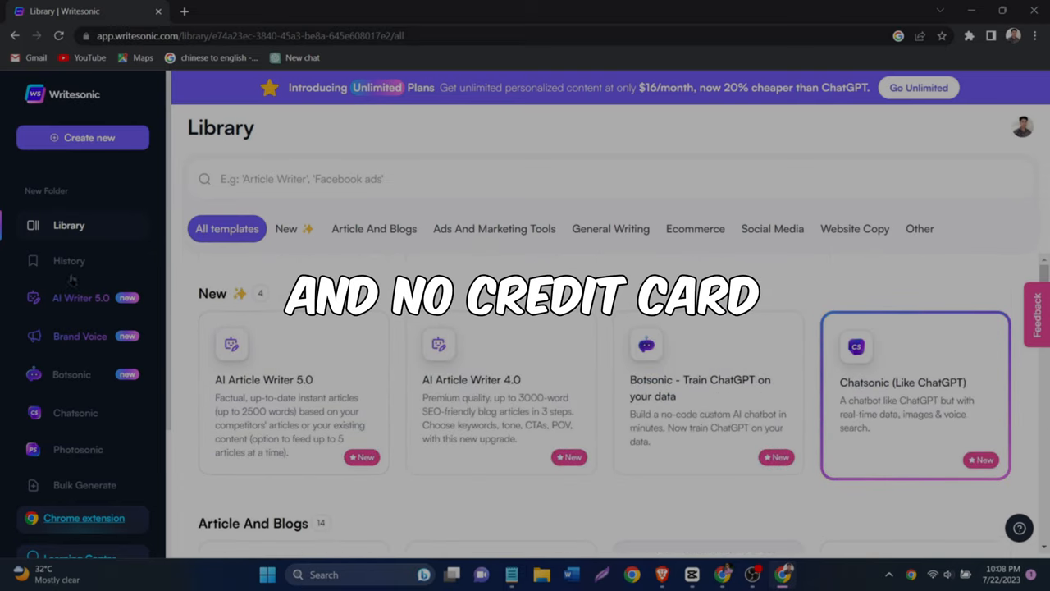
{"action": "scroll", "scroll_direction": "down", "scroll_amount": 3}
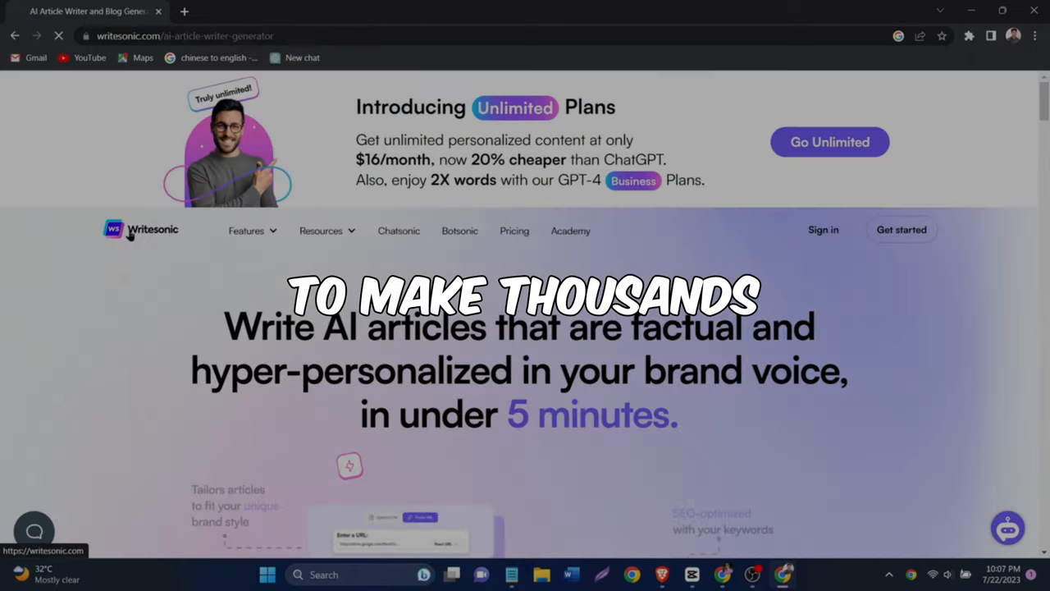
{"action": "left_click", "coordinate": [141, 230]}
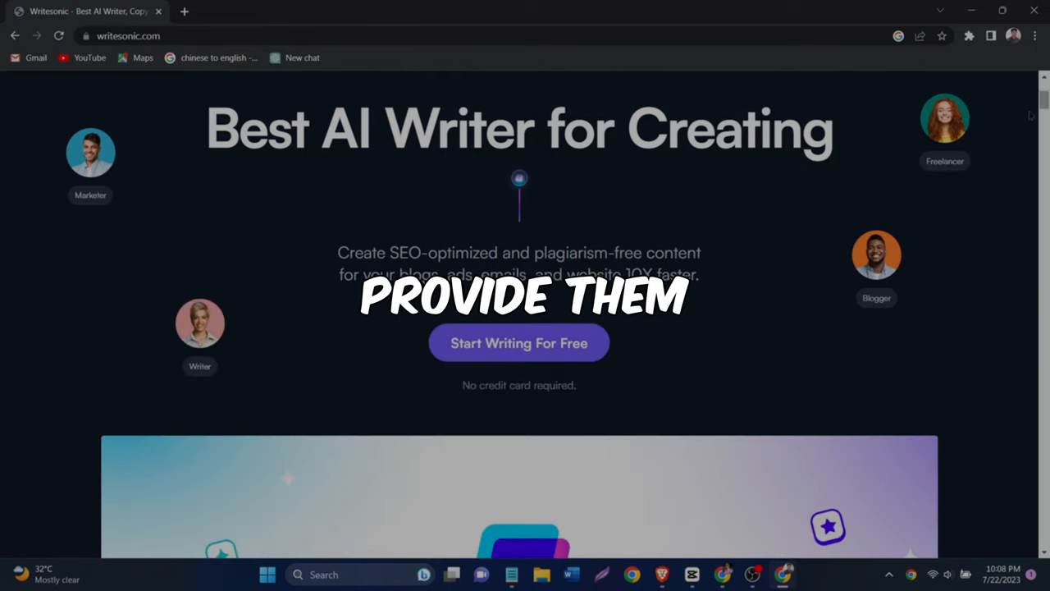
{"action": "left_click", "coordinate": [519, 343]}
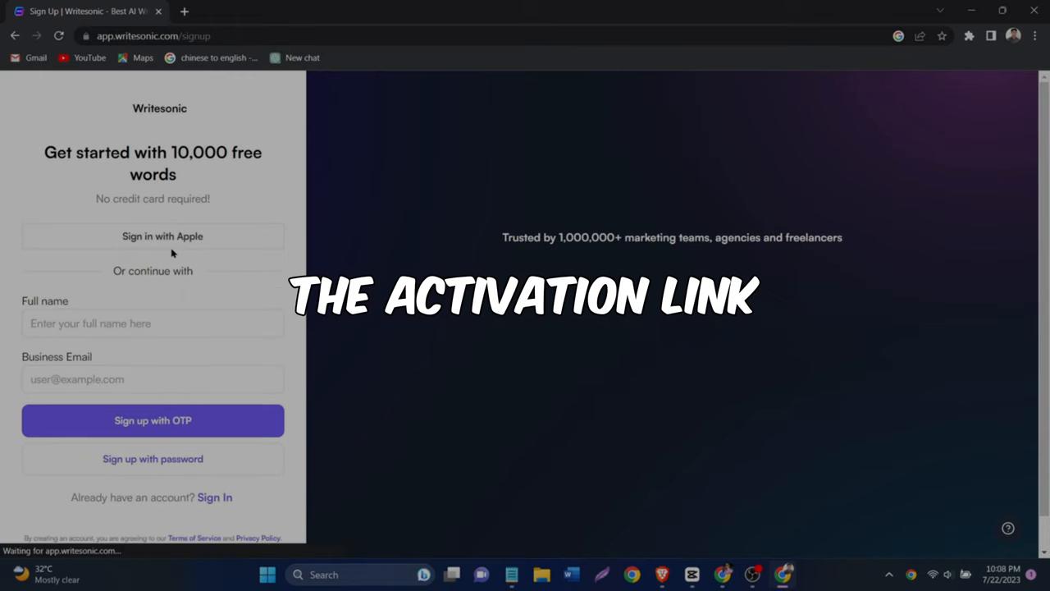
Step: Sign in to Writesonic and scroll through the Library's template categories like Article and Blogs
{"action": "left_click", "coordinate": [153, 237]}
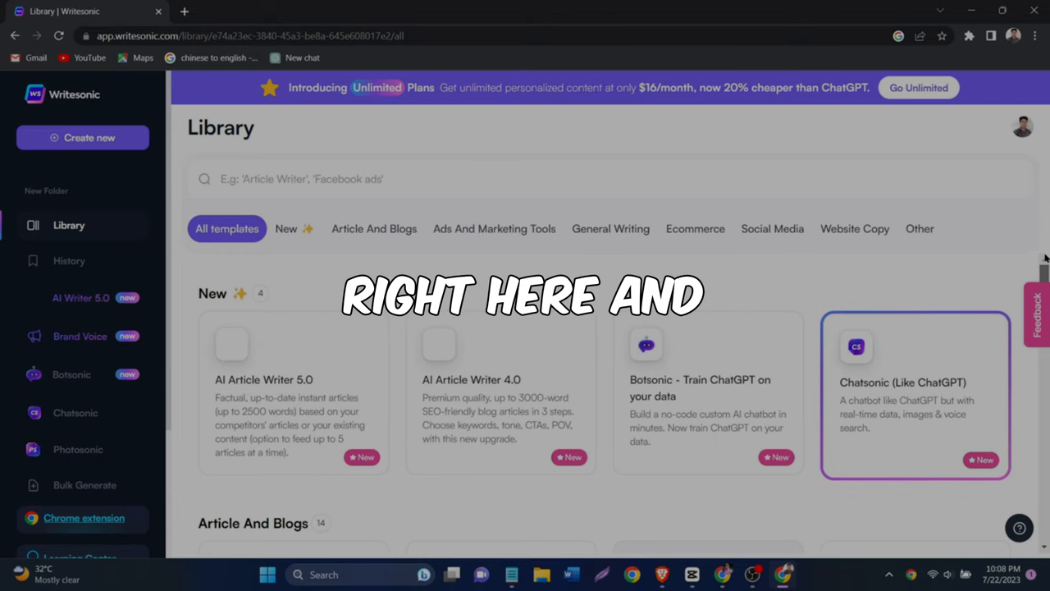
{"action": "scroll", "scroll_direction": "down", "scroll_amount": 3}
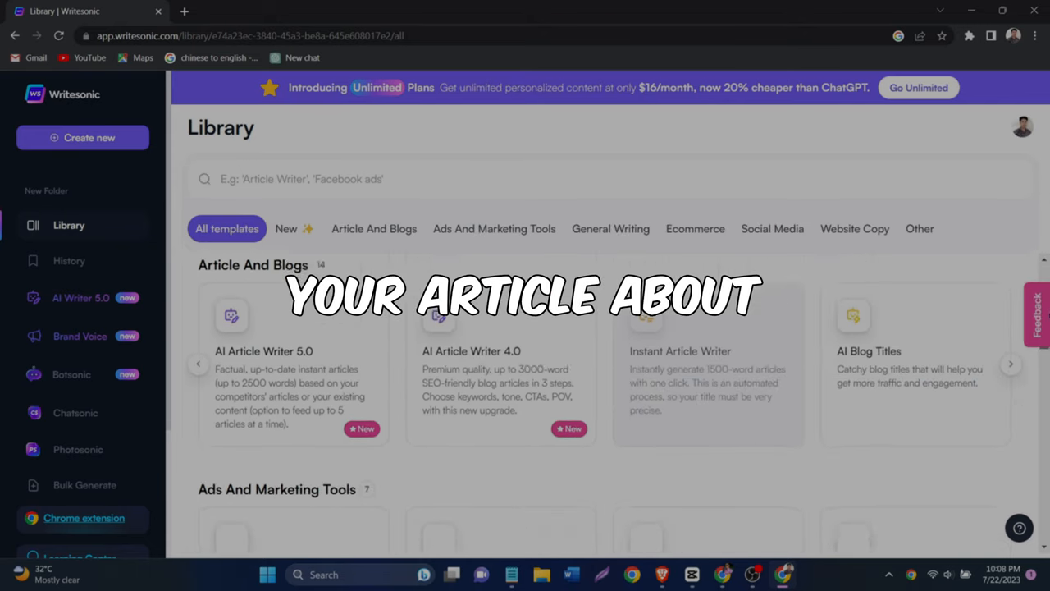
{"action": "scroll", "scroll_direction": "down", "scroll_amount": 3}
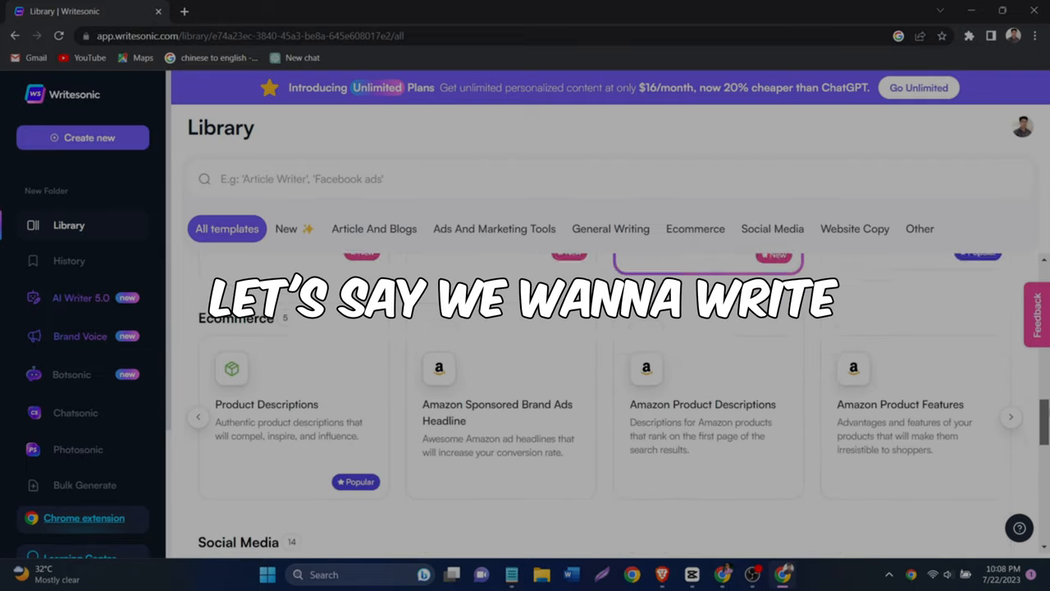
{"action": "scroll", "scroll_direction": "down", "scroll_amount": 3}
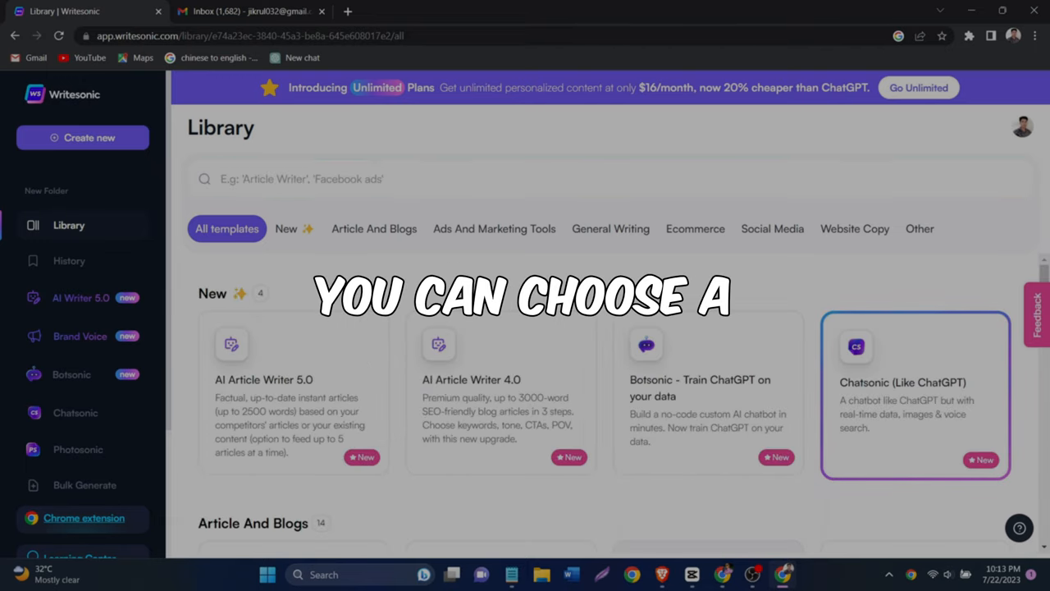
Step: Start AI Article Writer 4.0 with the topic 'as you age — stretching, balance work or strength training?' and search keywords
{"action": "left_click", "coordinate": [471, 379]}
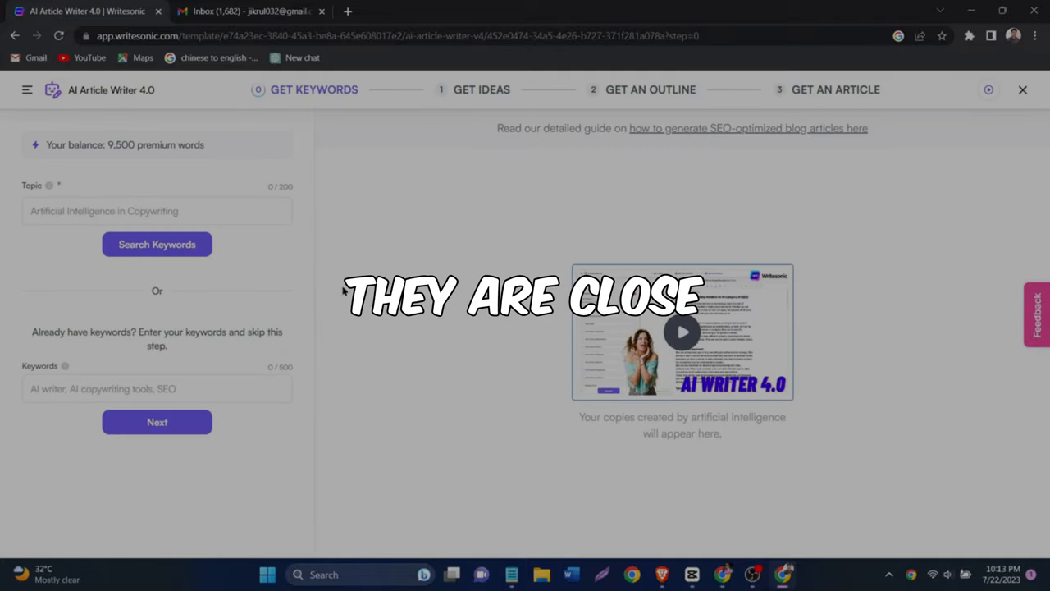
{"action": "type", "text": "as you age — stretching, balance work or strength training?"}
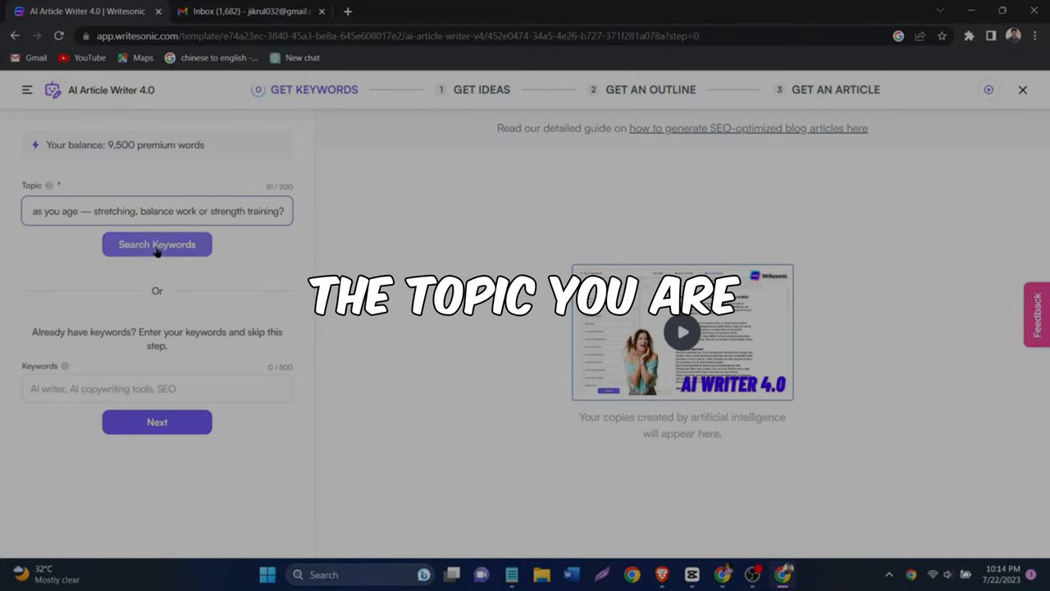
{"action": "left_click", "coordinate": [157, 243]}
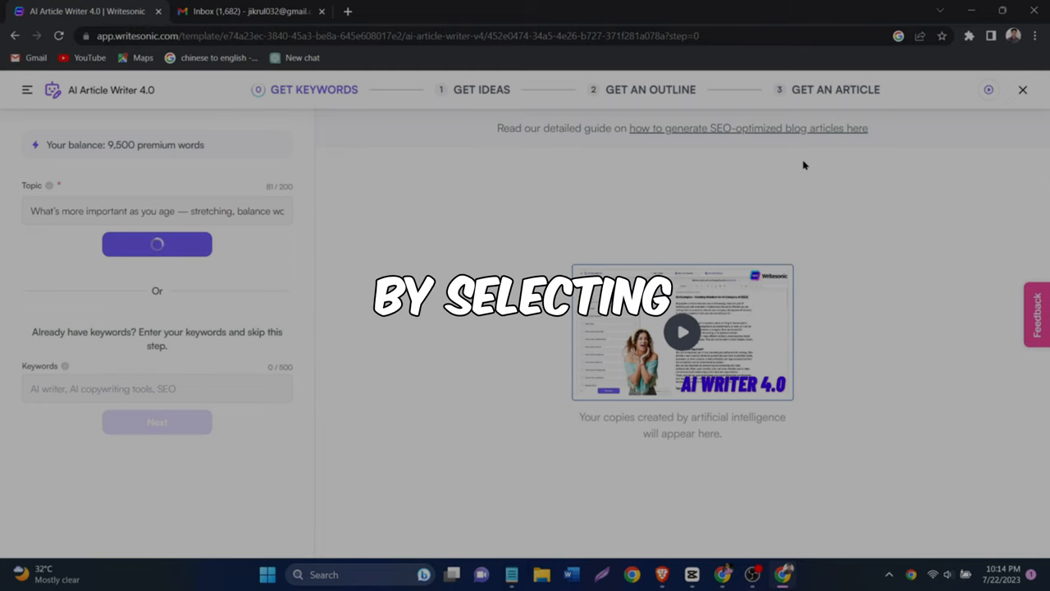
{"action": "left_click", "coordinate": [158, 243]}
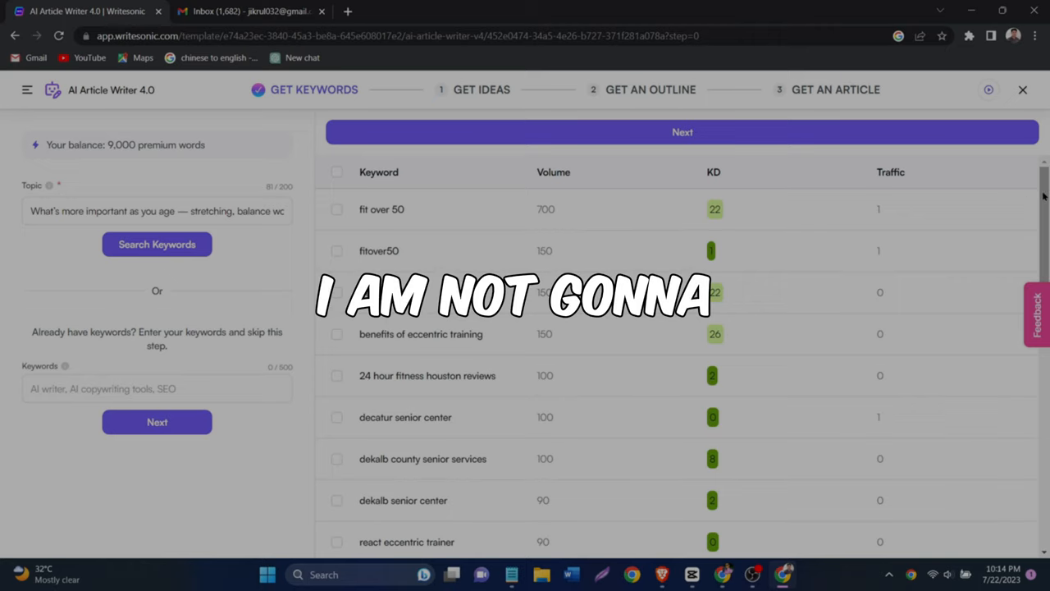
Step: Tick fitover50 and 24 hour fitness houston reviews and paste the topic wording into Keywords
{"action": "scroll", "scroll_direction": "down", "scroll_amount": 3}
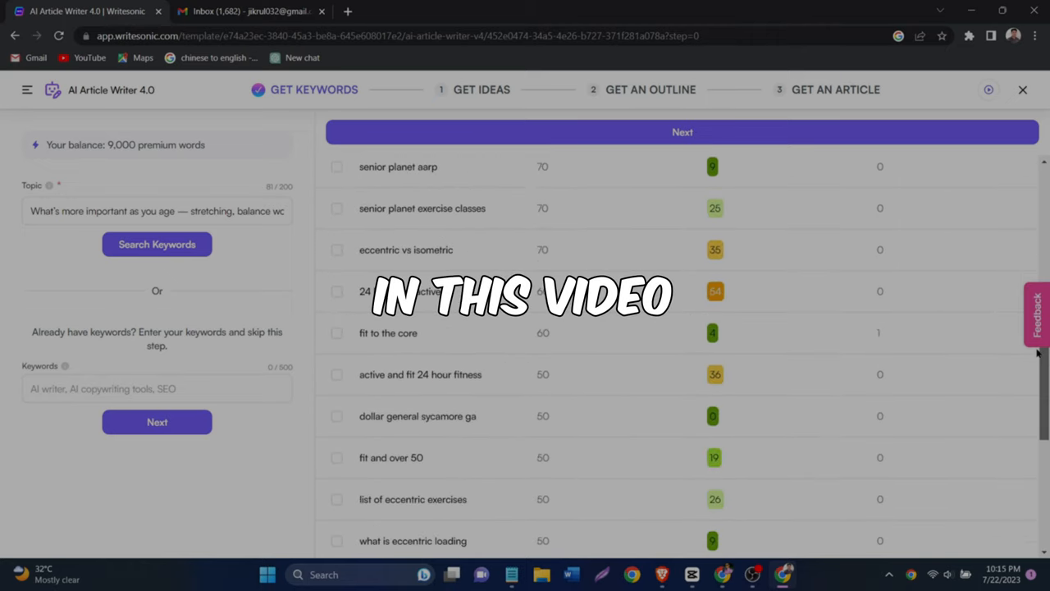
{"action": "scroll", "scroll_direction": "down", "scroll_amount": 3}
{"action": "type", "text": "fitover50"}
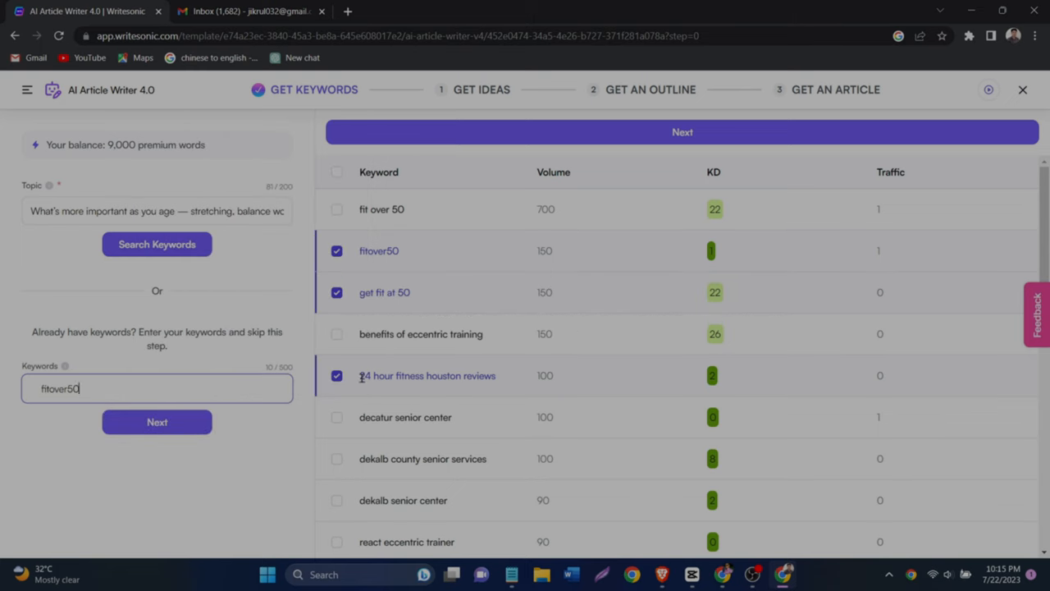
{"action": "right_click", "coordinate": [164, 210]}
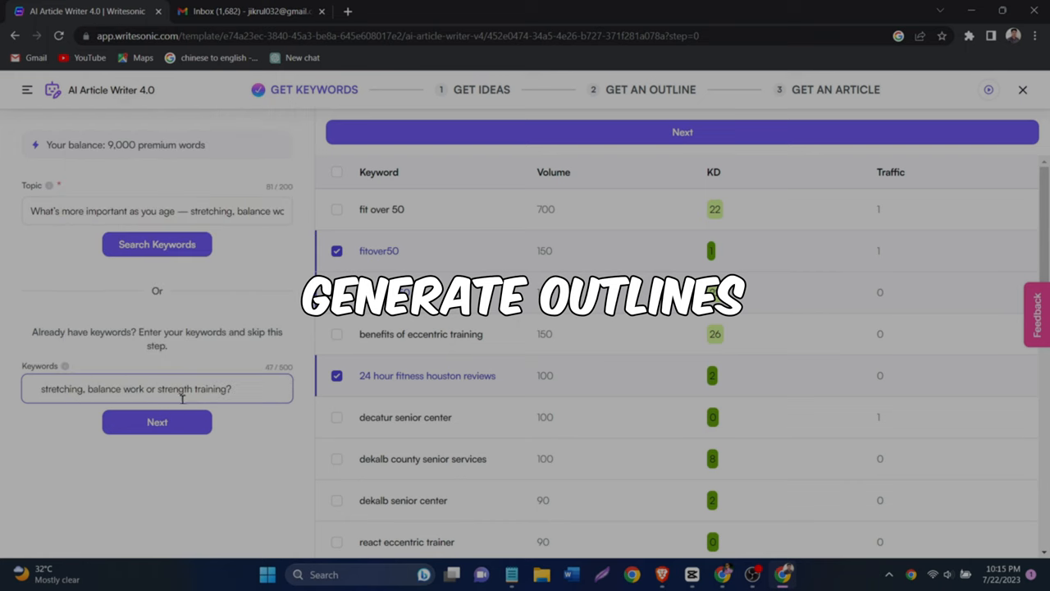
Step: Generate title ideas and pick 'The Importance of Stretching as You Age' to build its outline
{"action": "left_click", "coordinate": [157, 421]}
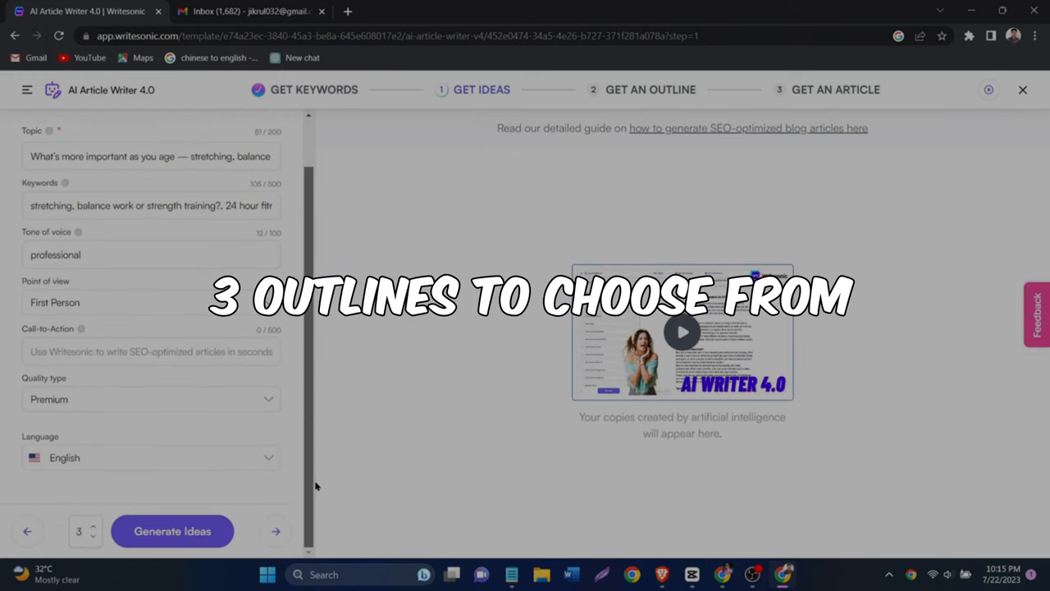
{"action": "left_click", "coordinate": [172, 530]}
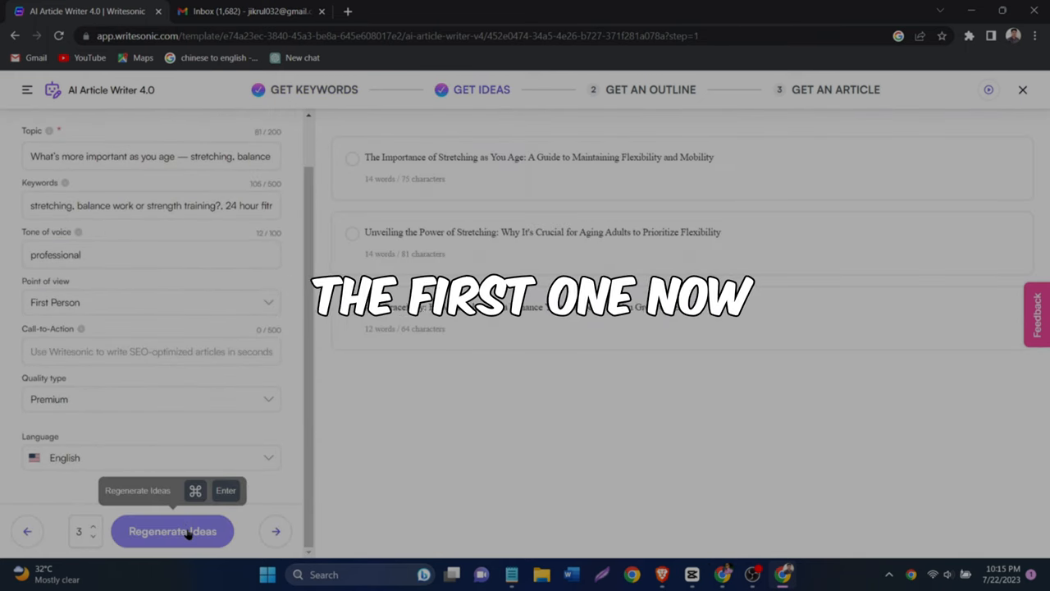
{"action": "mouse_move", "coordinate": [919, 179]}
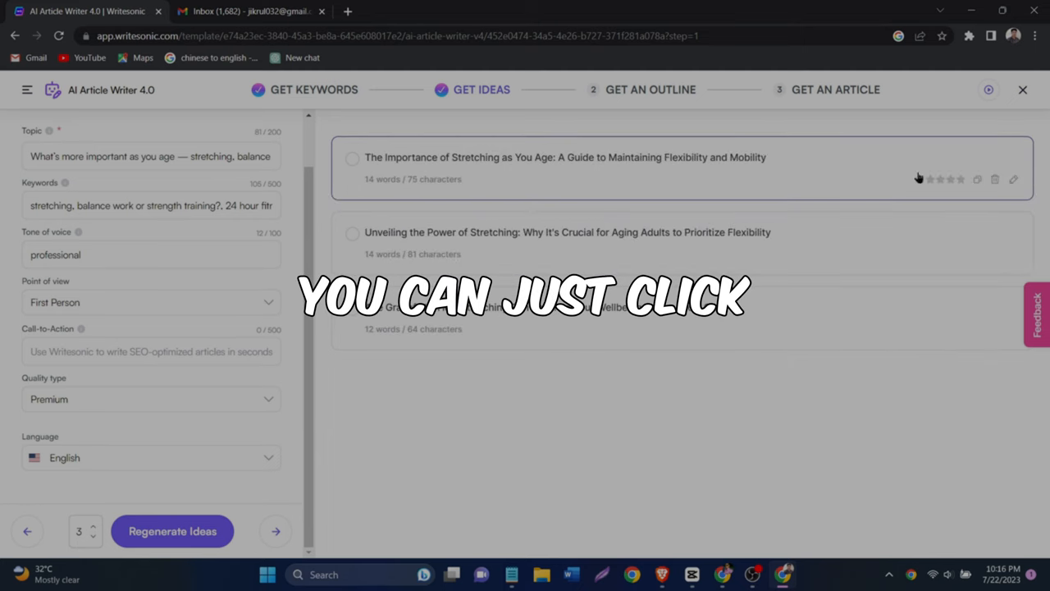
{"action": "left_click", "coordinate": [352, 158]}
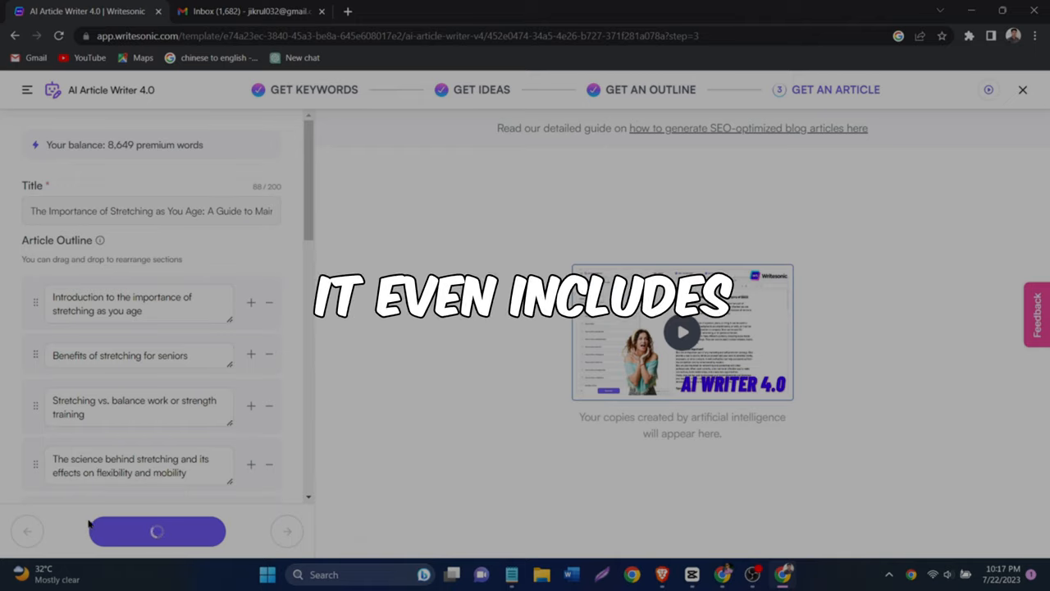
Step: Generate the full 1925-word stretching-as-you-age article with header image and review it as it writes
{"action": "left_click", "coordinate": [157, 532]}
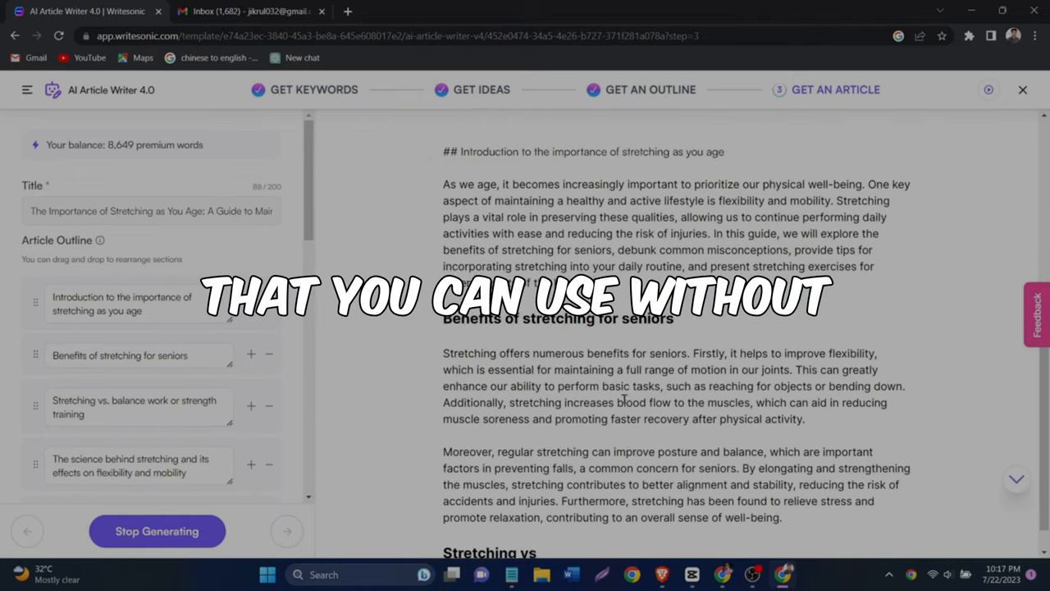
{"action": "scroll", "scroll_direction": "down", "scroll_amount": 3}
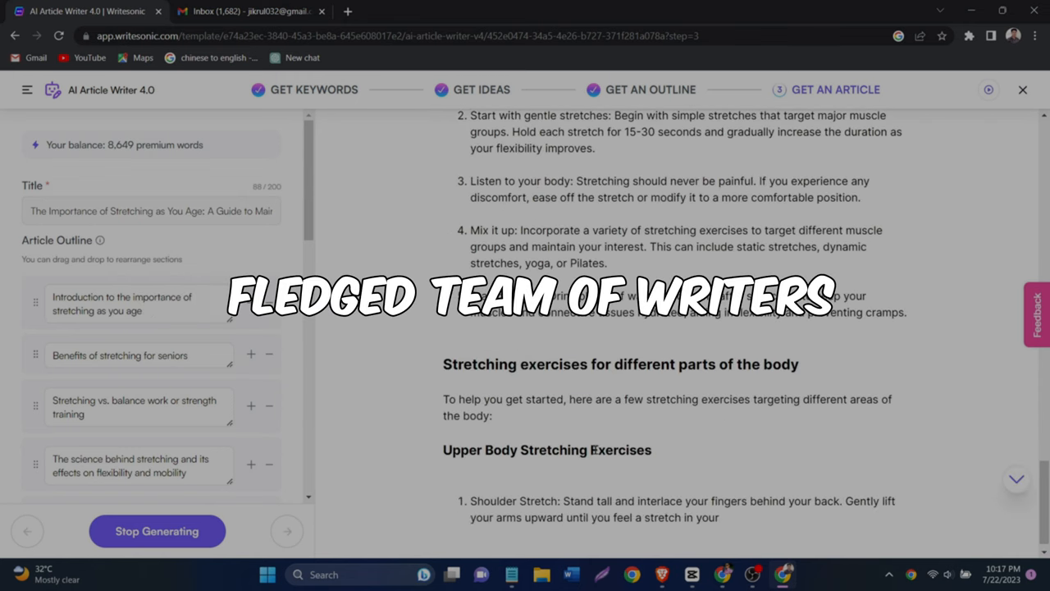
{"action": "scroll", "scroll_direction": "down", "scroll_amount": 3}
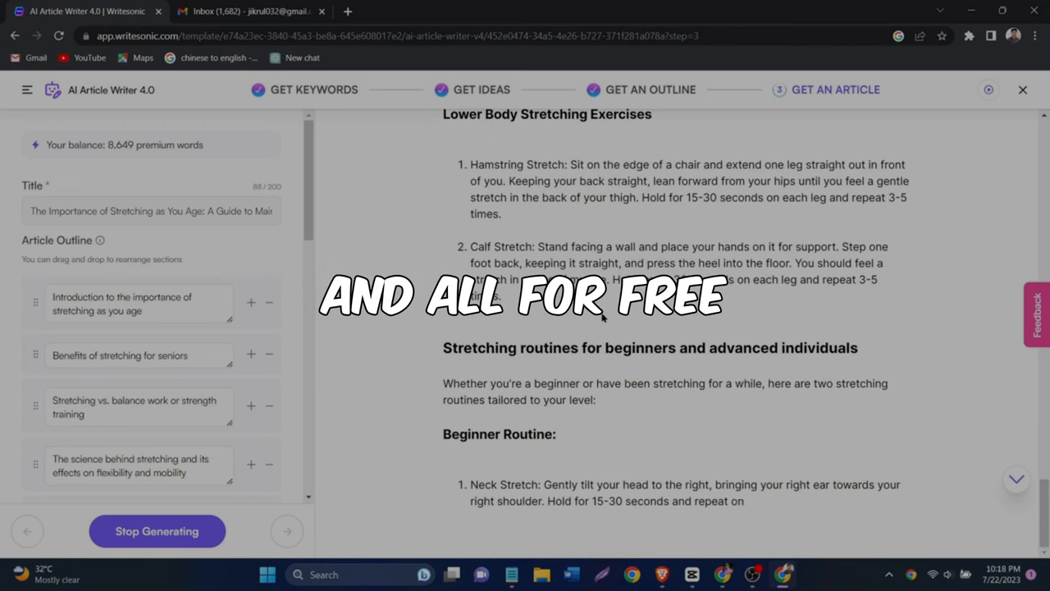
{"action": "scroll", "scroll_direction": "down", "scroll_amount": 3}
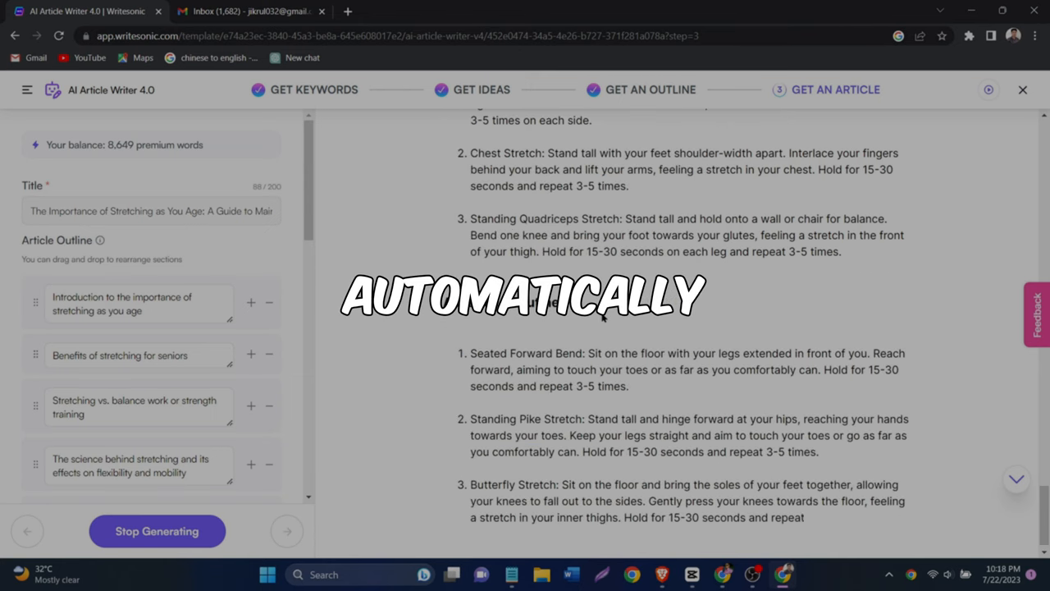
{"action": "scroll", "scroll_direction": "down", "scroll_amount": 3}
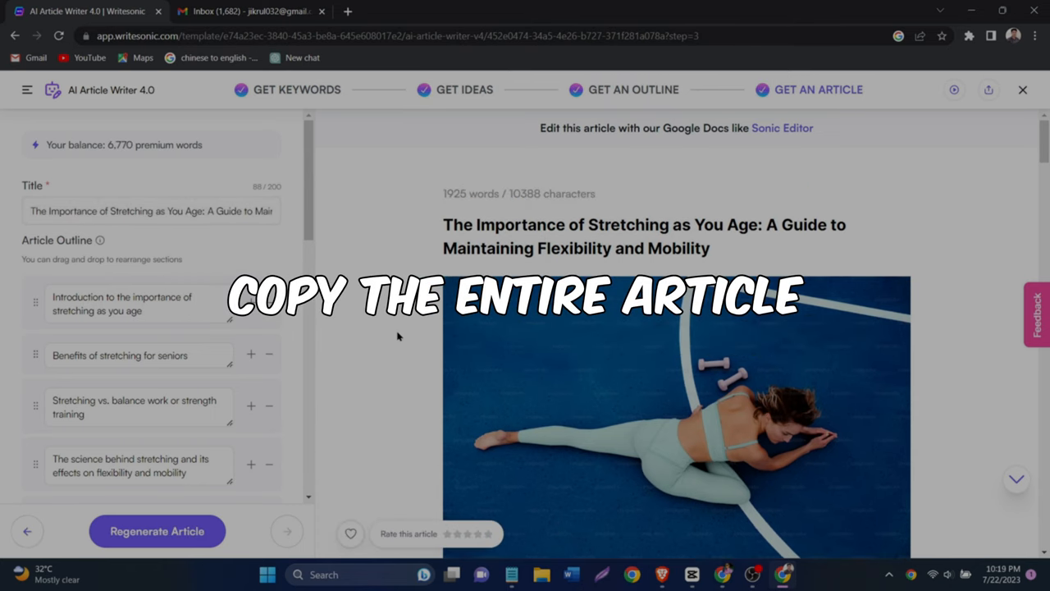
{"action": "scroll", "scroll_direction": "down", "scroll_amount": 3}
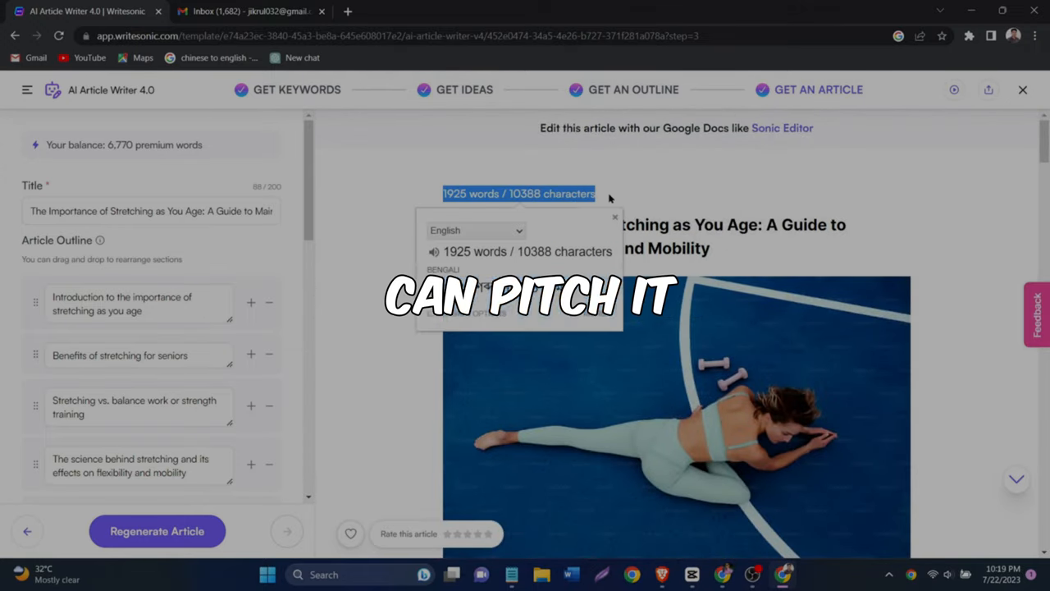
{"action": "mouse_move", "coordinate": [712, 207]}
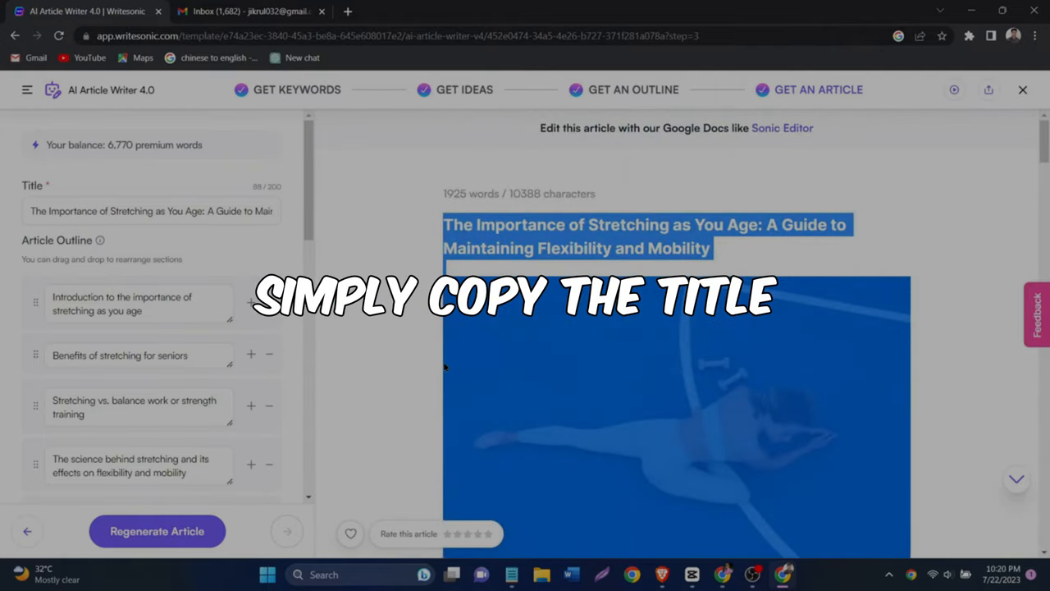
{"action": "scroll", "scroll_direction": "down", "scroll_amount": 3}
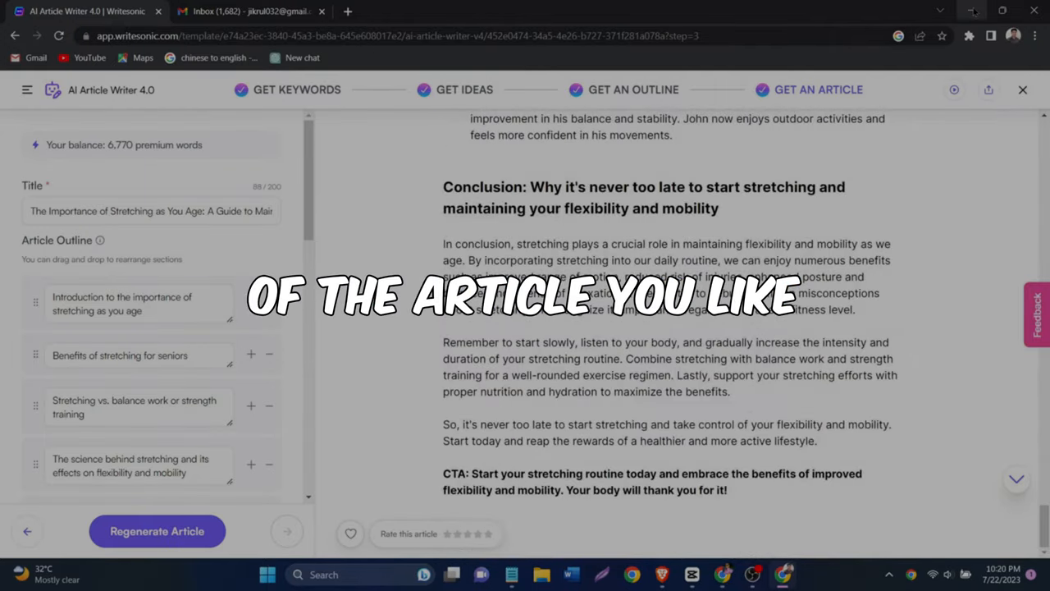